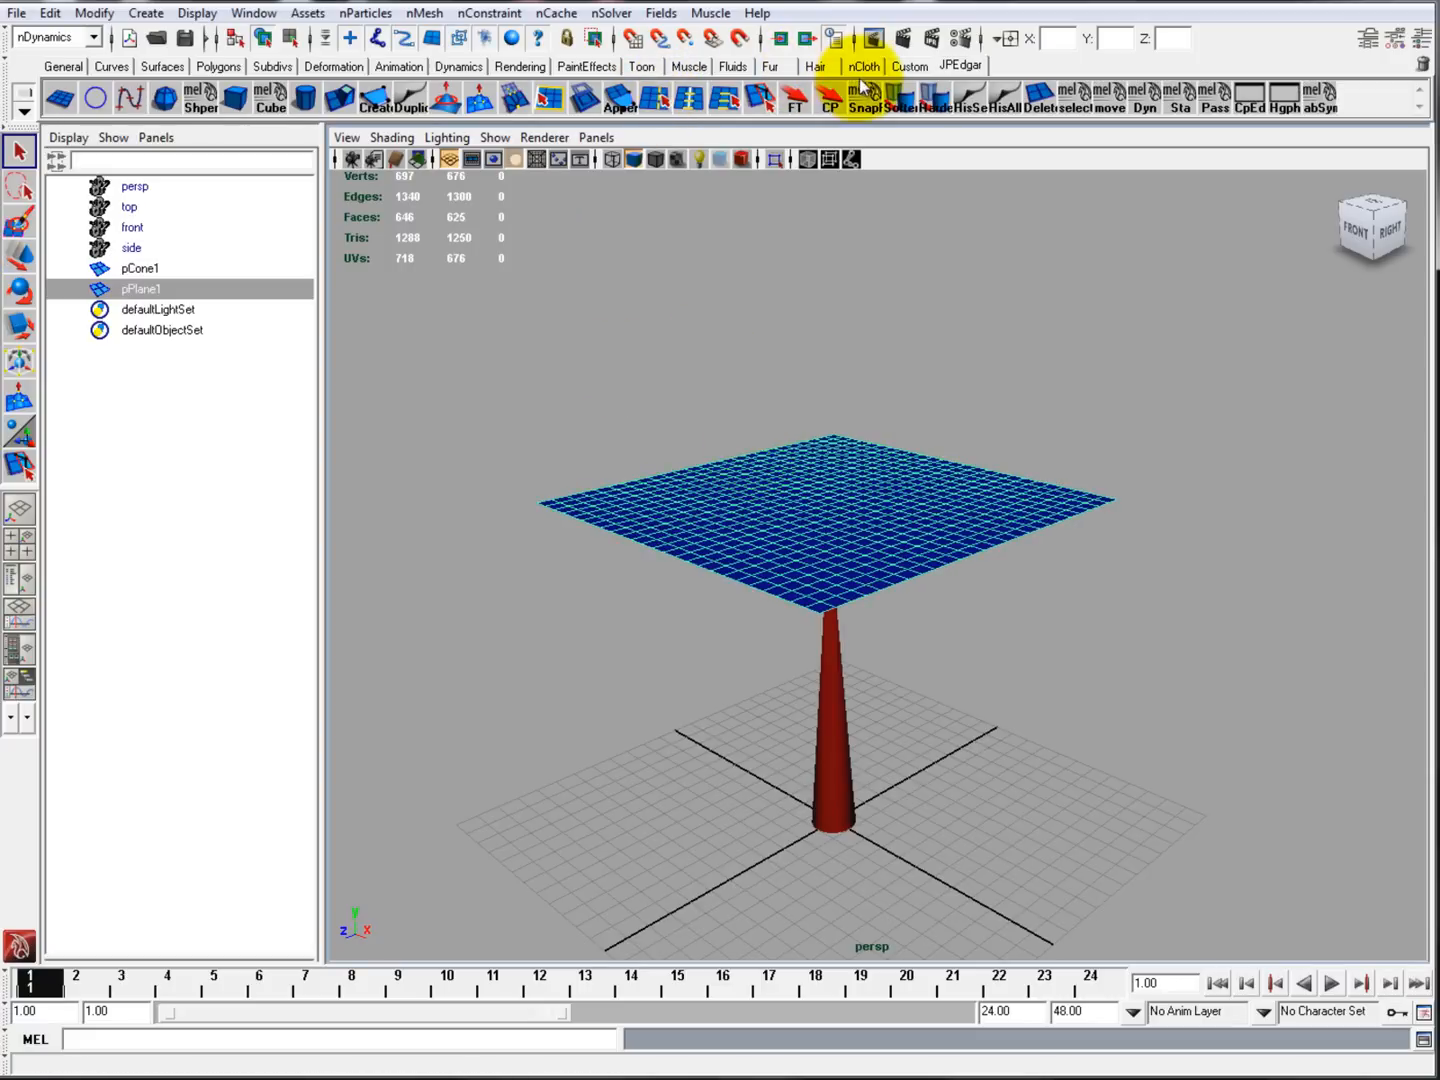
Step: Make the plane nCloth and the cone a passive collider, set end time 1000, and play
click(864, 66)
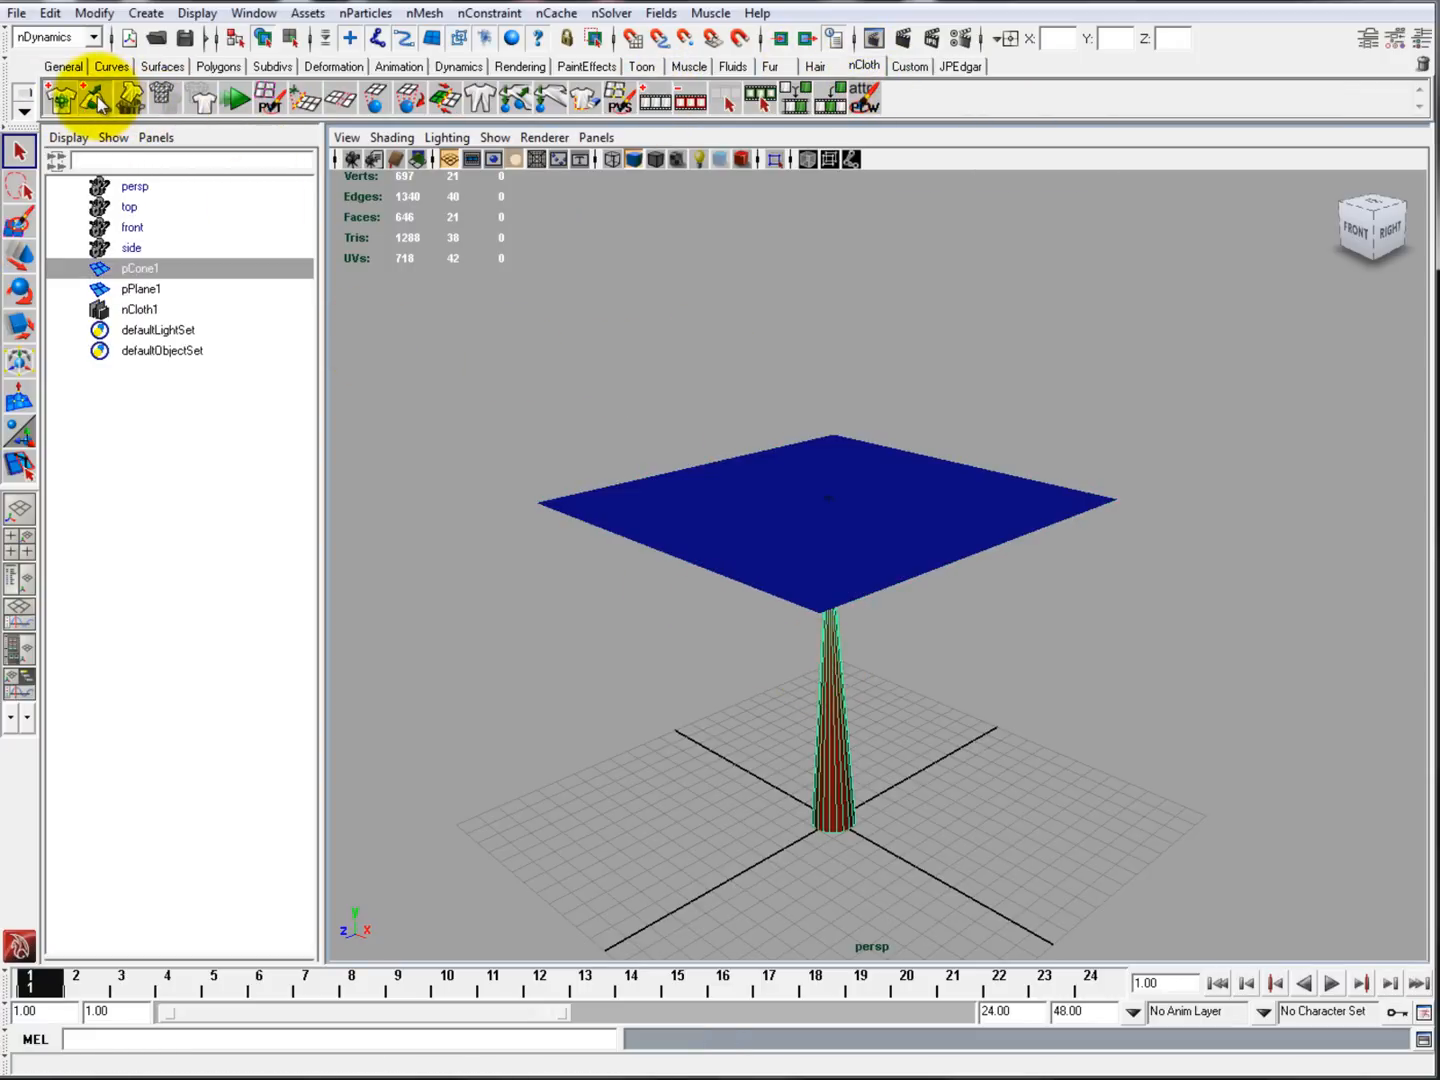
click(1331, 983)
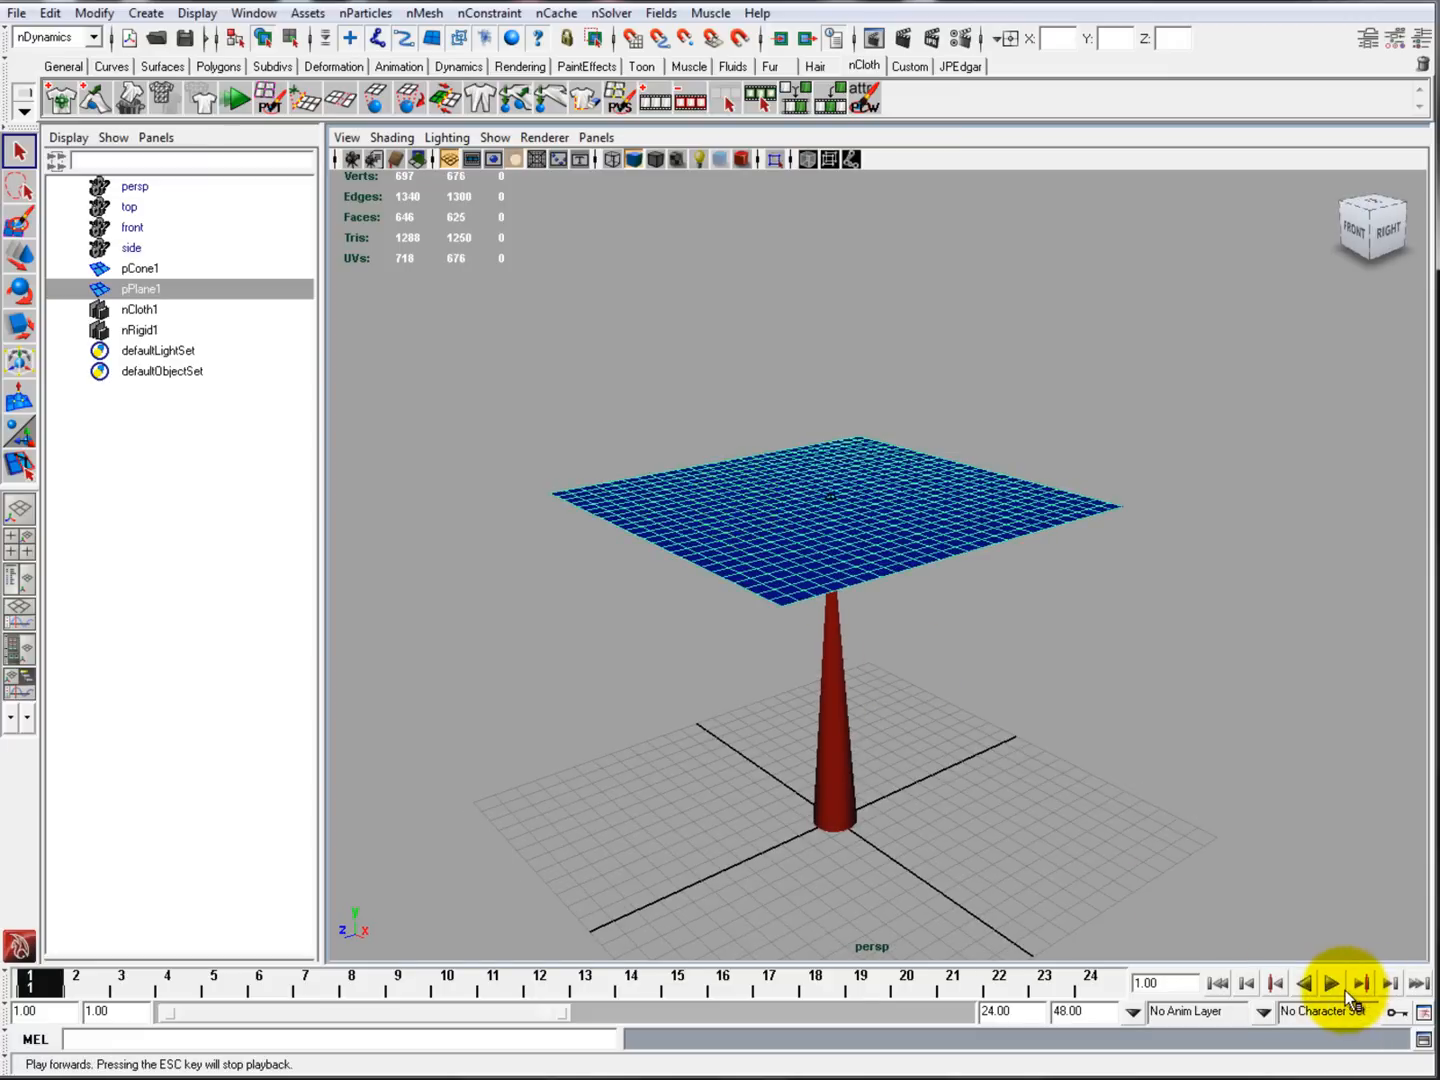
click(1333, 983)
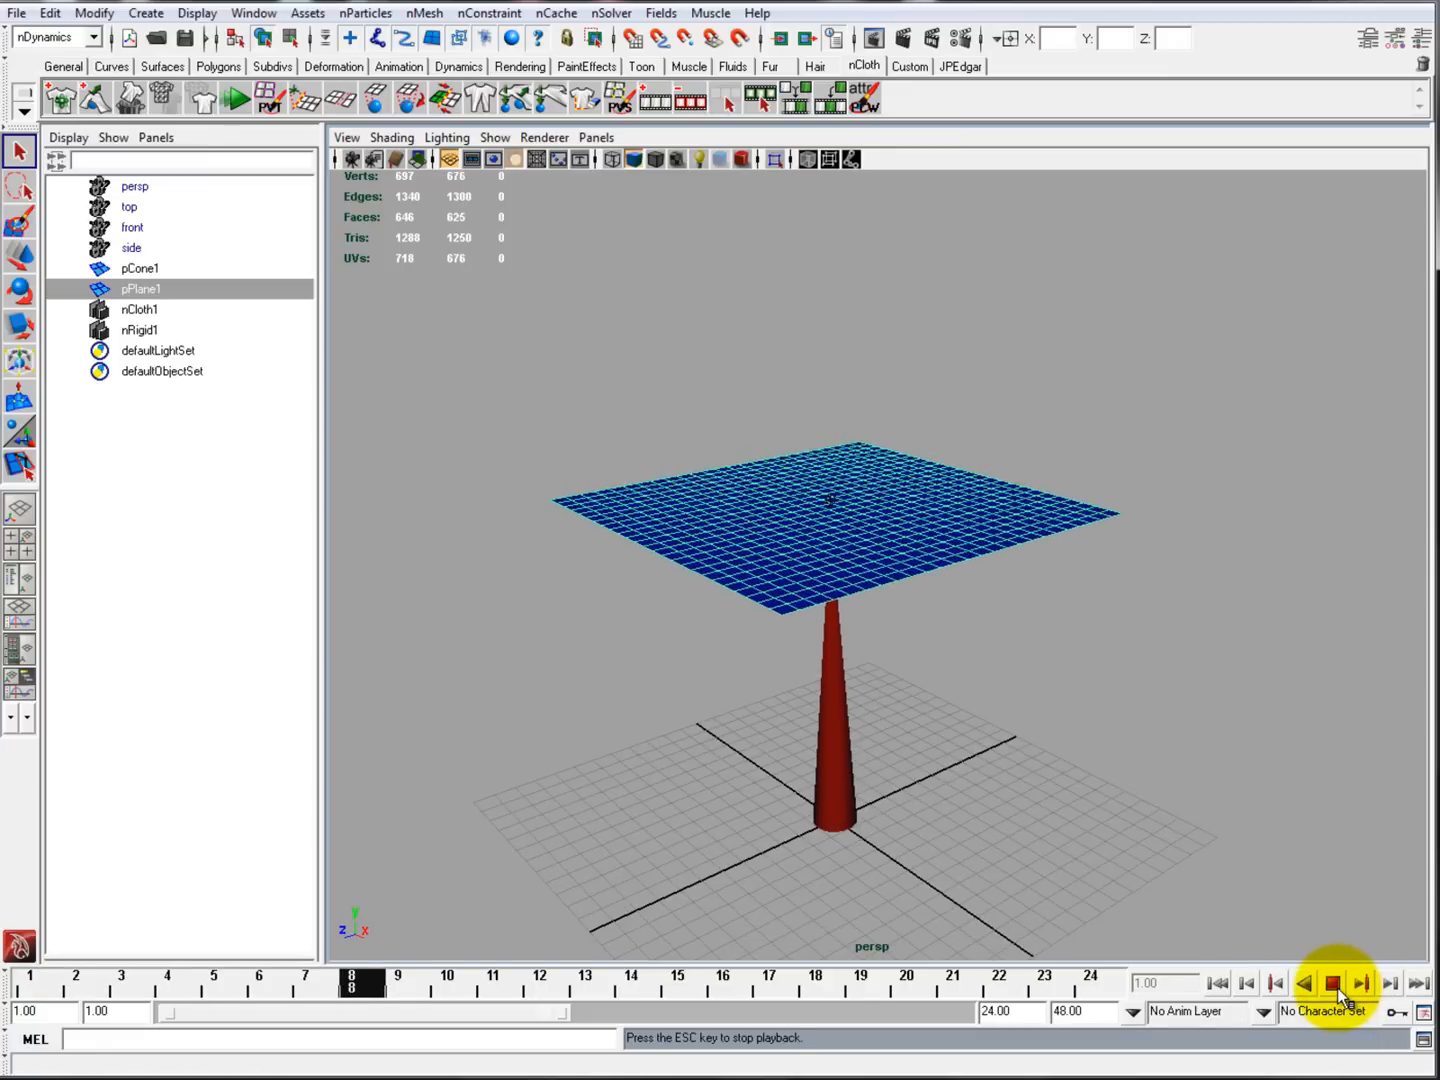
click(1333, 984)
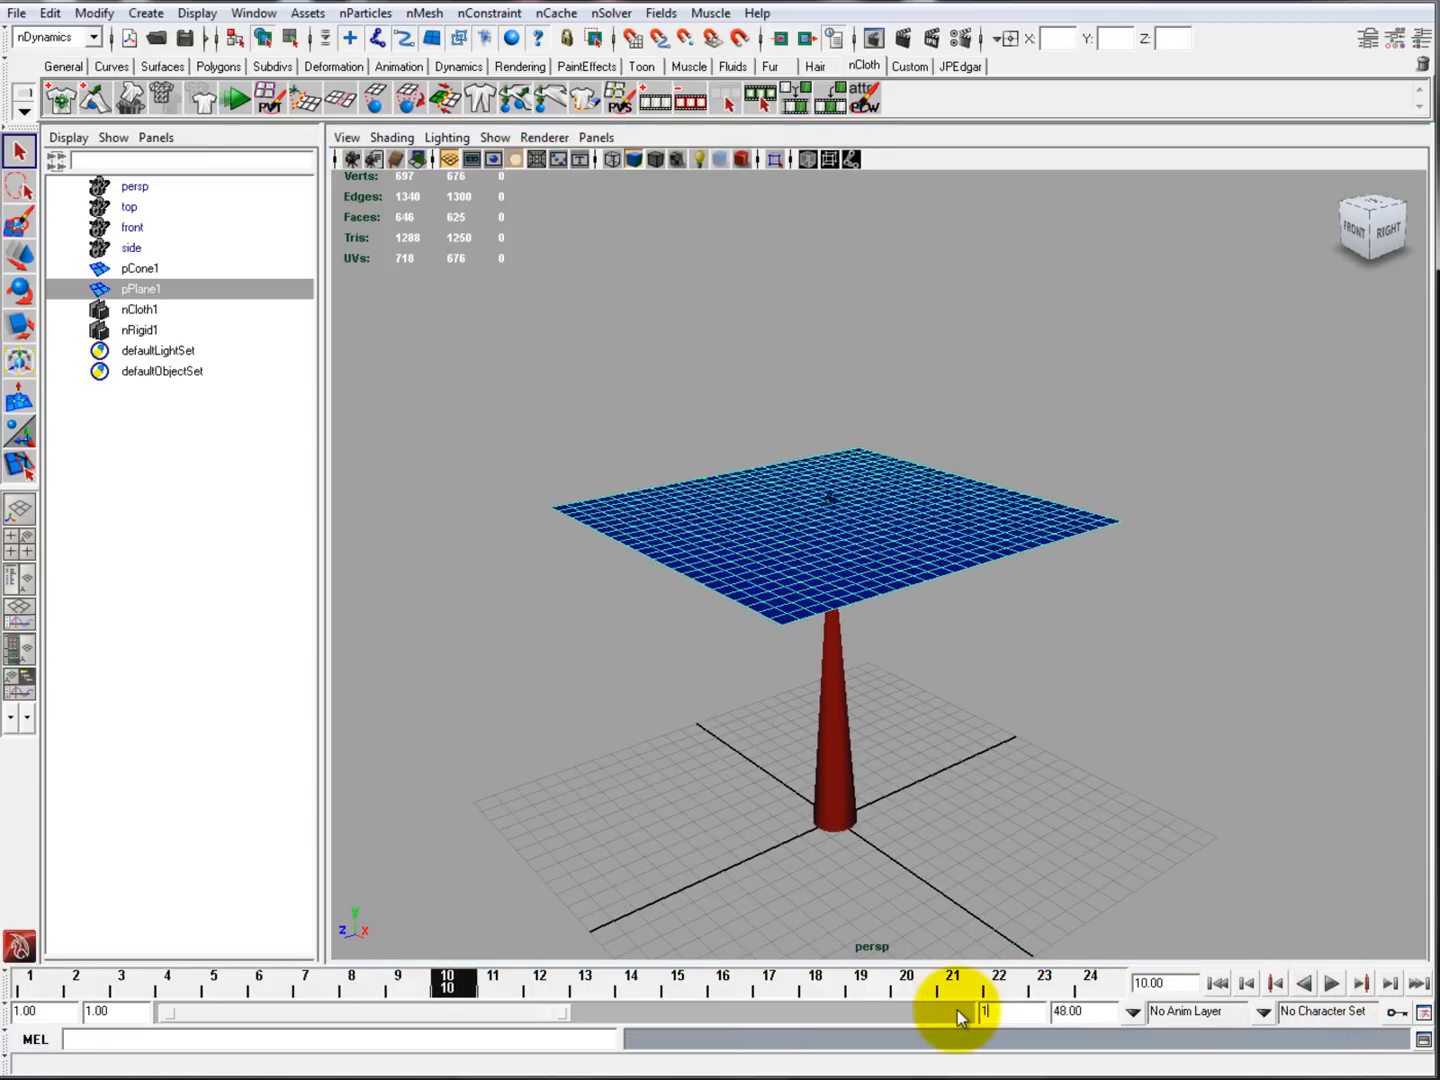
click(1332, 983)
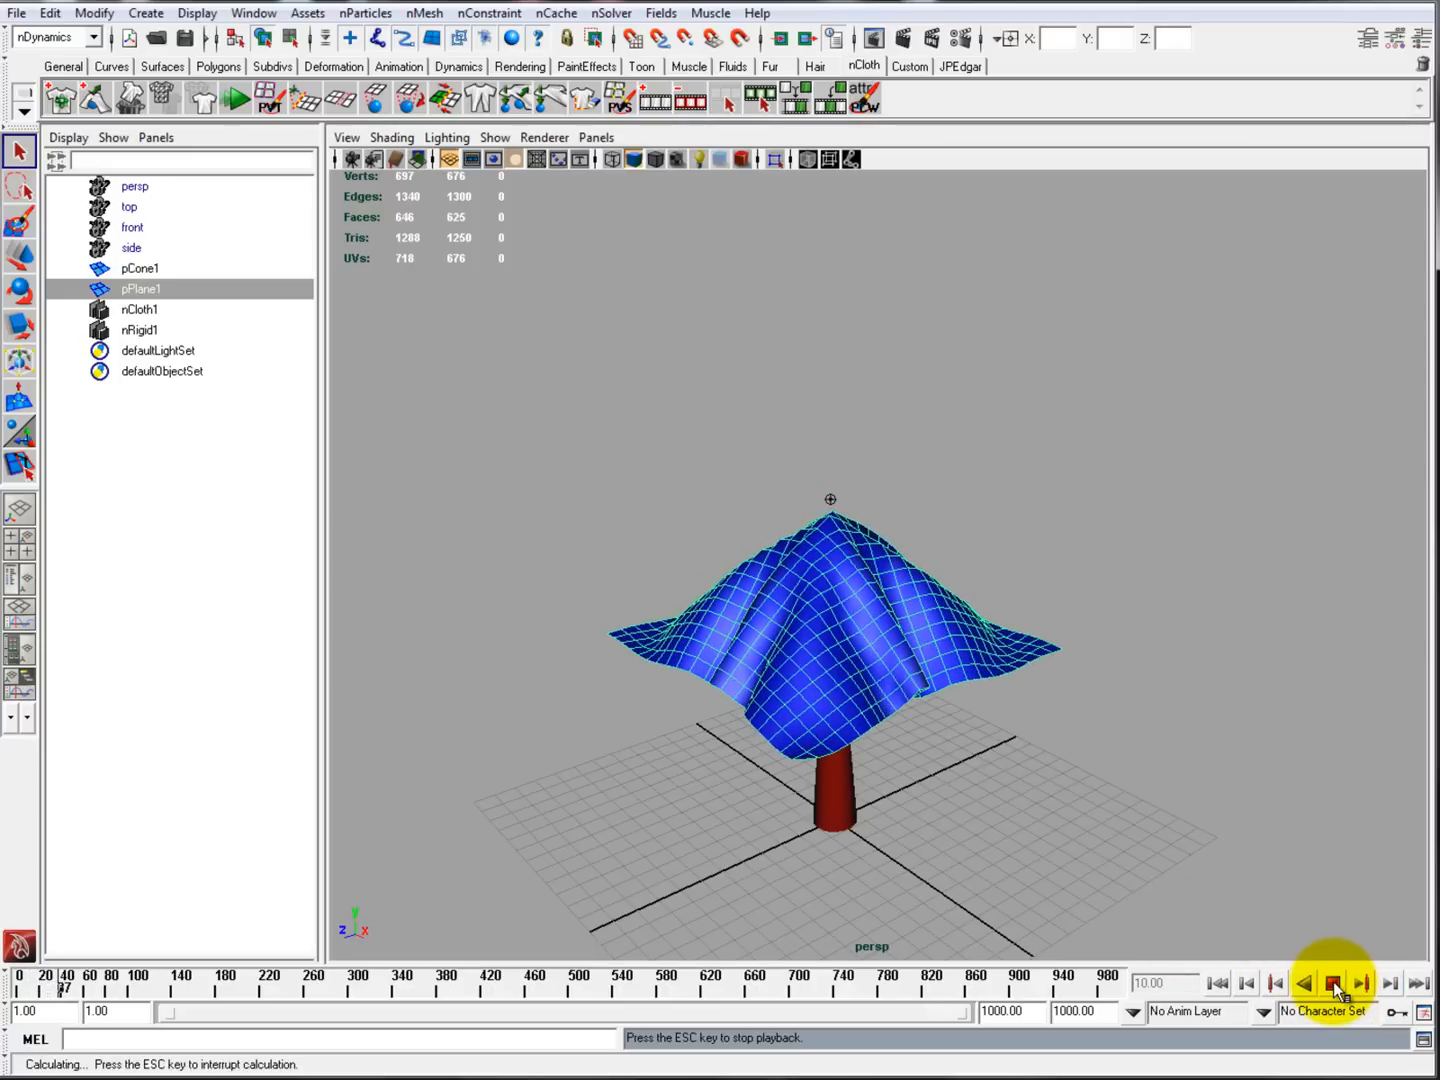
click(1333, 983)
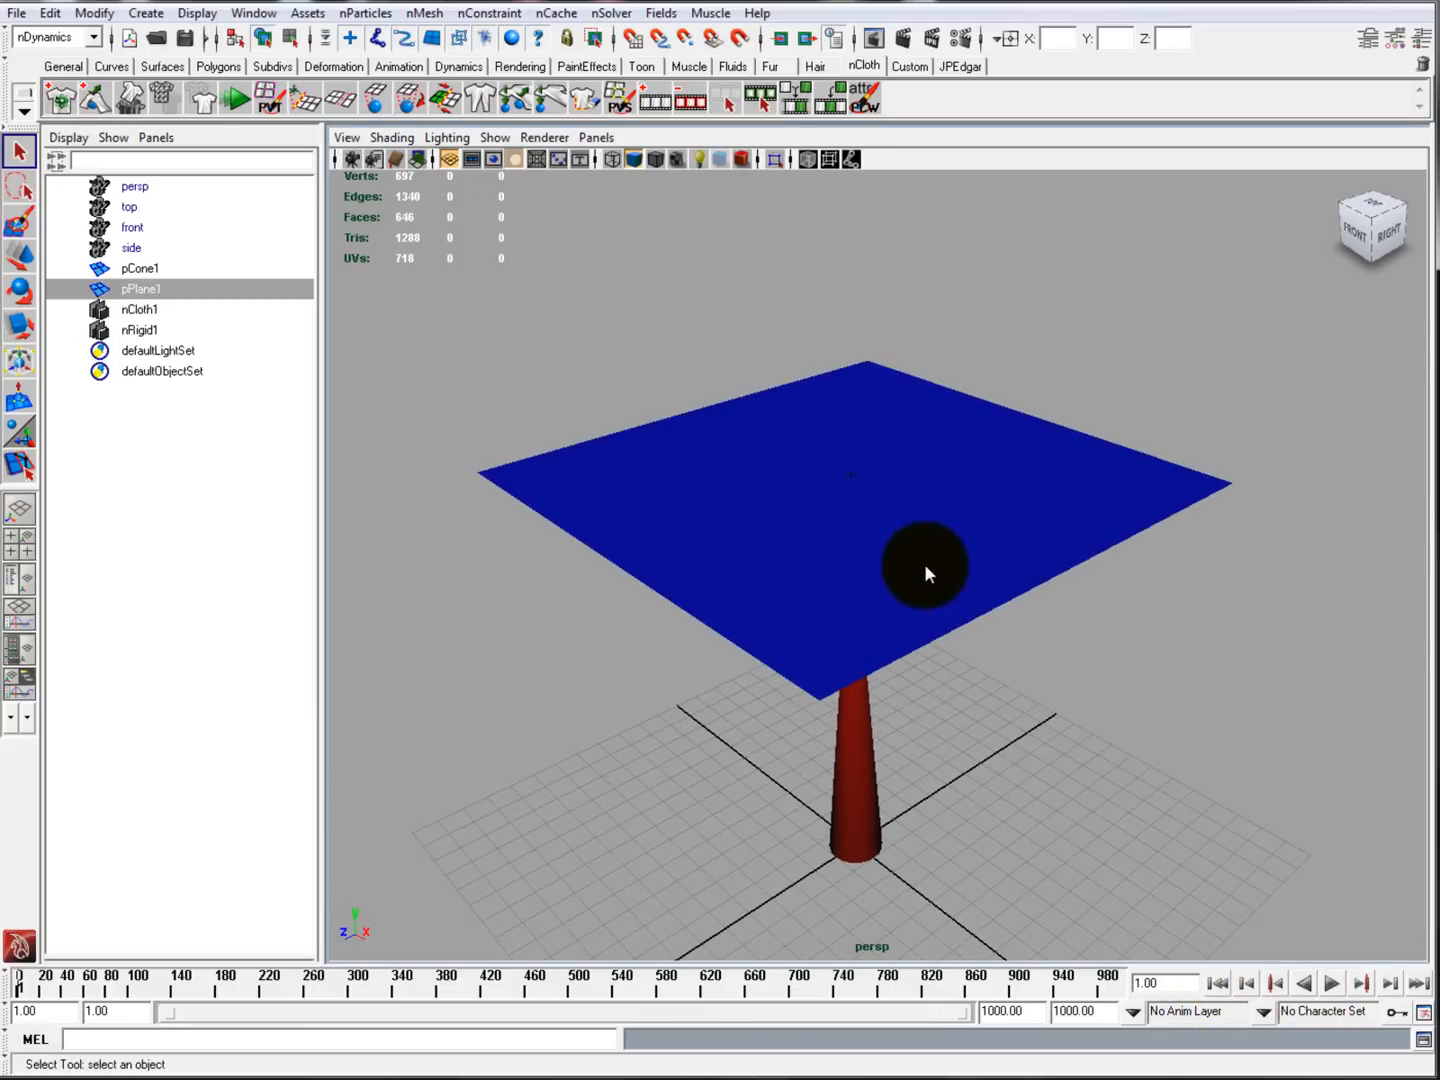
Step: Add a Tearable Surface constraint to the cloth plane and play to watch the cone pierce it
click(489, 13)
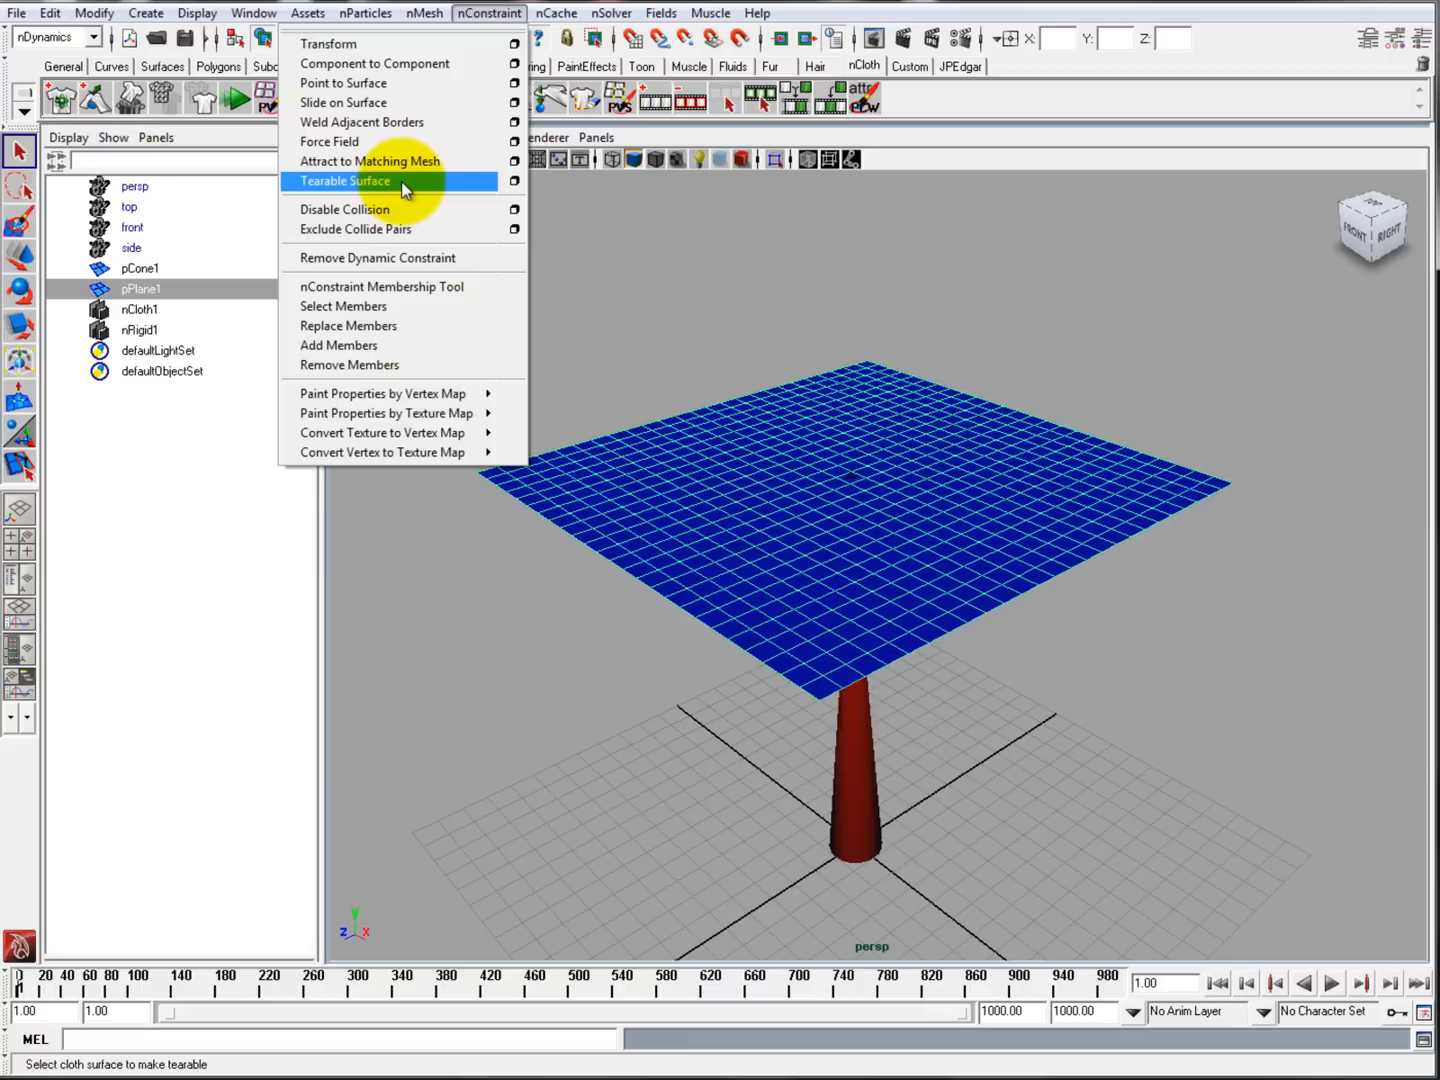
click(344, 181)
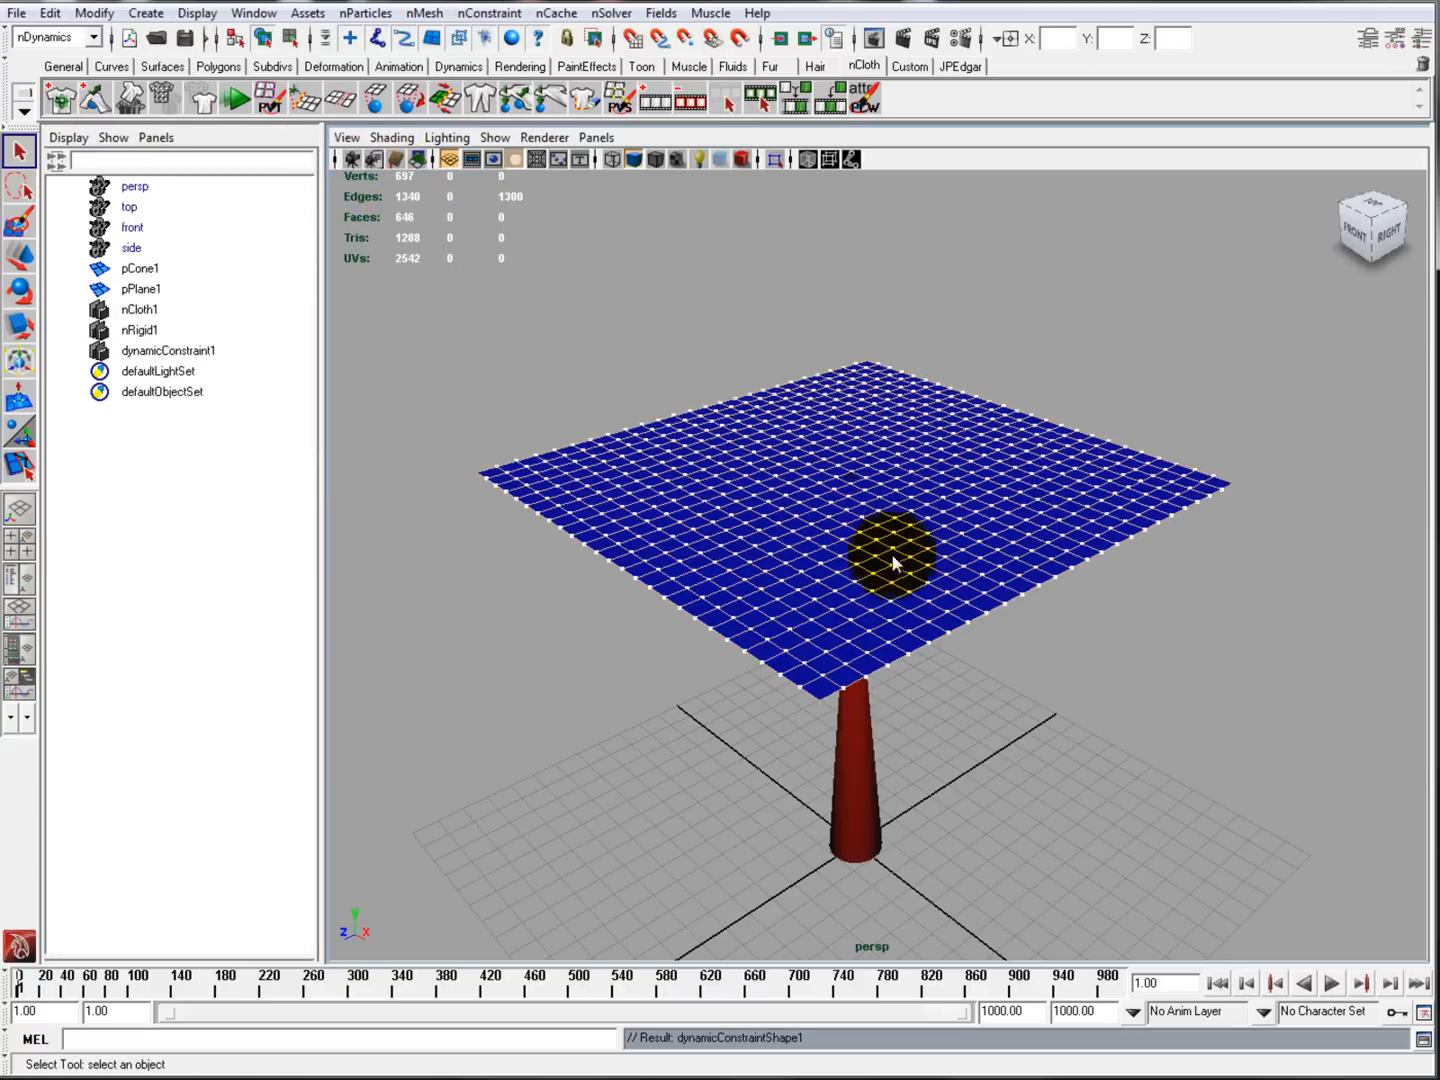
drag(895, 560, 1078, 645)
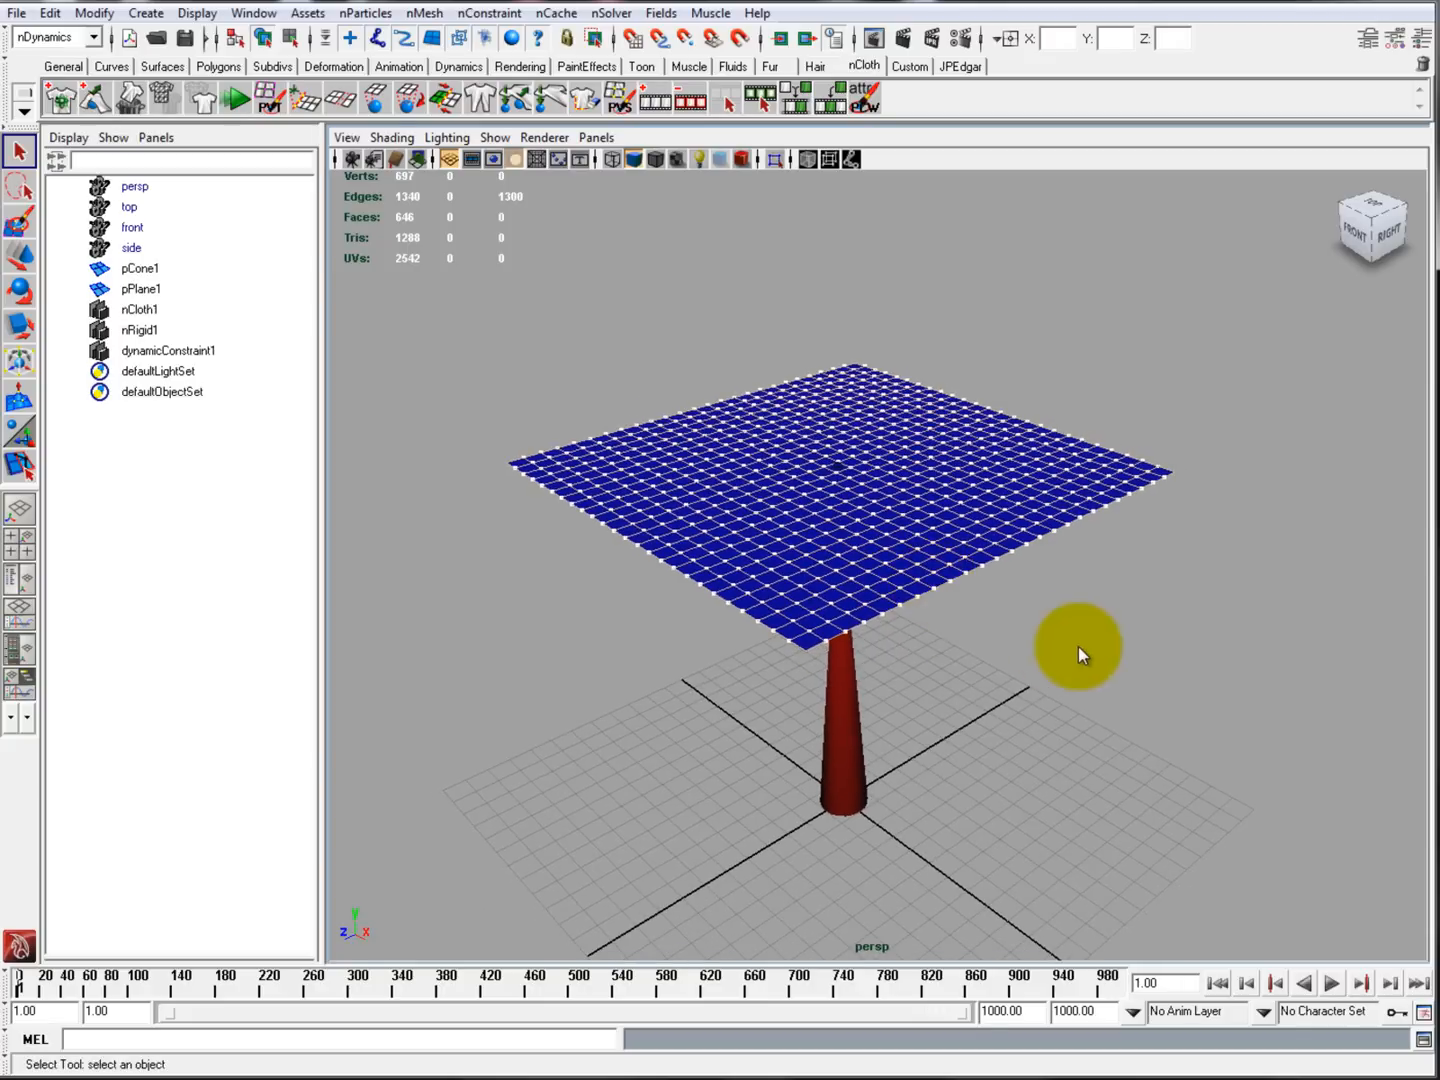
click(1332, 983)
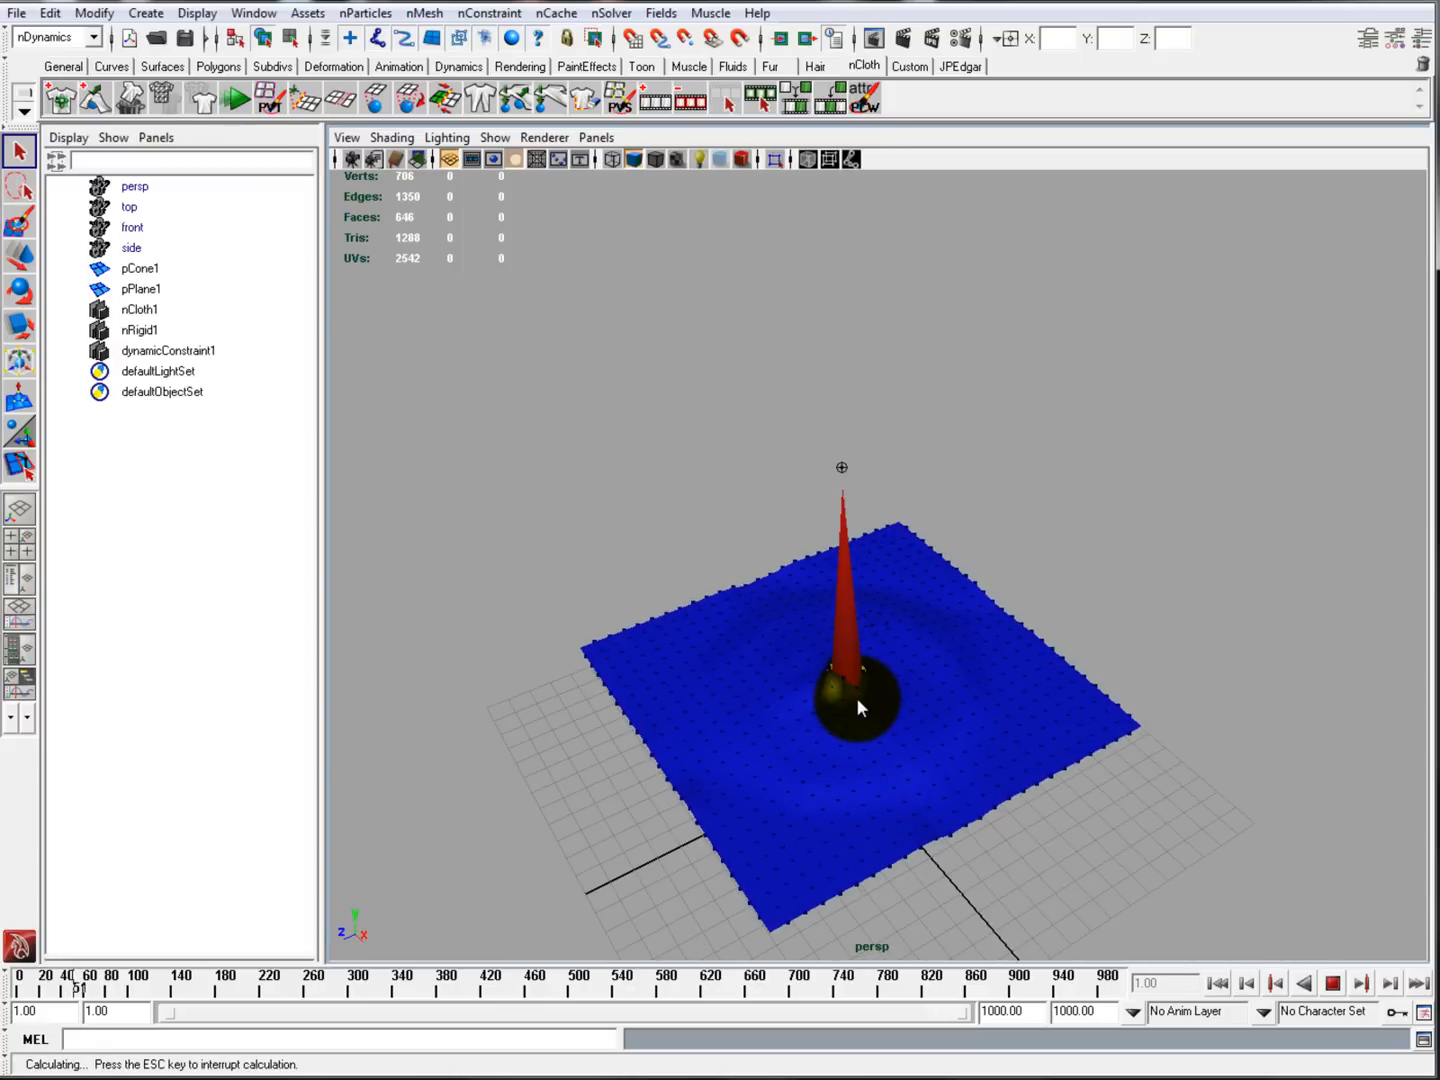
click(1334, 984)
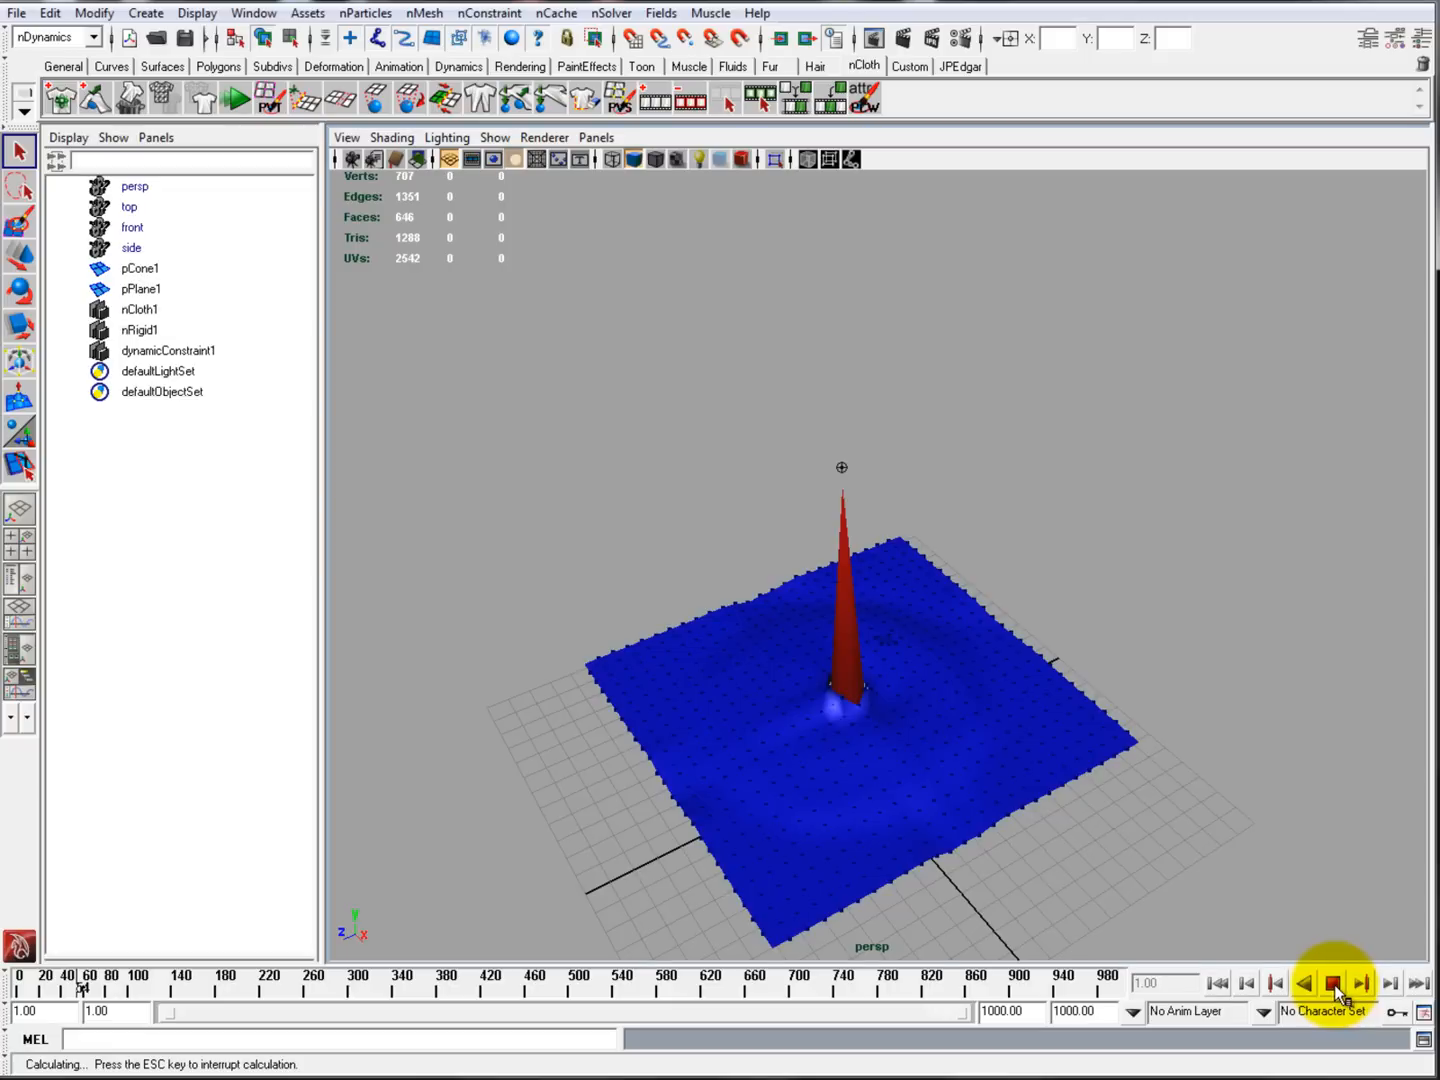
click(1331, 984)
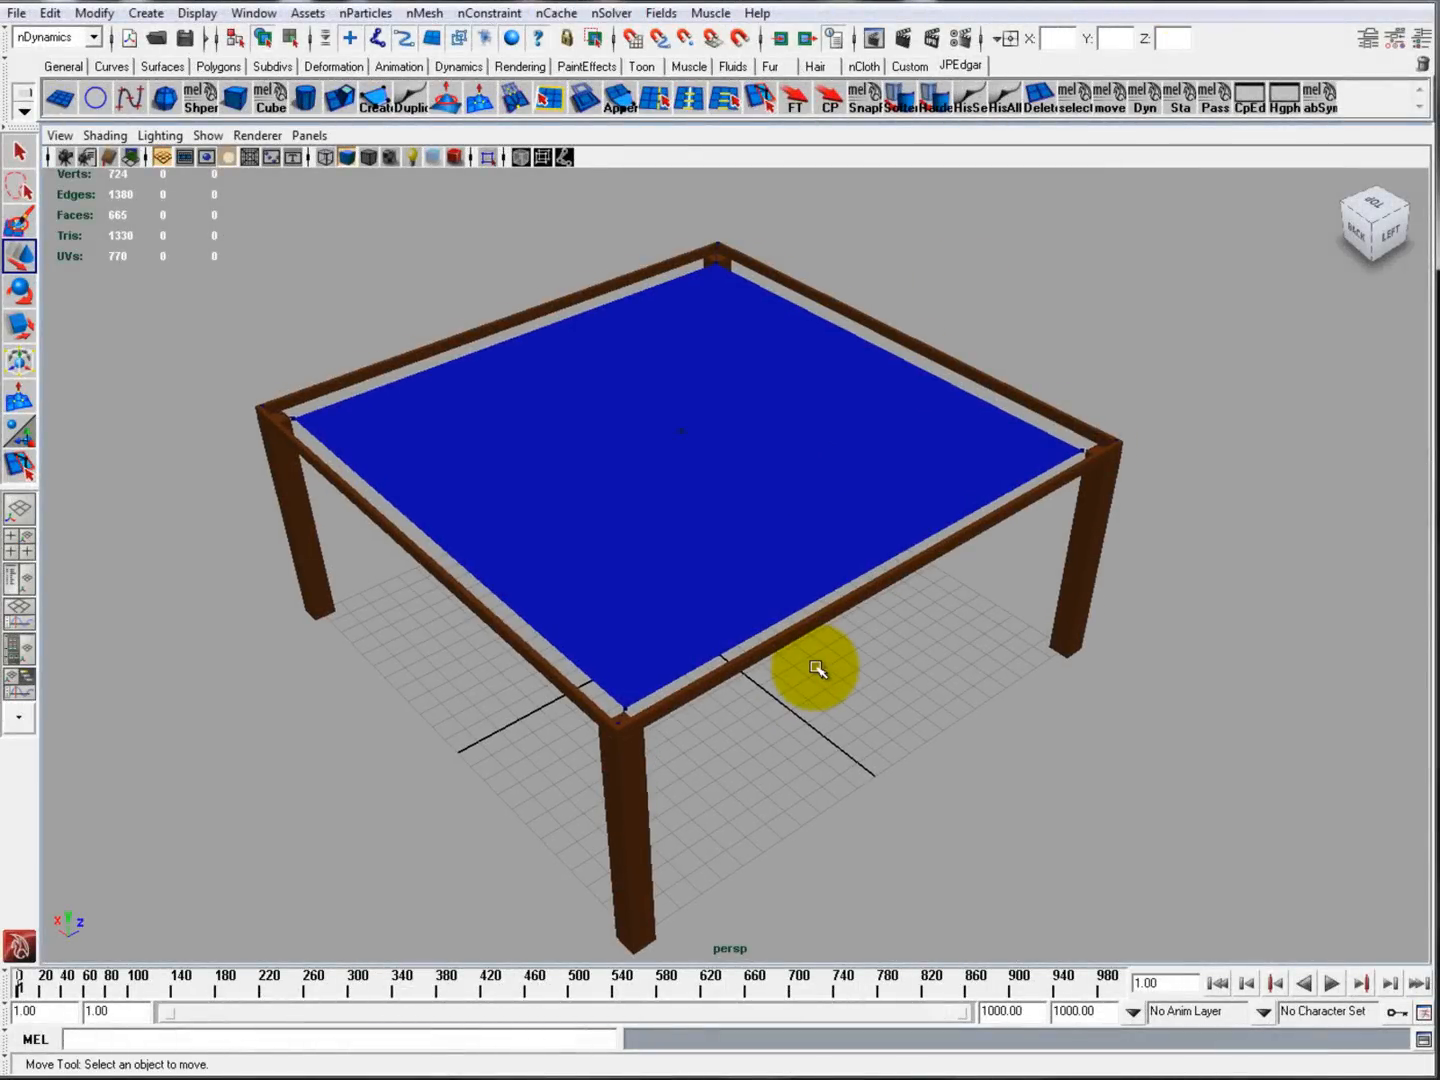
Step: Key the sphere dropping from above the trampoline bed to below it, then play back
drag(820, 670, 855, 710)
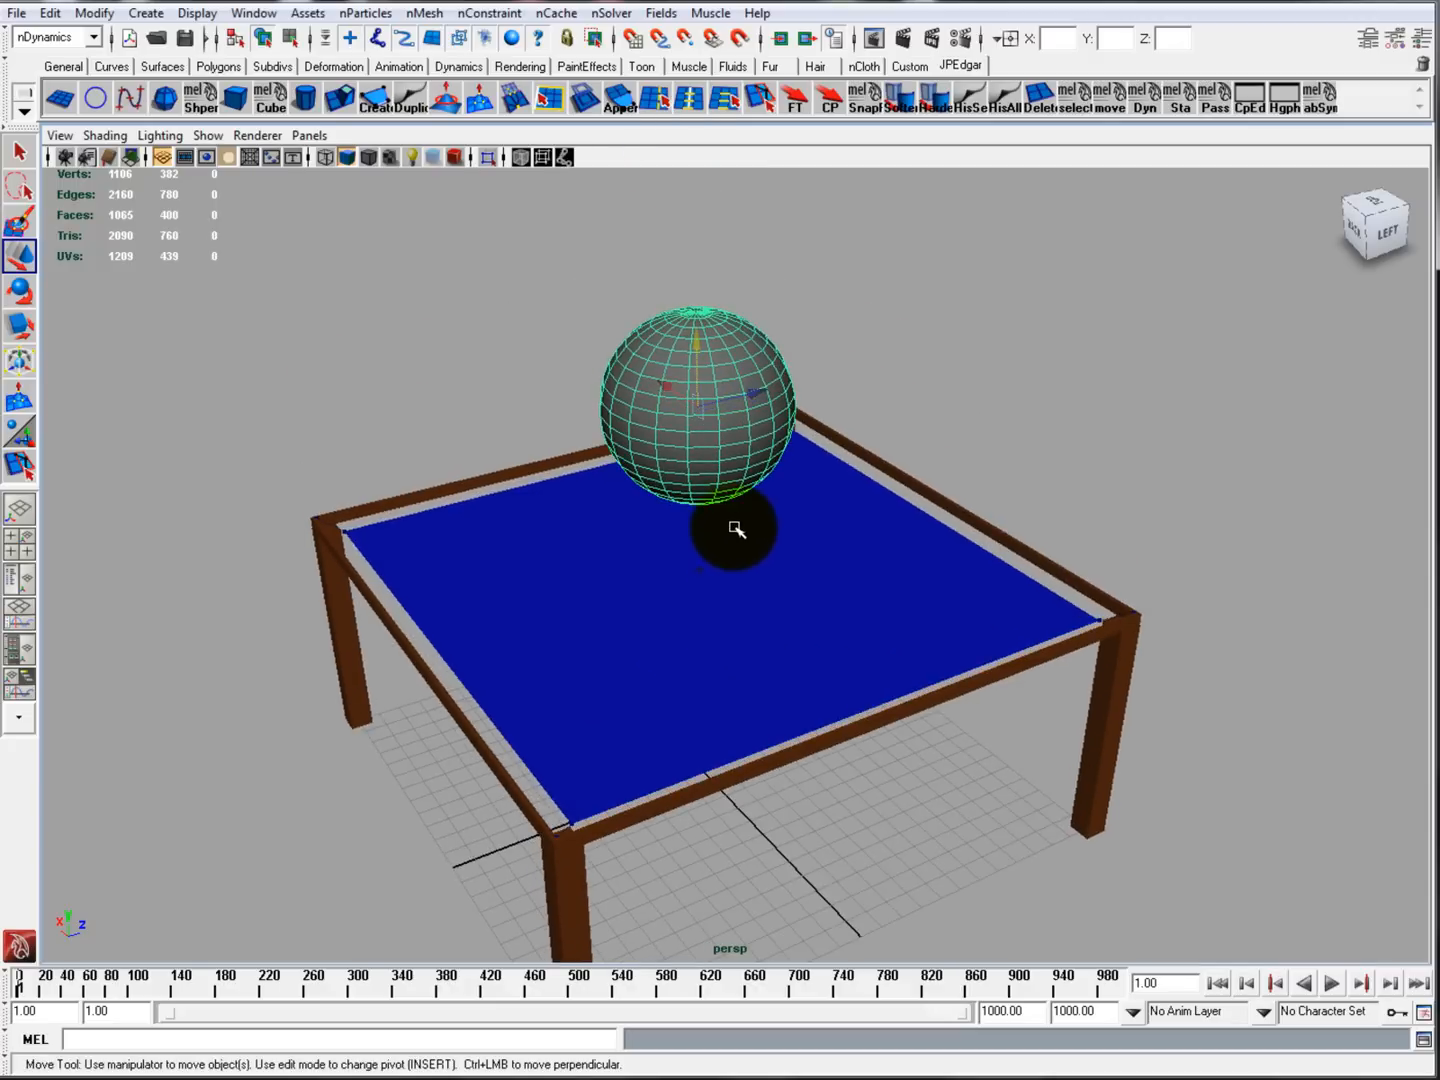
click(1163, 983)
text(15)
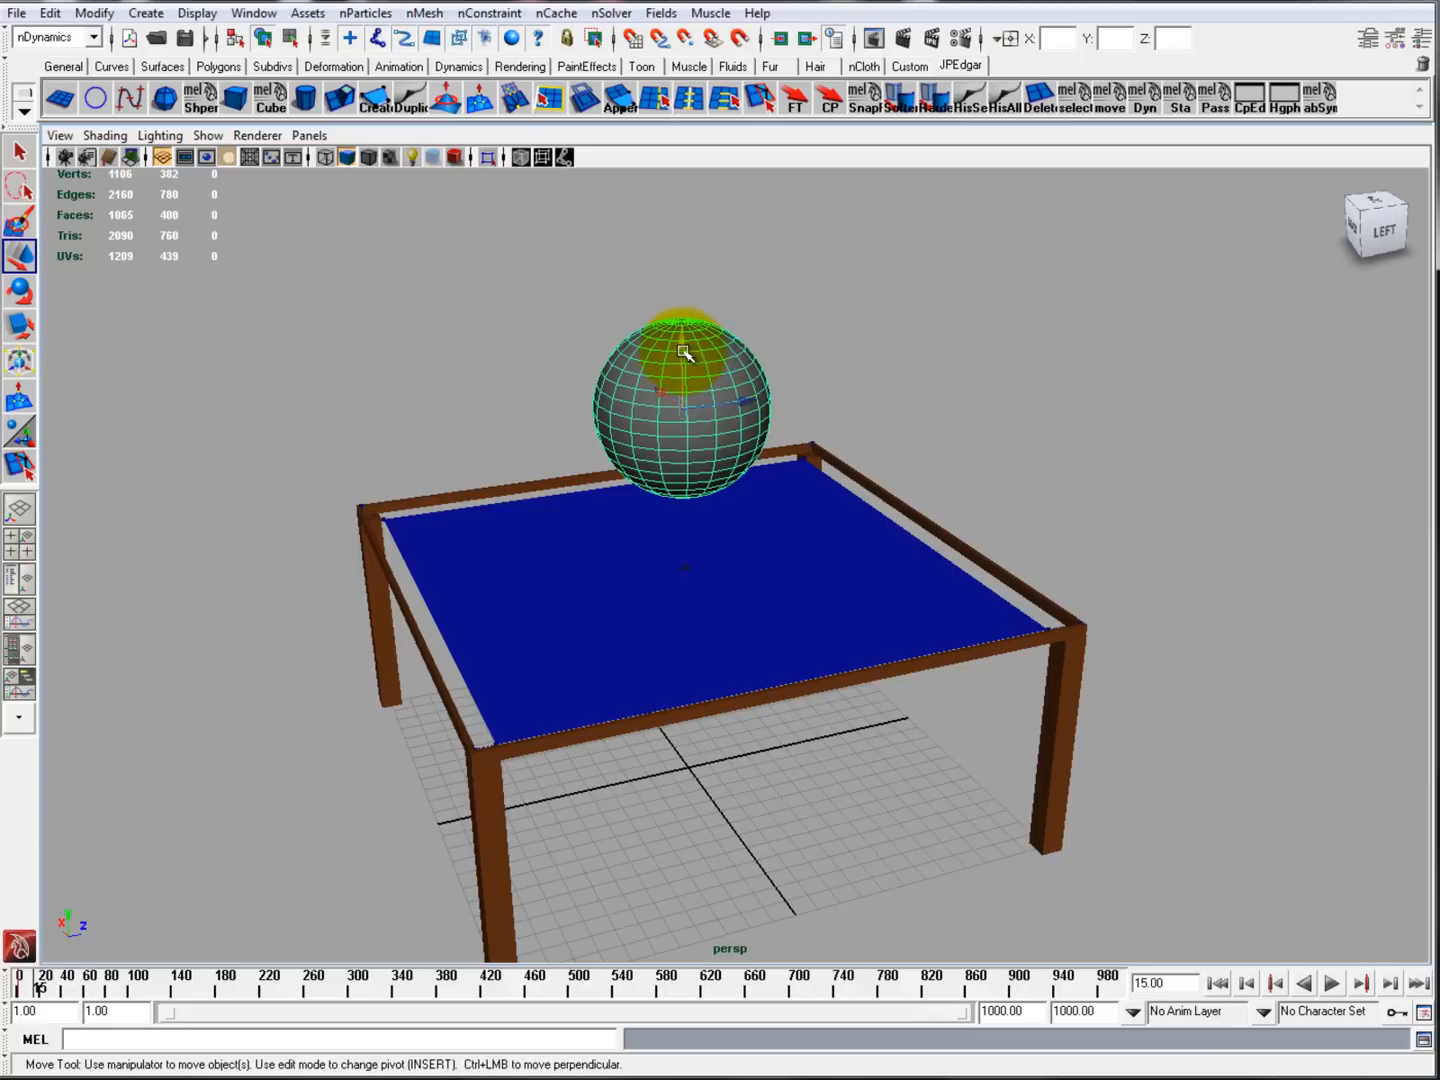
drag(685, 355, 755, 845)
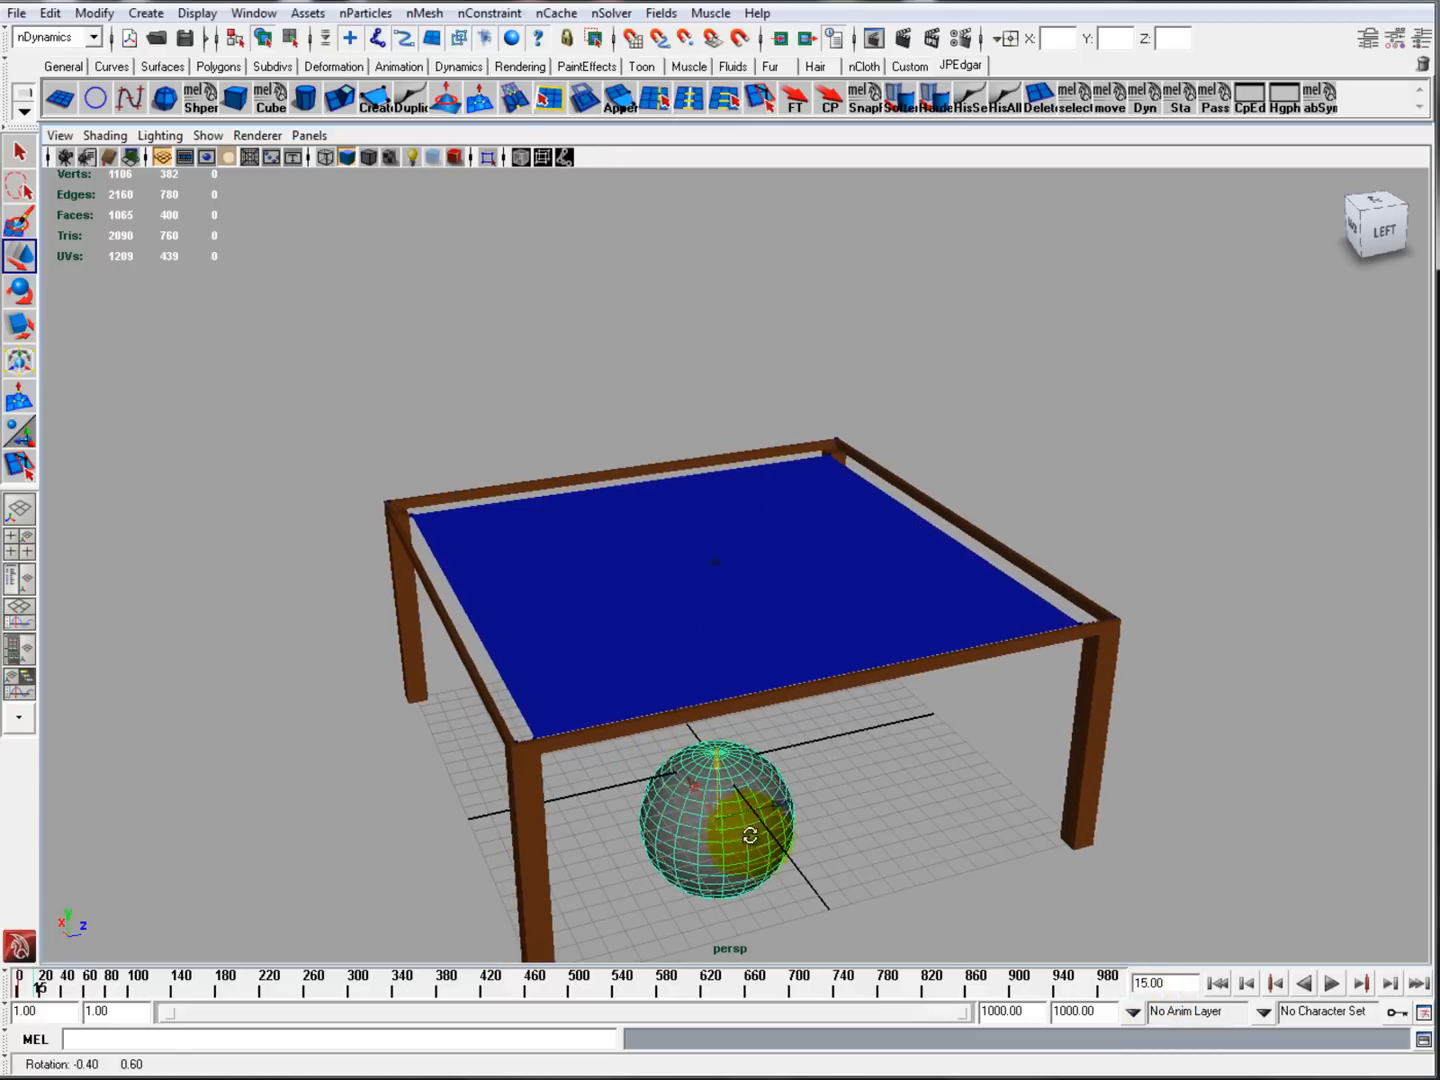
click(1331, 984)
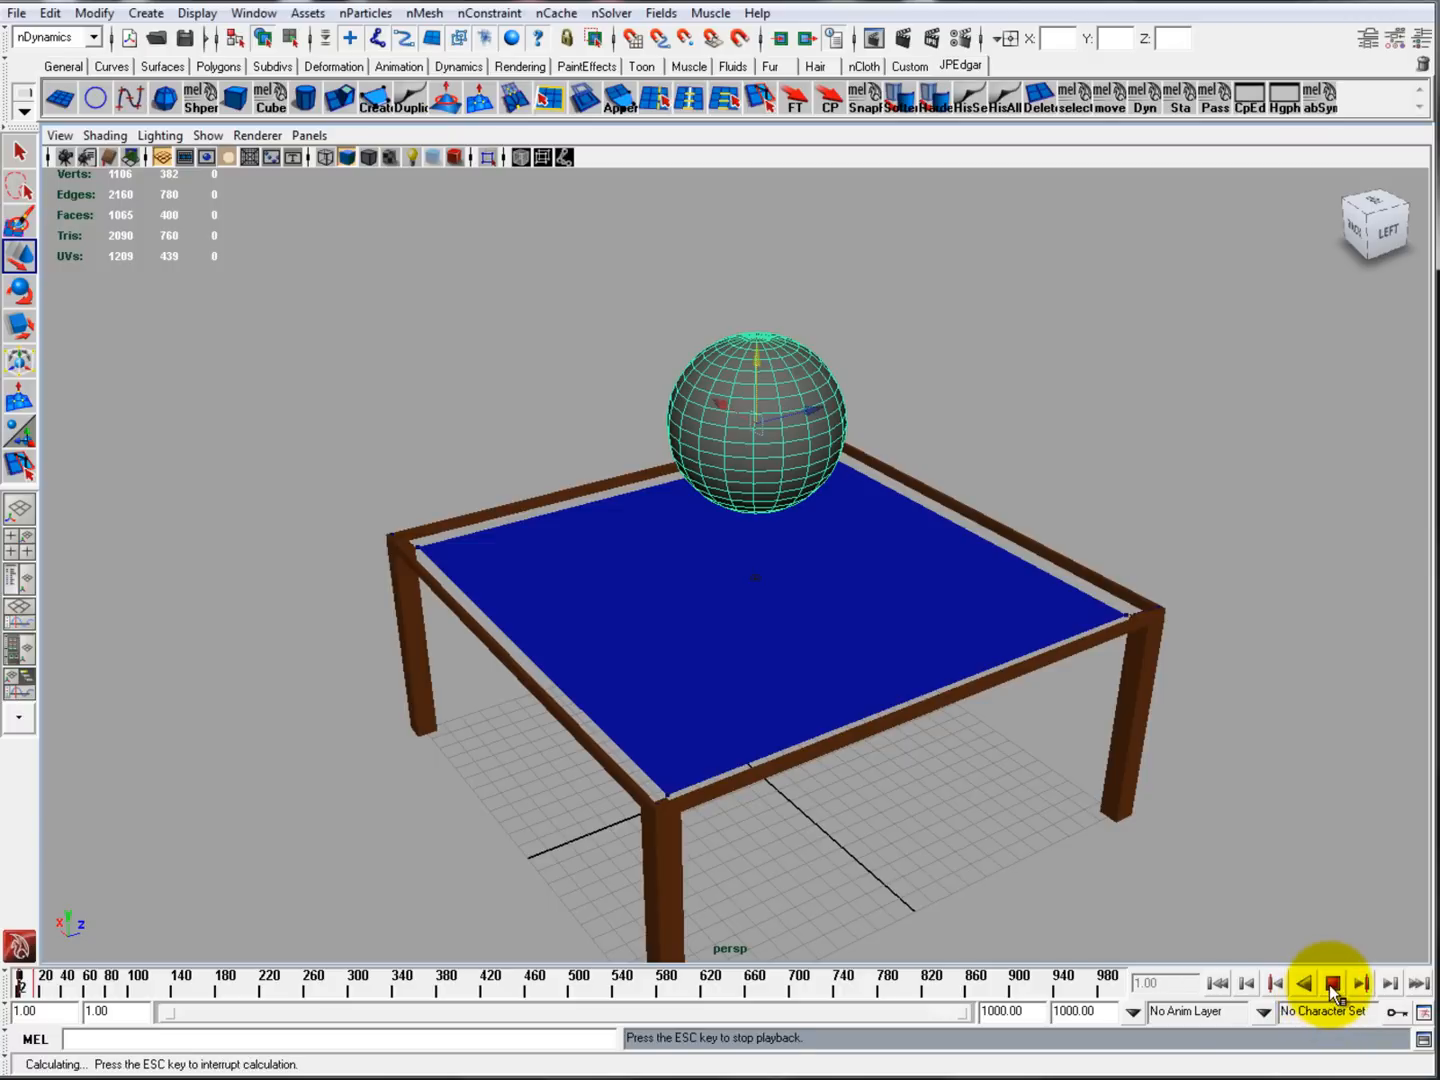
click(1331, 984)
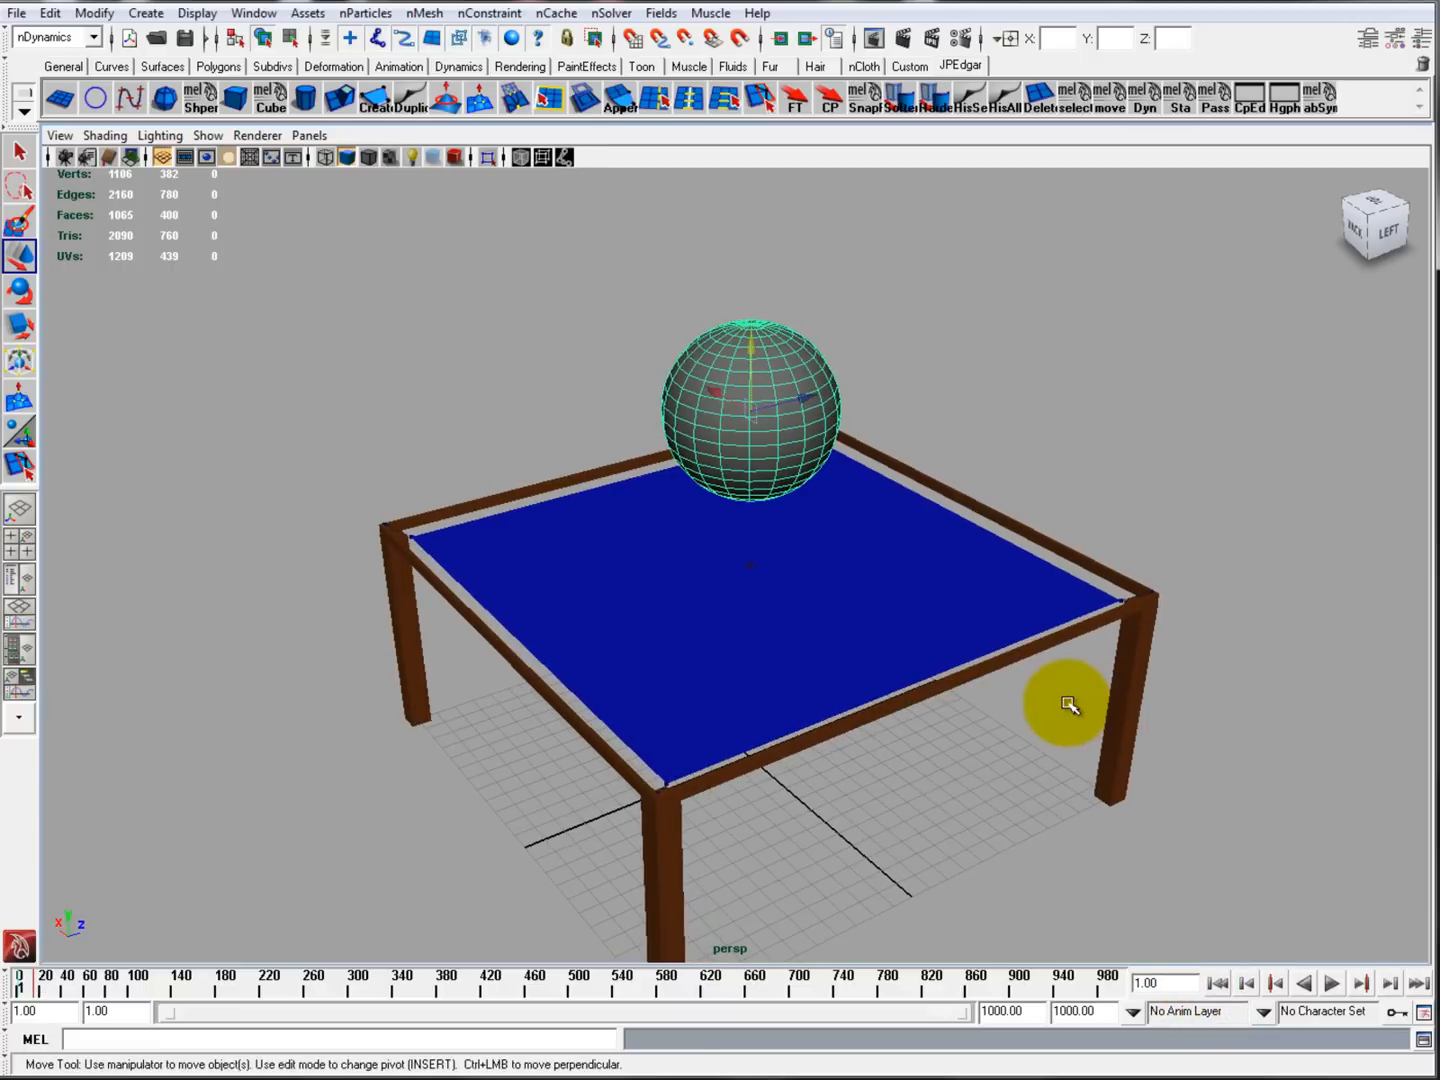
drag(1070, 705, 880, 445)
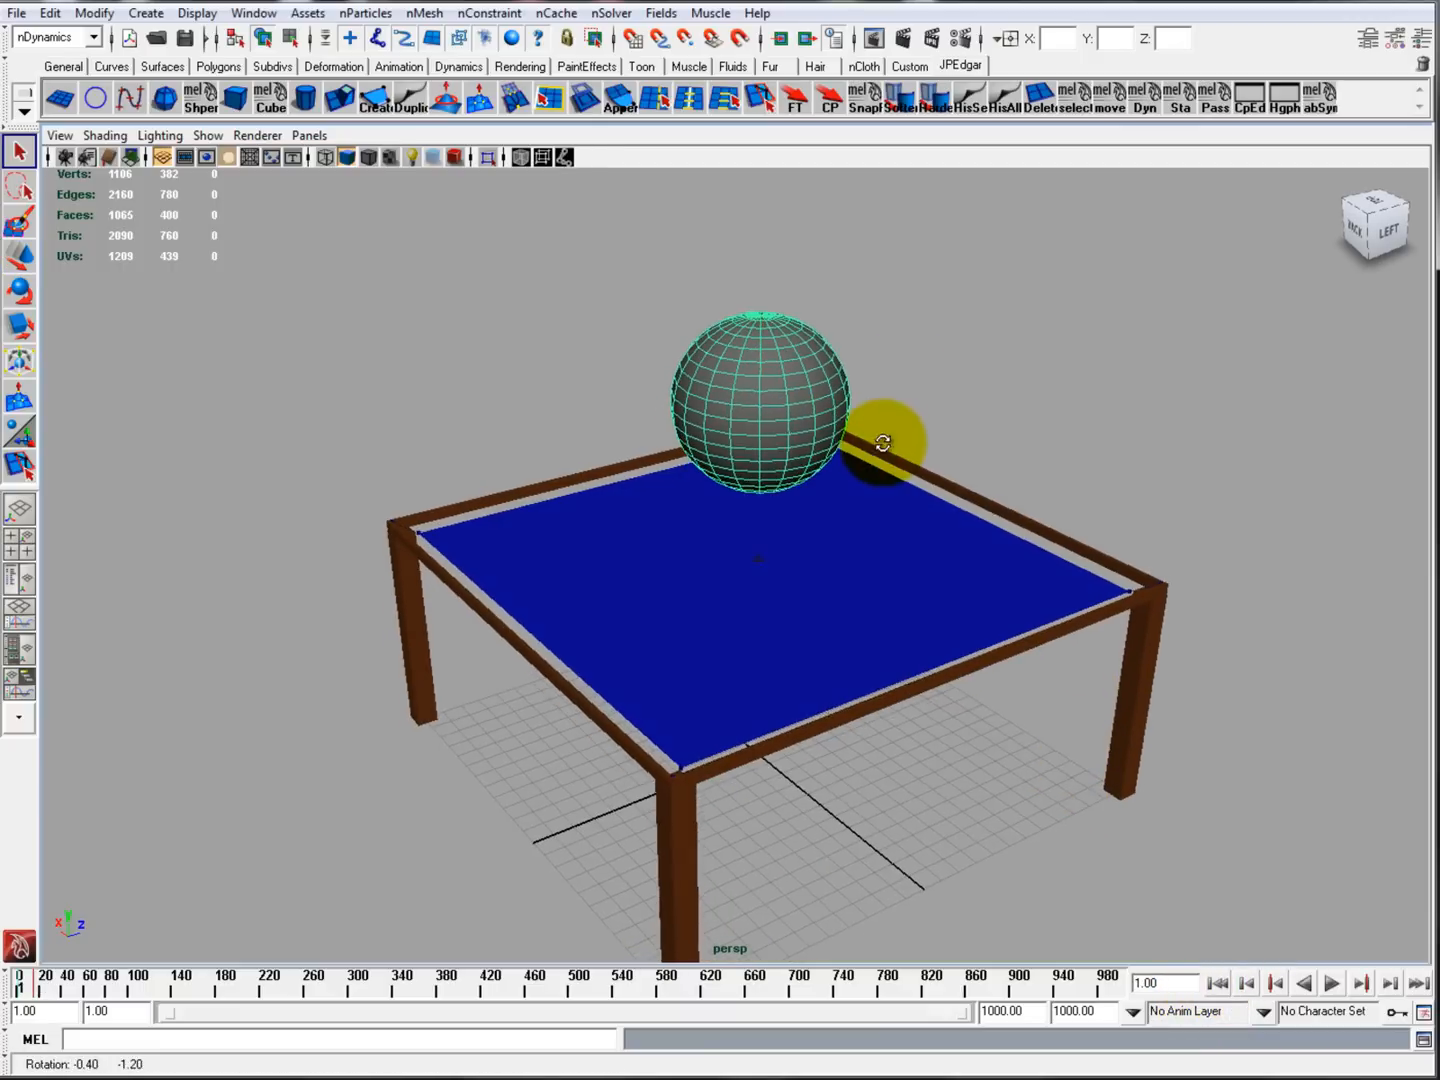
drag(880, 443, 818, 345)
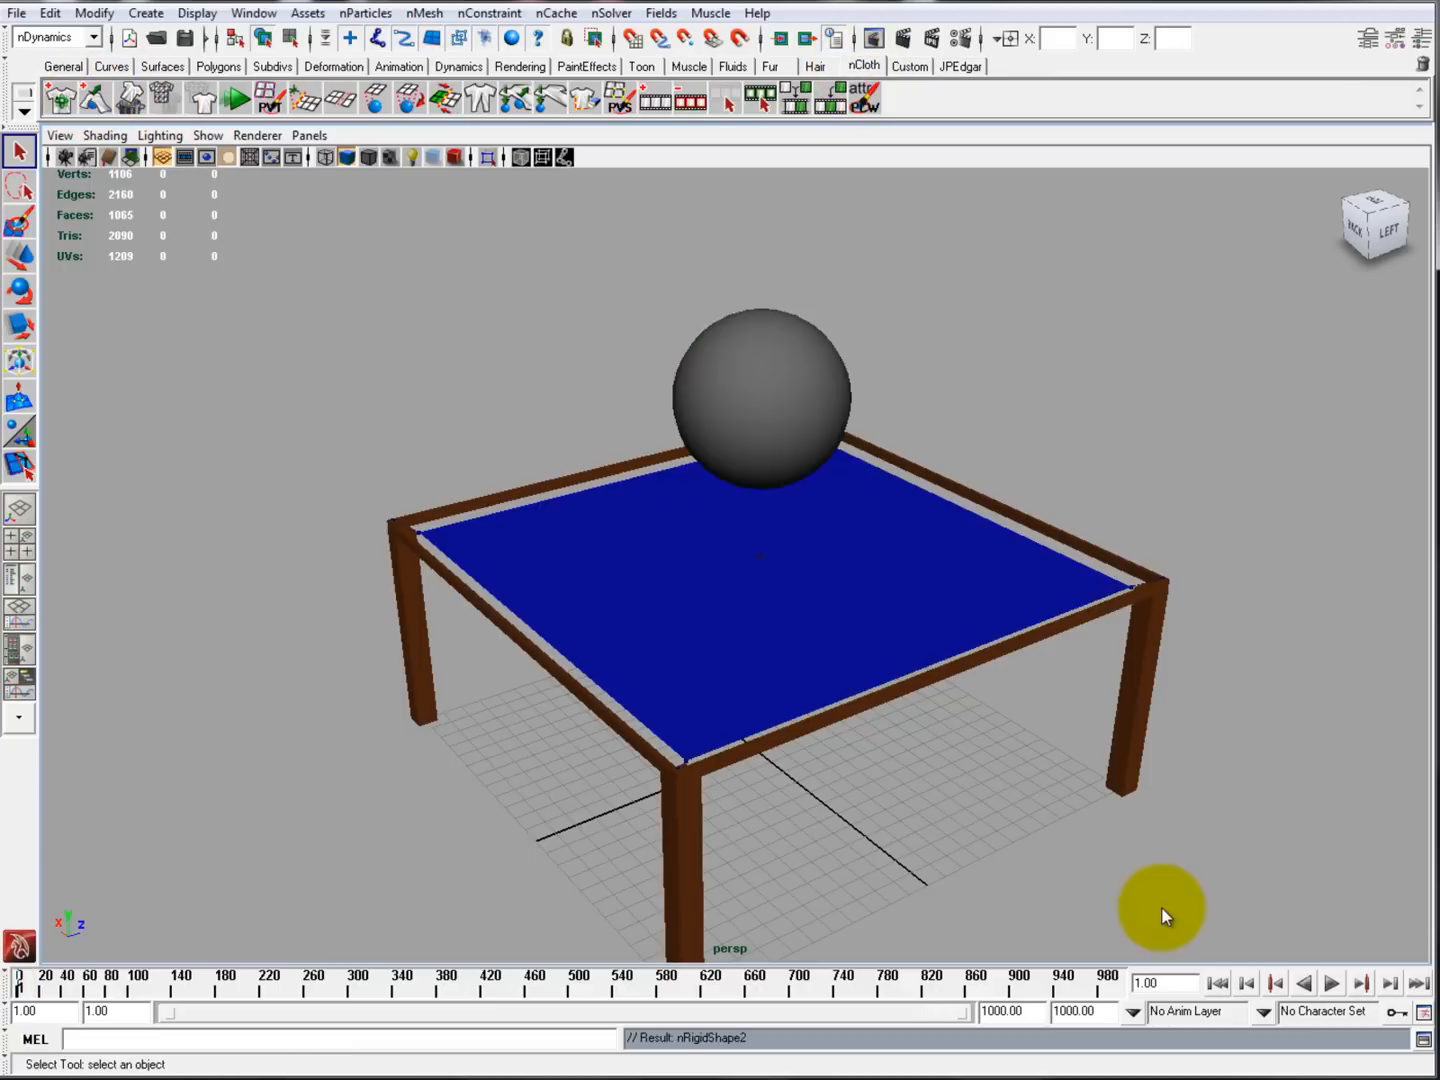
Step: Rewind to the first frame and play the sphere falling through the trampoline cloth
click(752, 400)
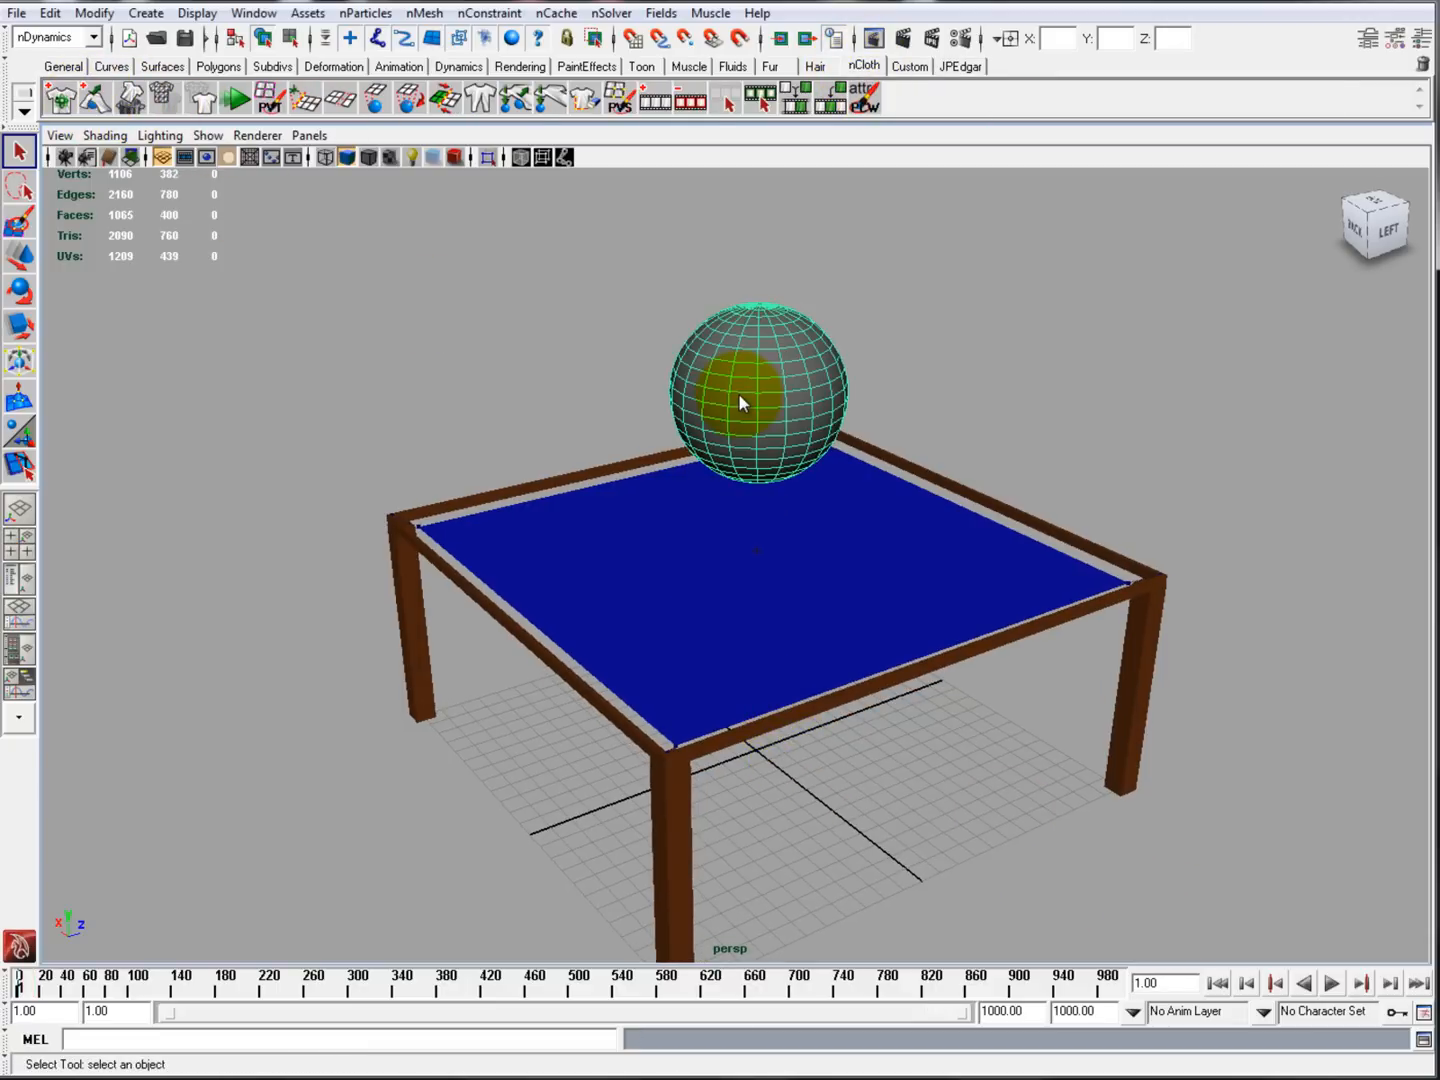
click(1277, 983)
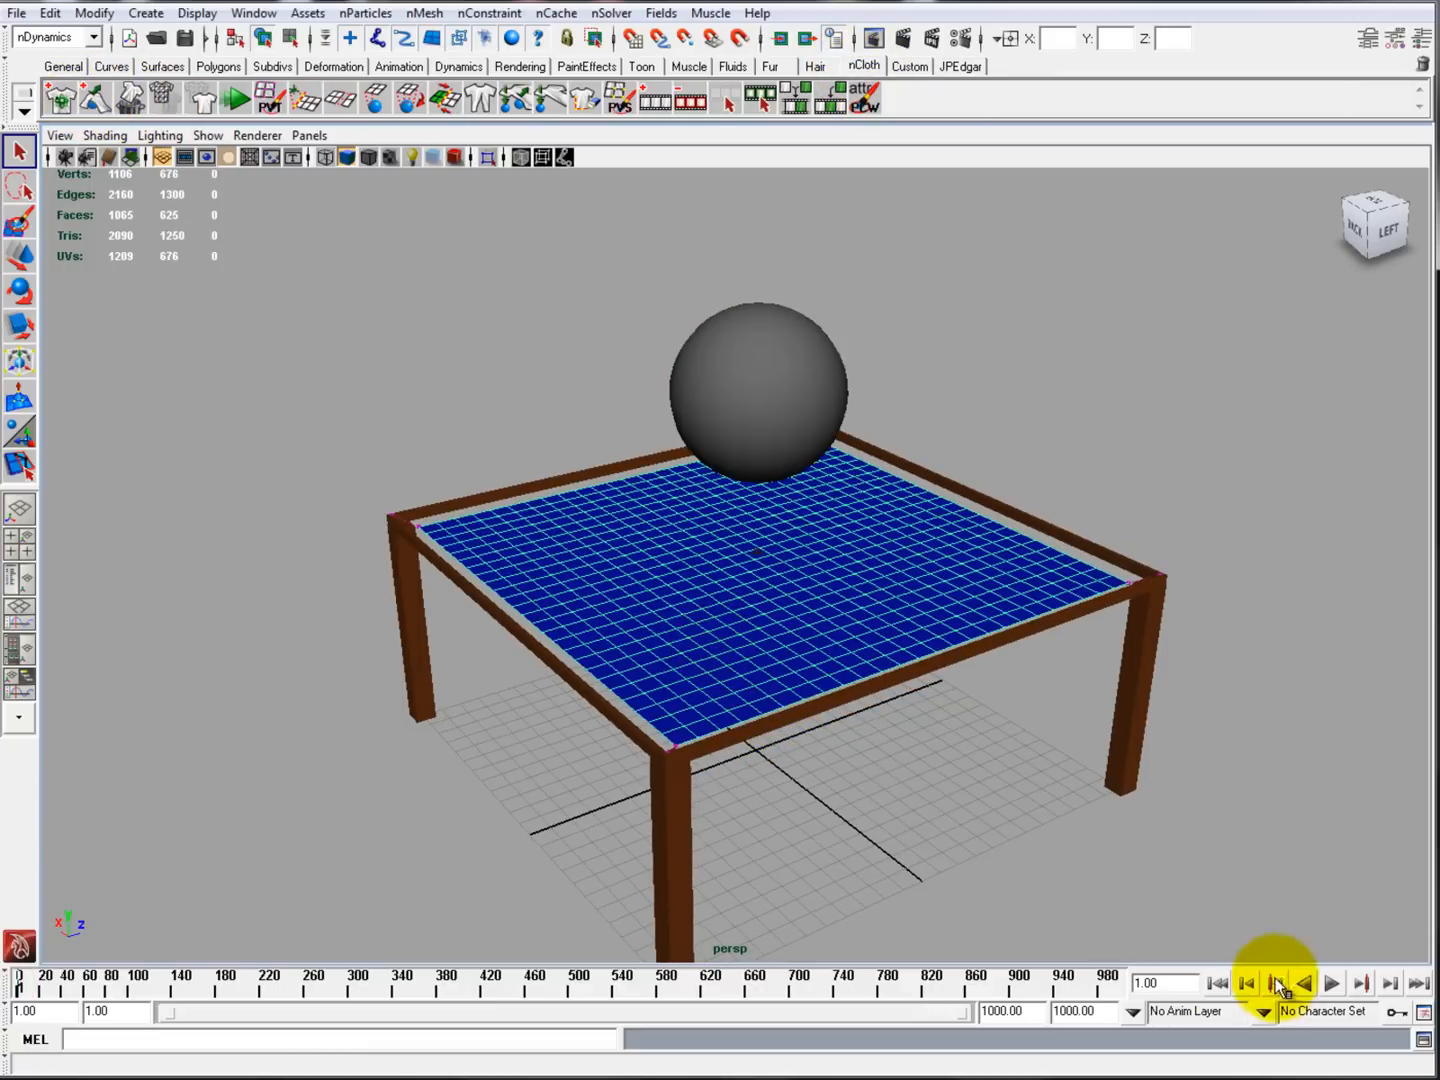
click(1333, 983)
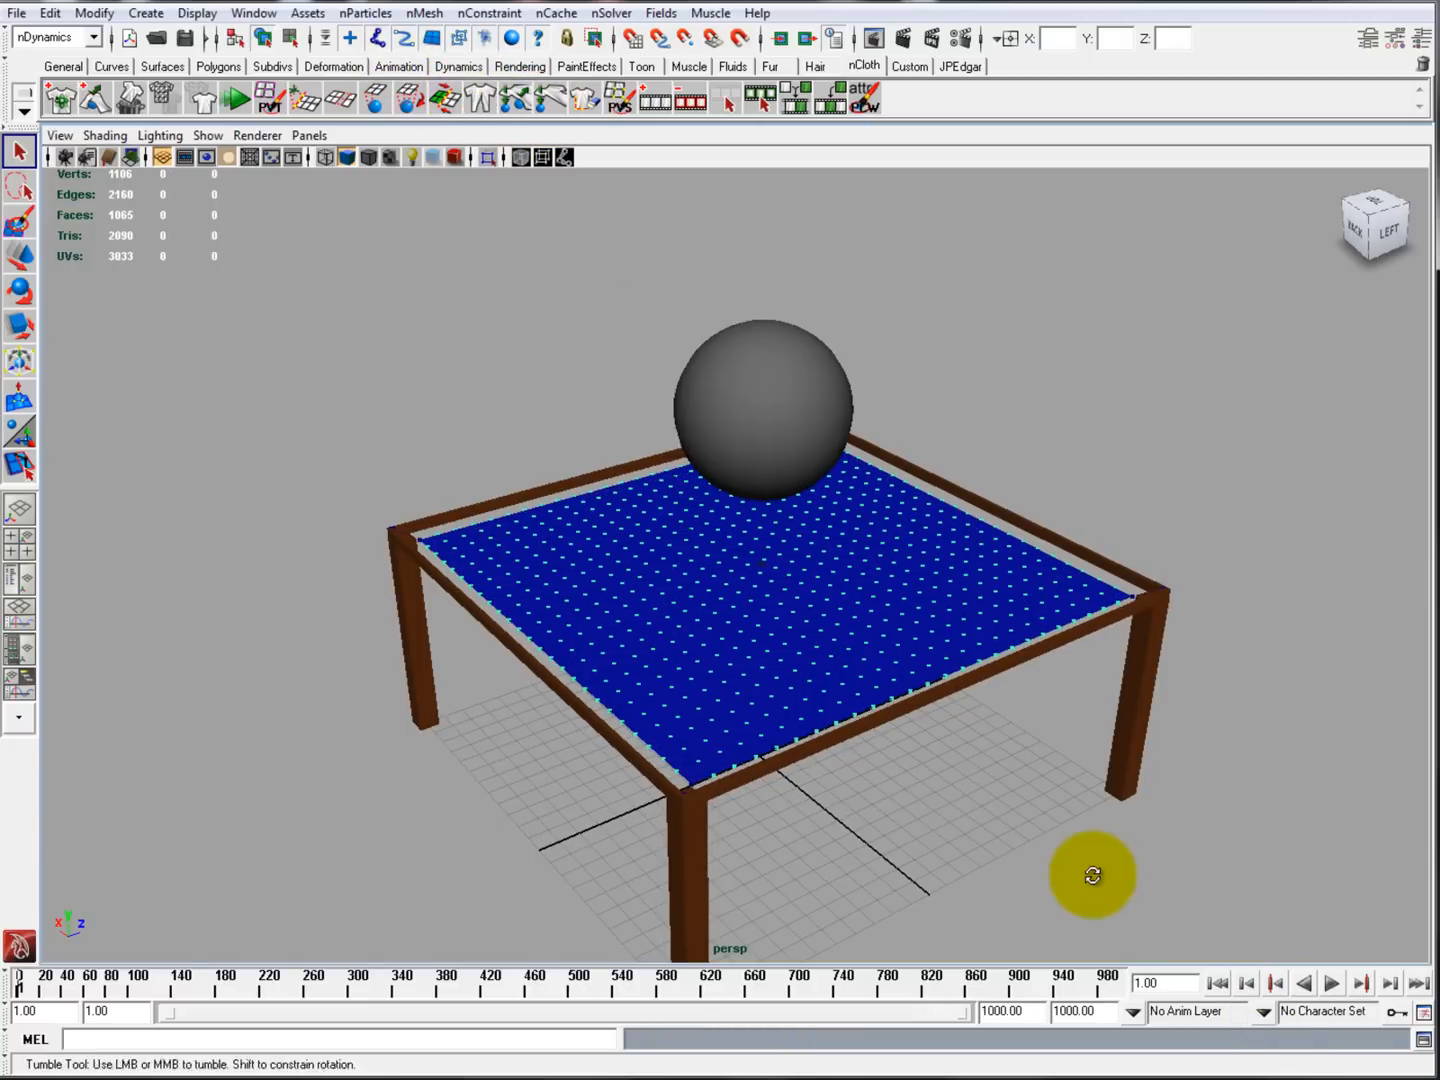
click(1303, 983)
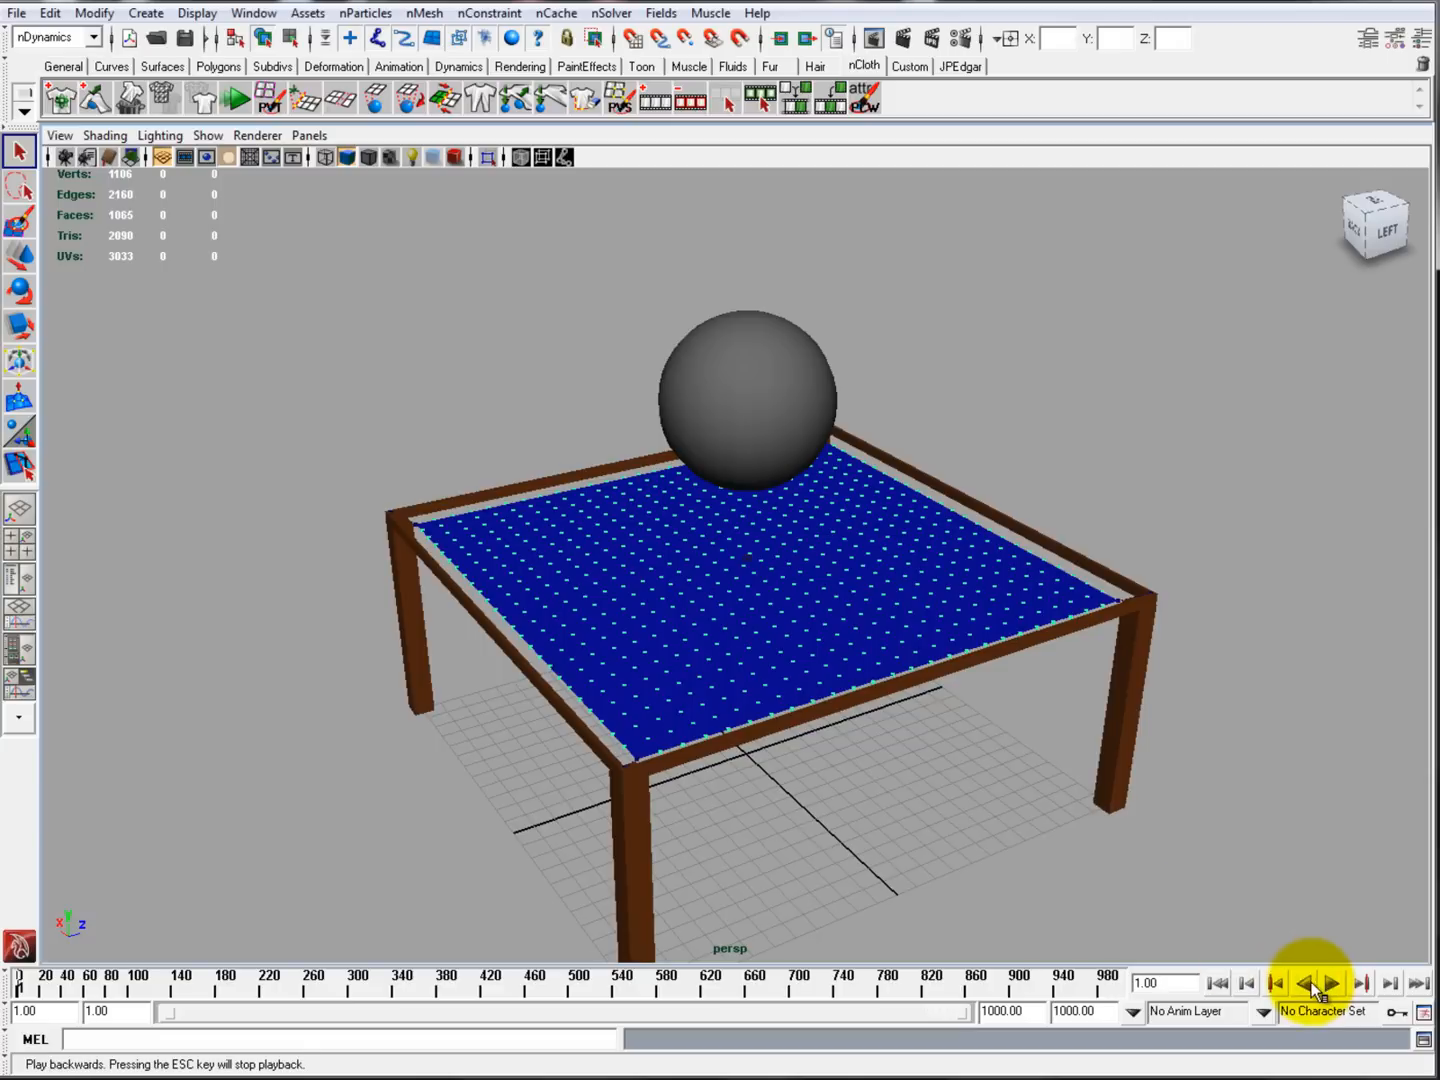
click(1332, 983)
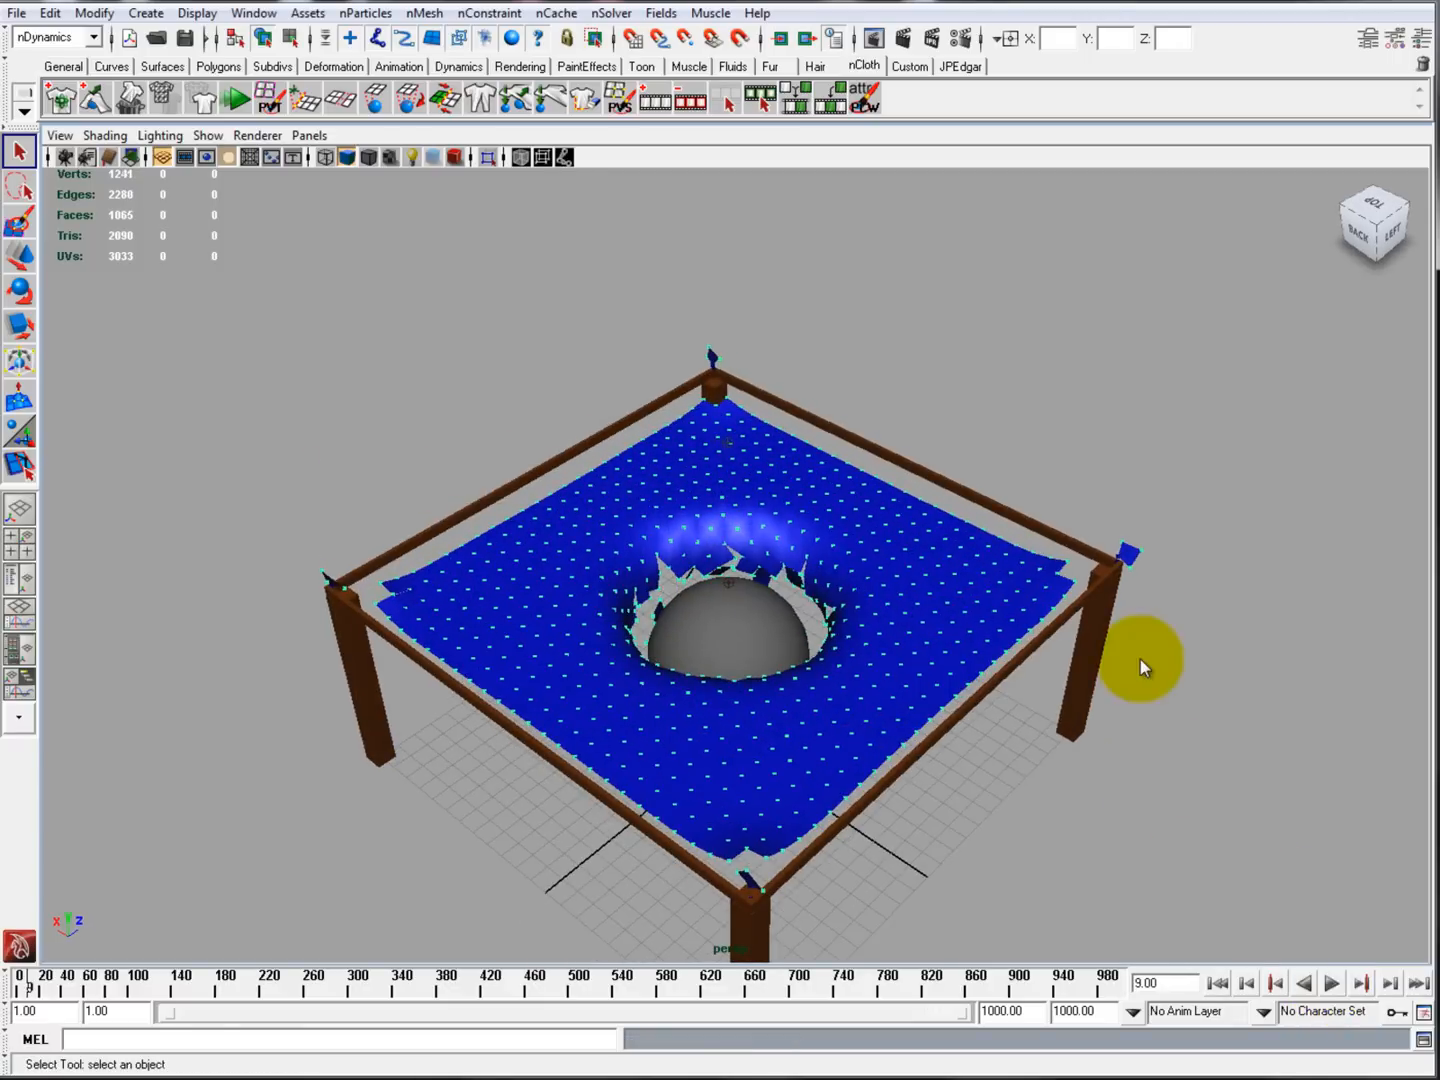
mouse_move(705, 400)
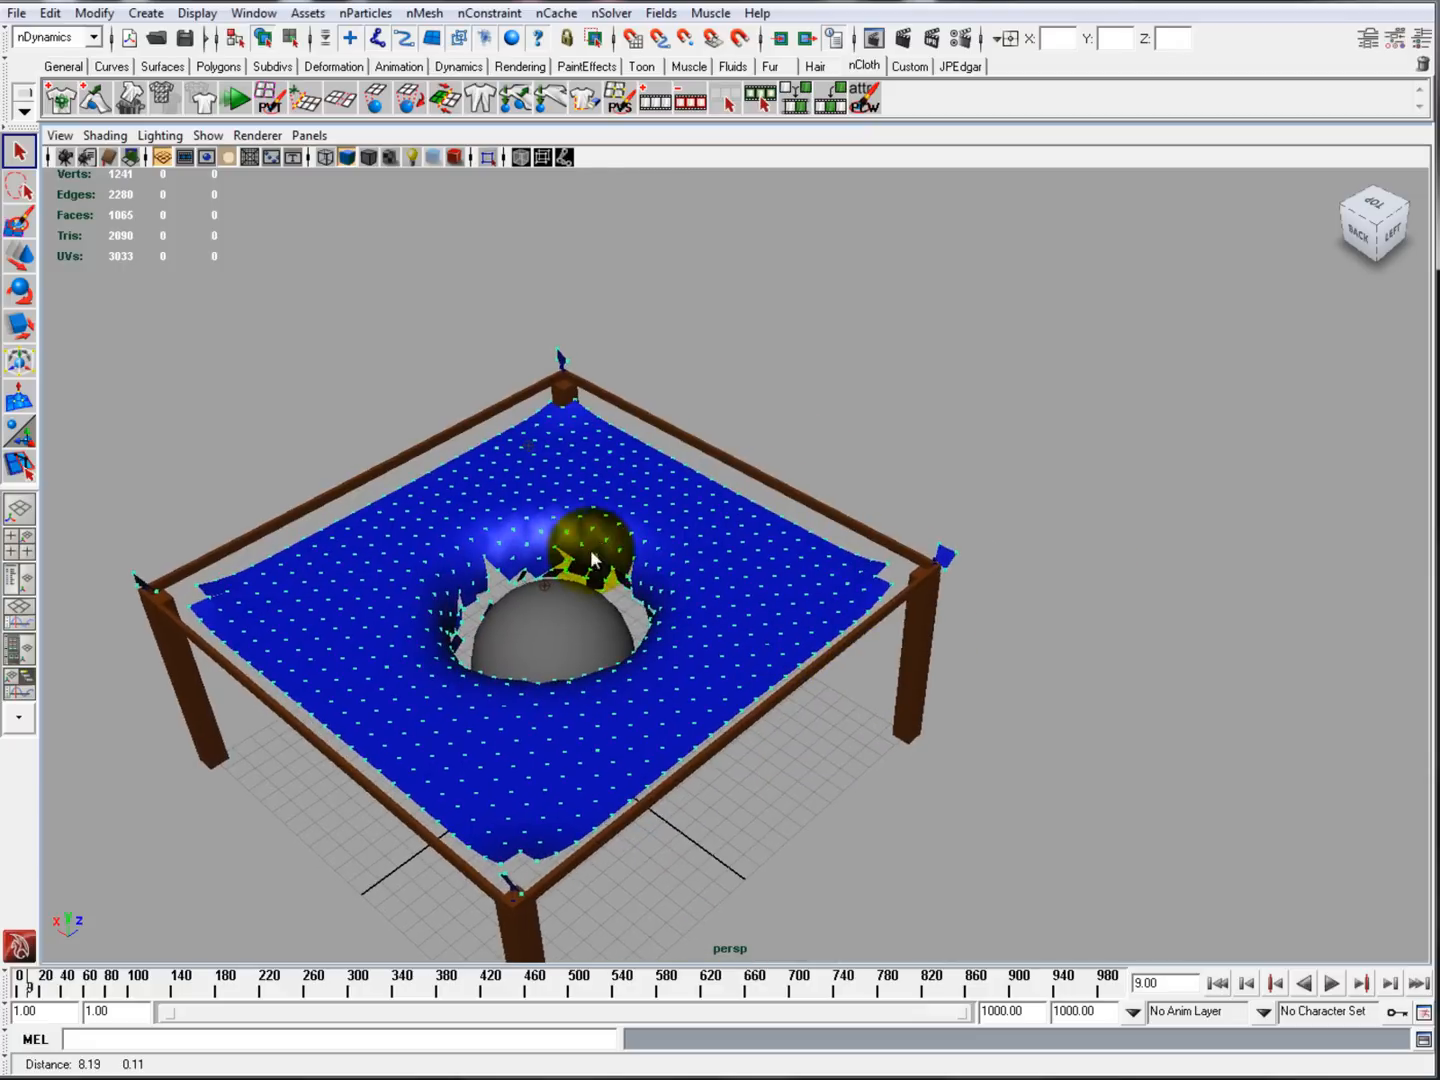
Step: Orbit, zoom and dolly in to inspect the jagged tear around the sphere
drag(590, 555, 830, 760)
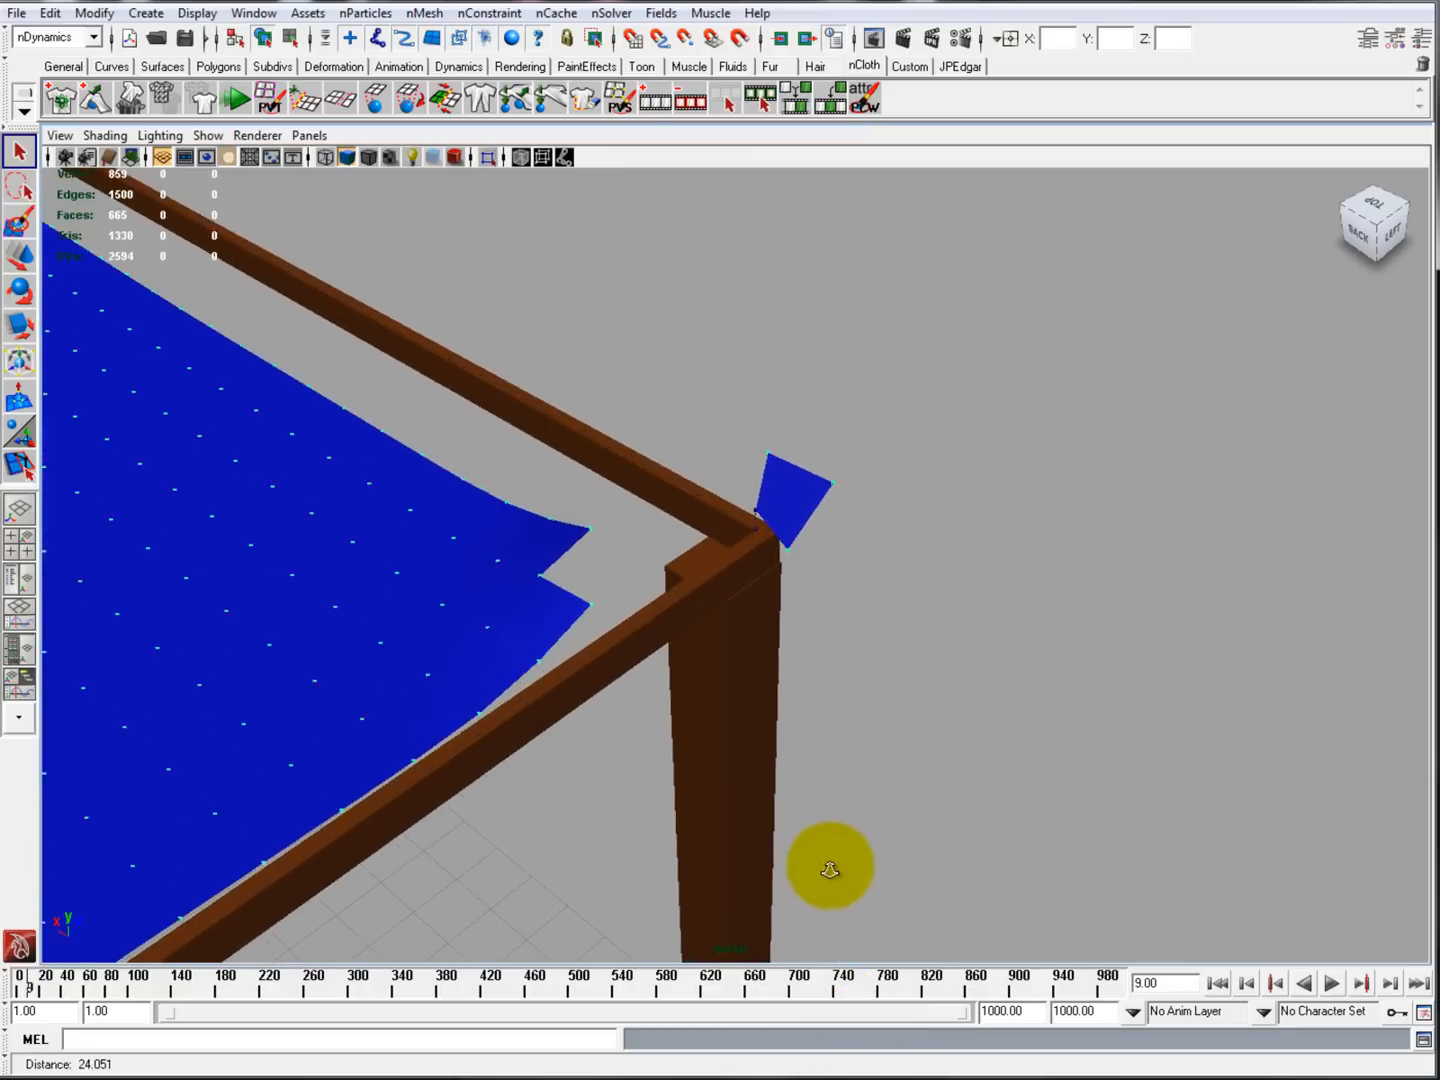
drag(828, 867, 1295, 360)
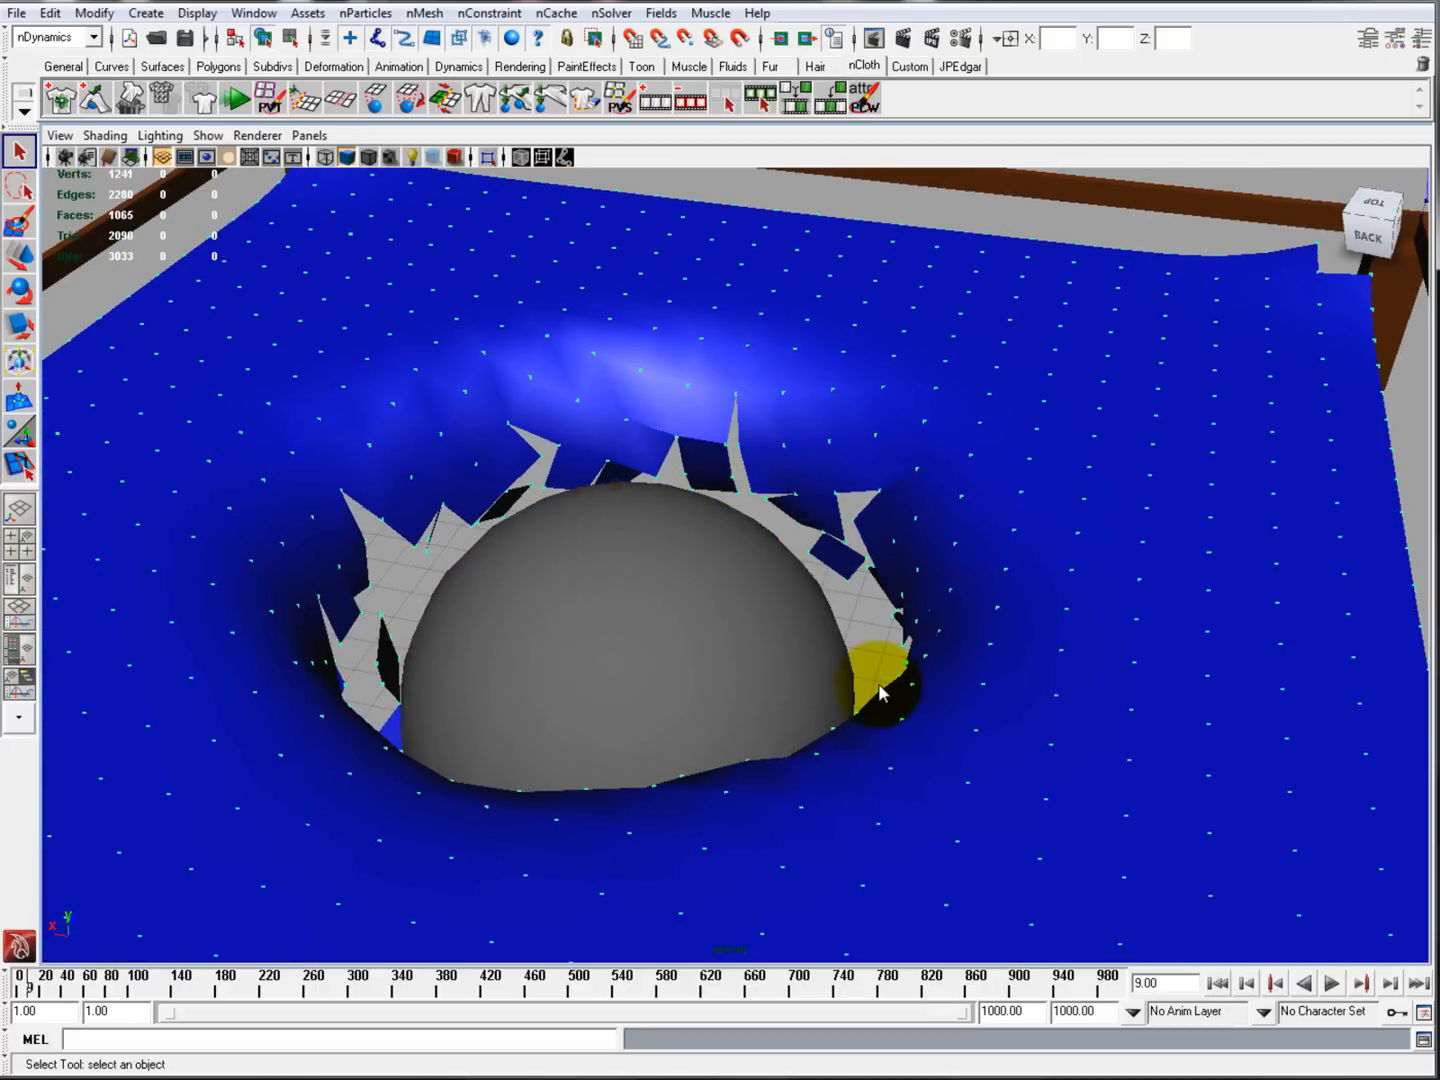
drag(880, 690, 888, 634)
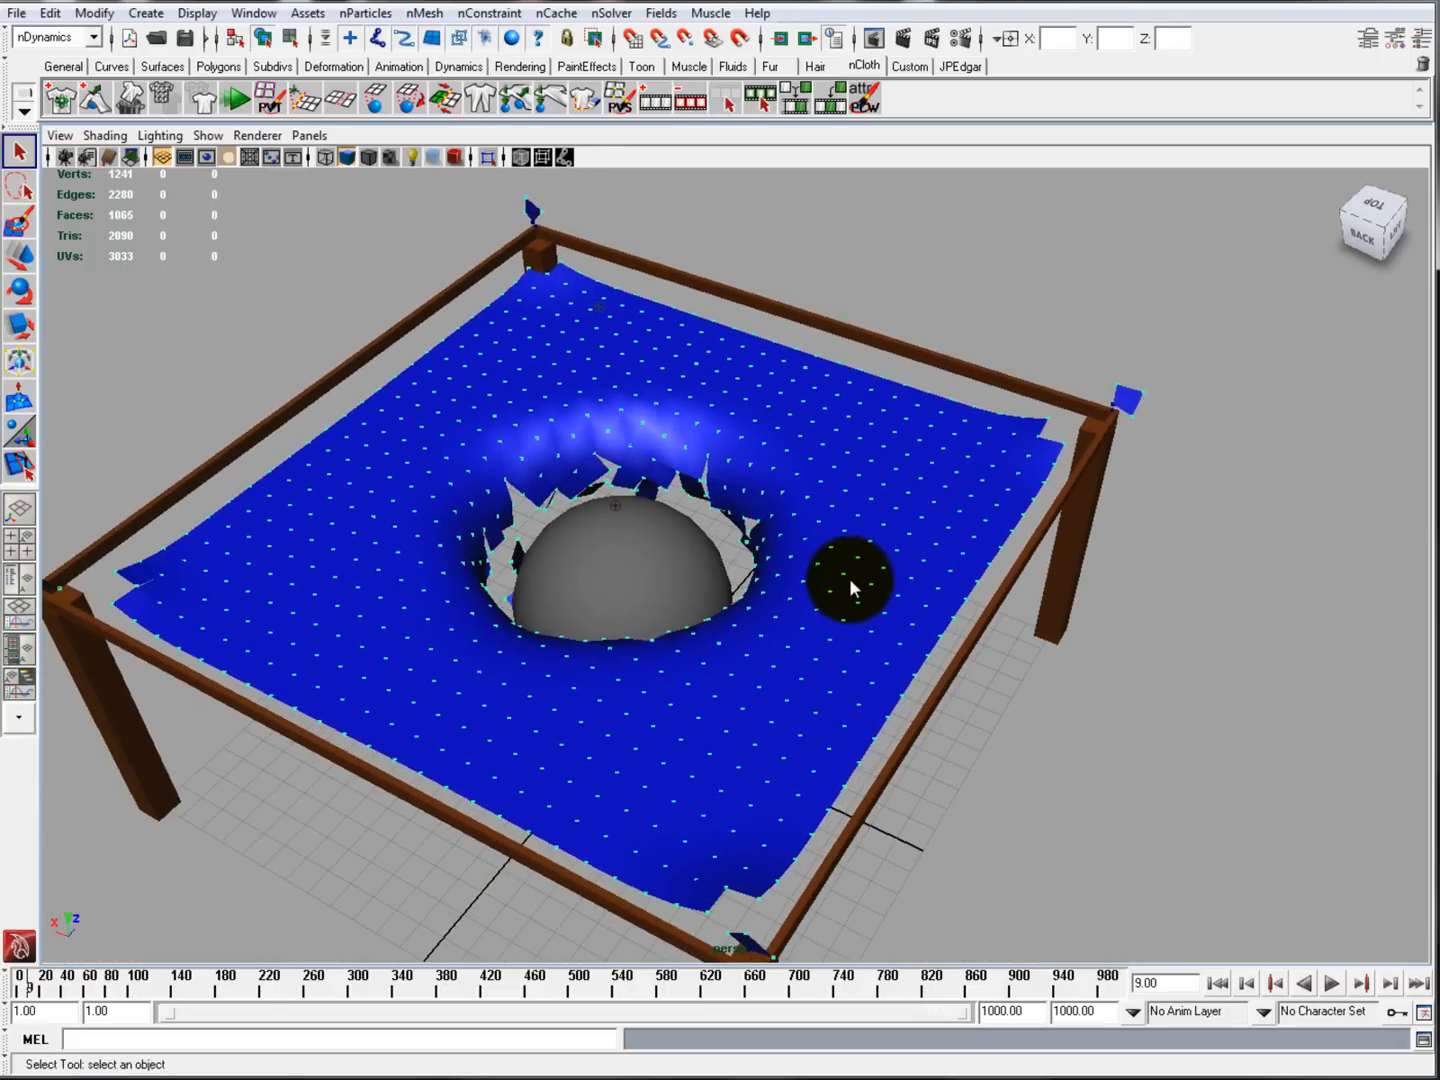
drag(855, 588, 845, 620)
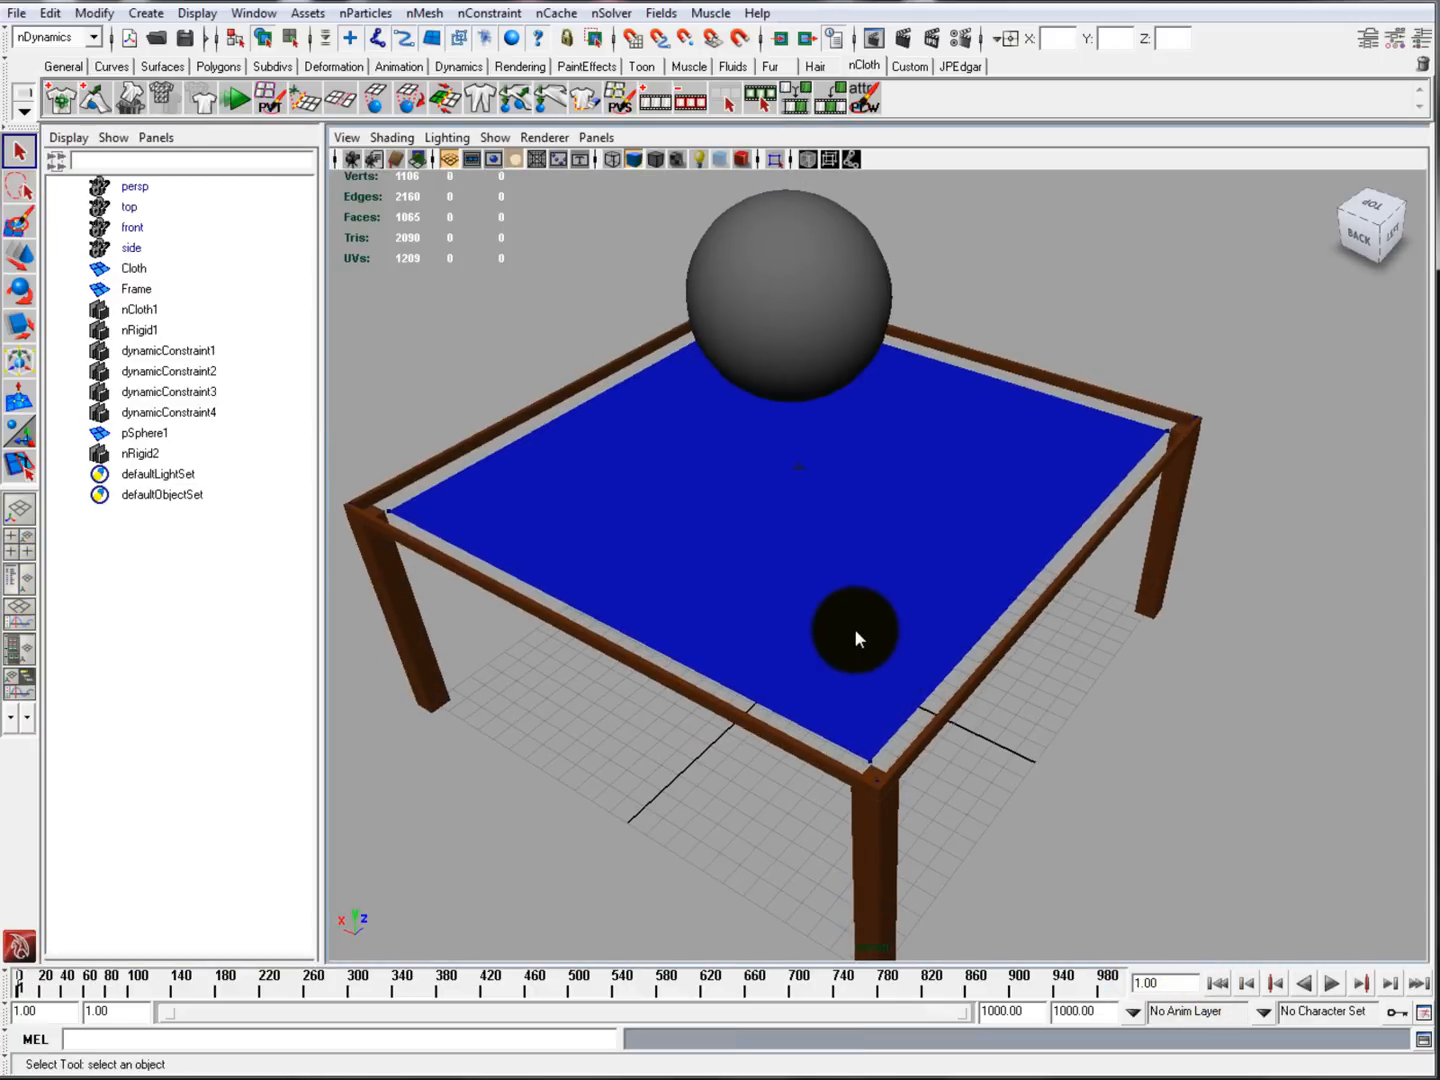
Step: Lasso the cloth's central vertices, apply a weld constraint, and play to test it
click(1332, 984)
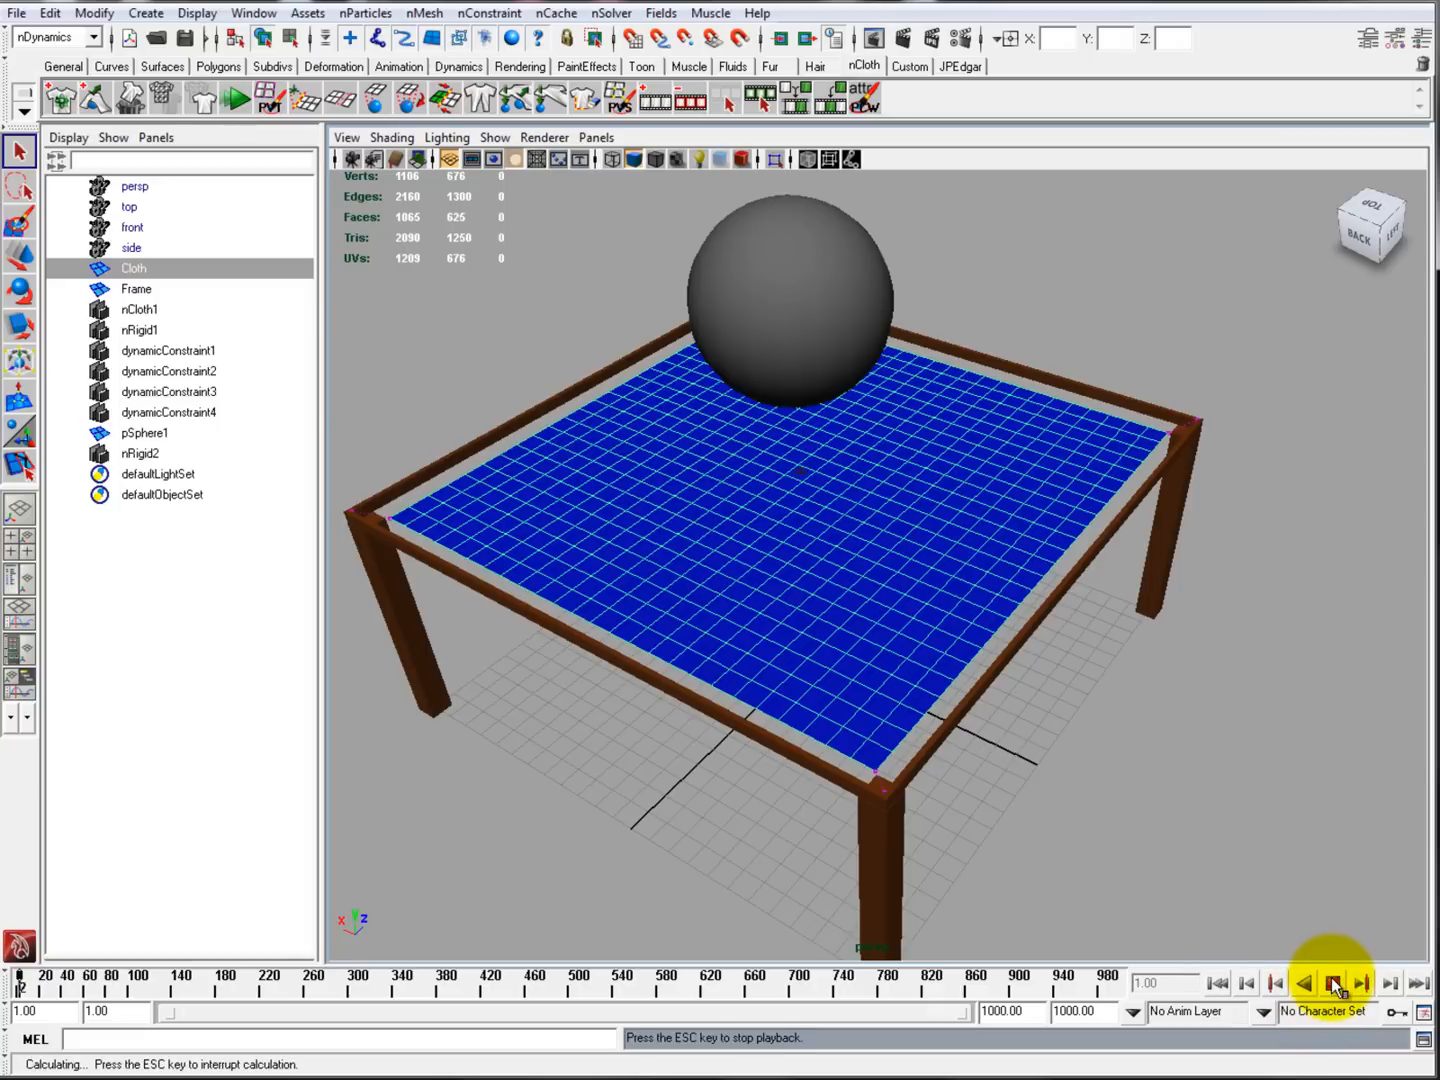
click(1332, 983)
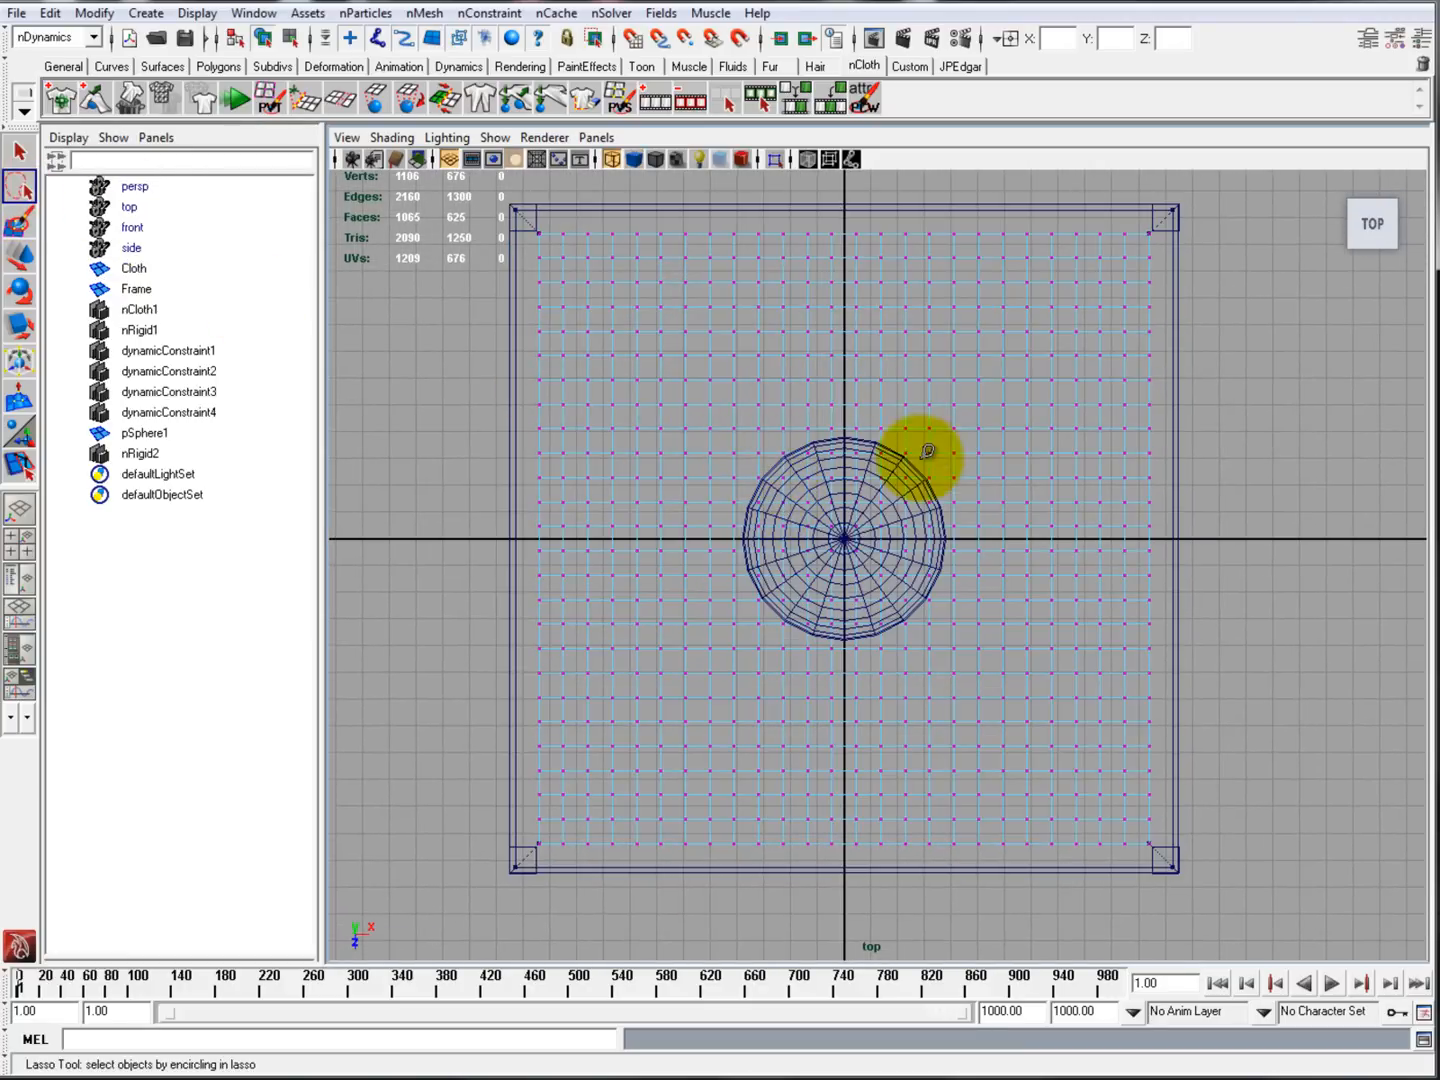
drag(925, 450, 820, 665)
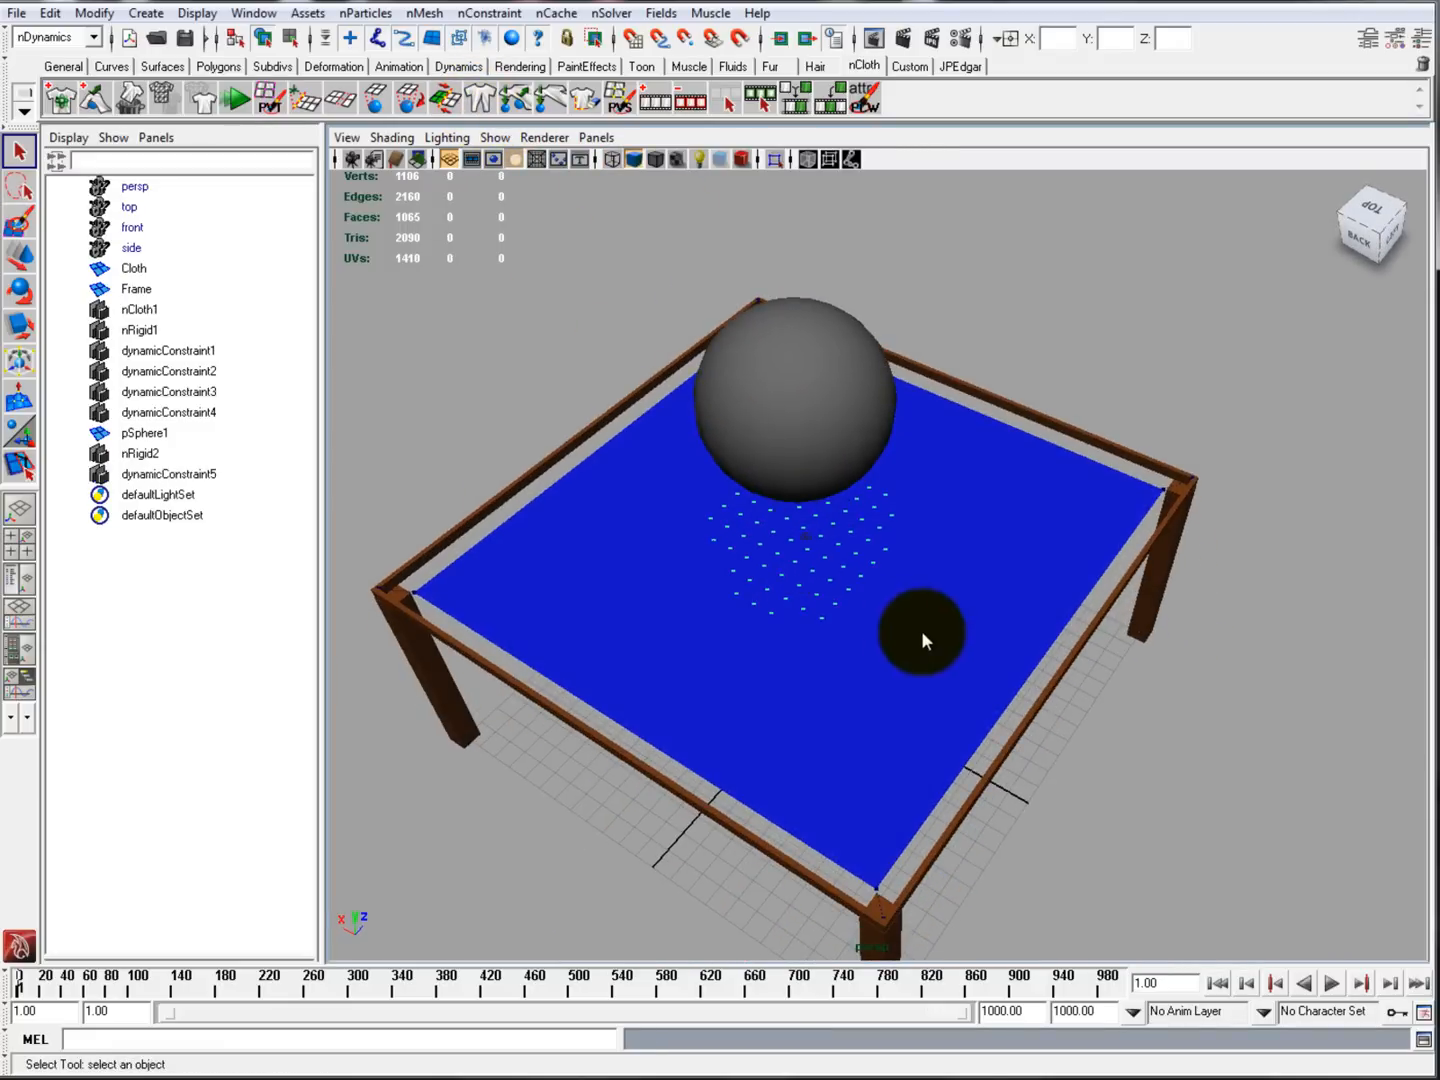
click(1331, 983)
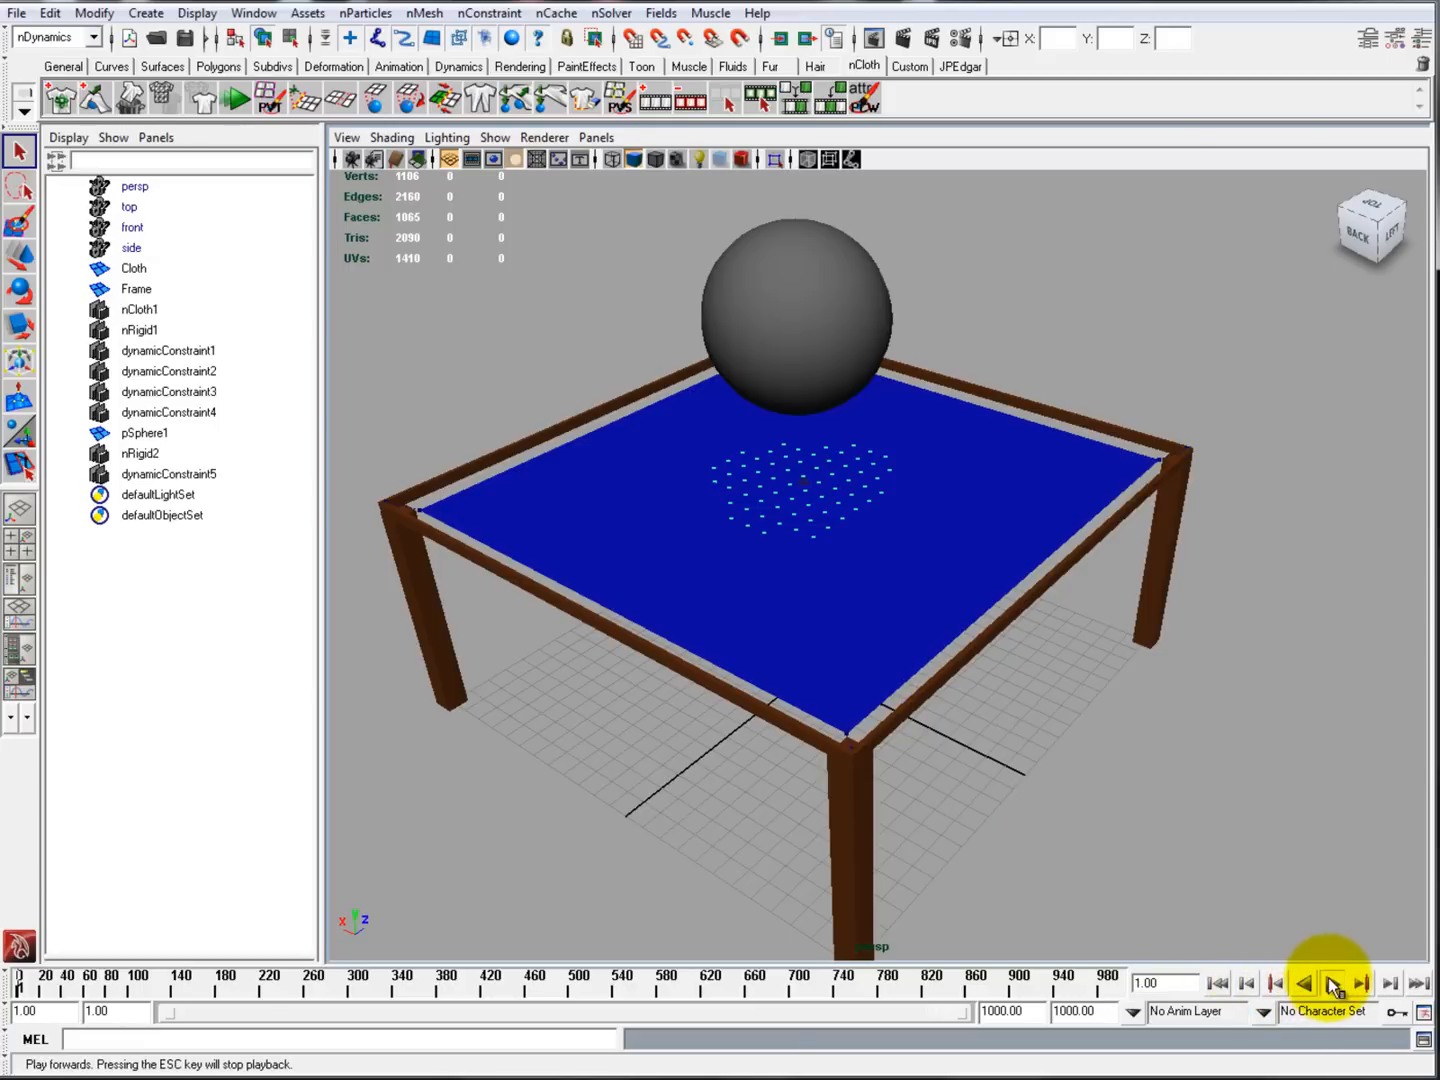
click(1332, 983)
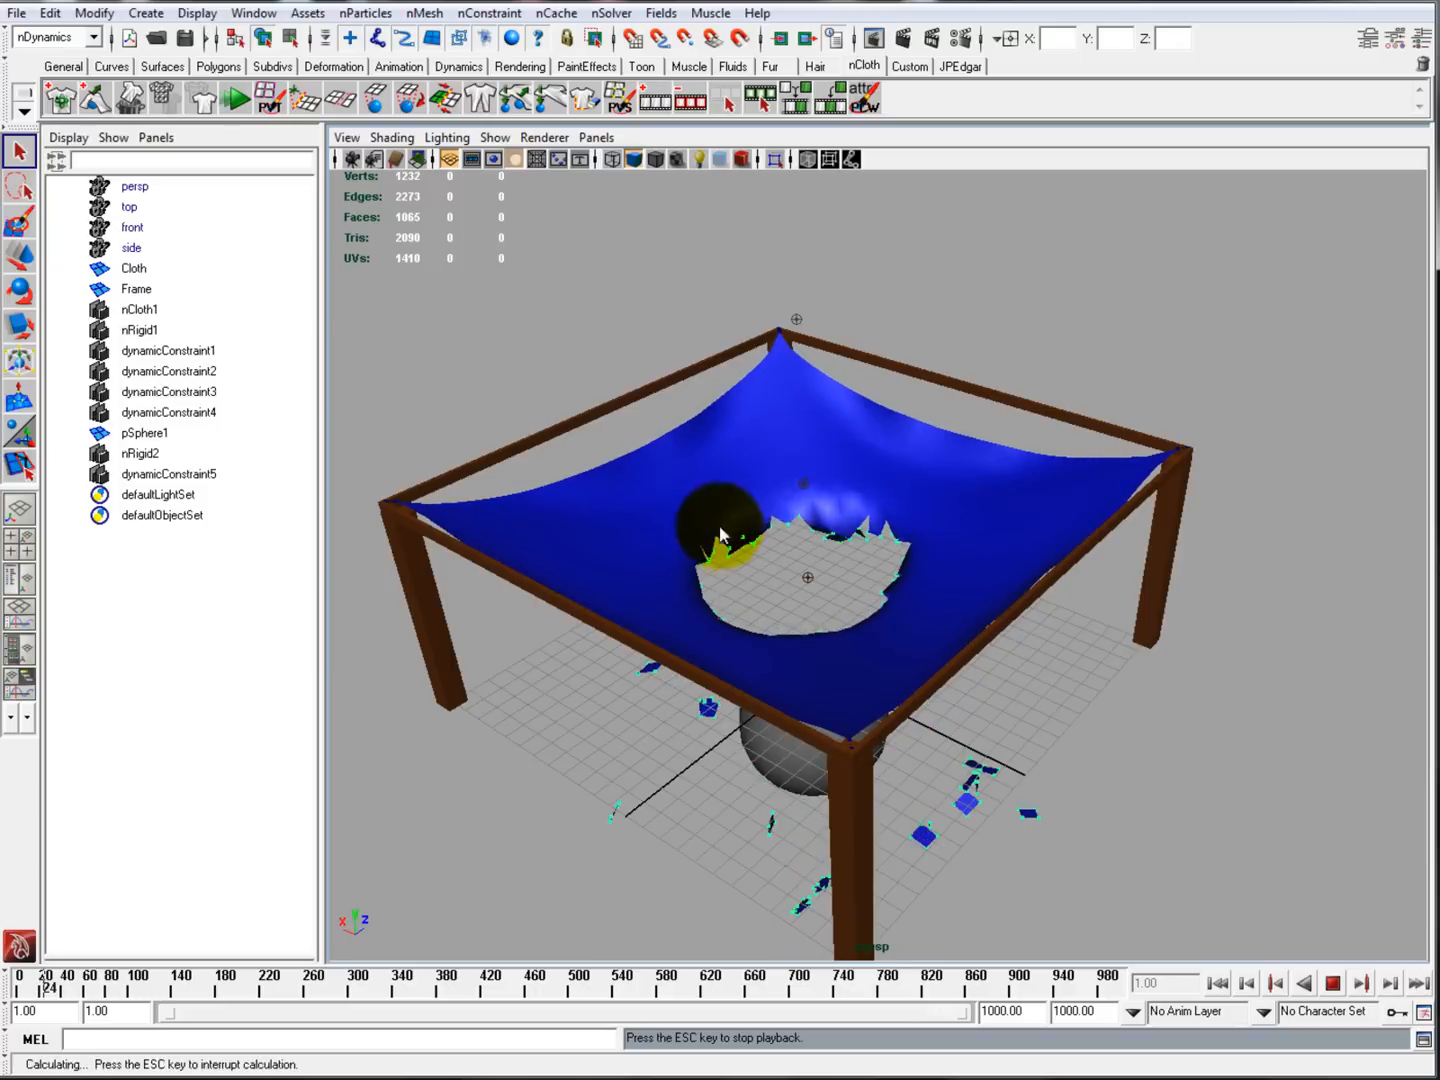
Step: Stop playback and show dynamicConstraint5's settings in the Attribute Editor
click(1333, 983)
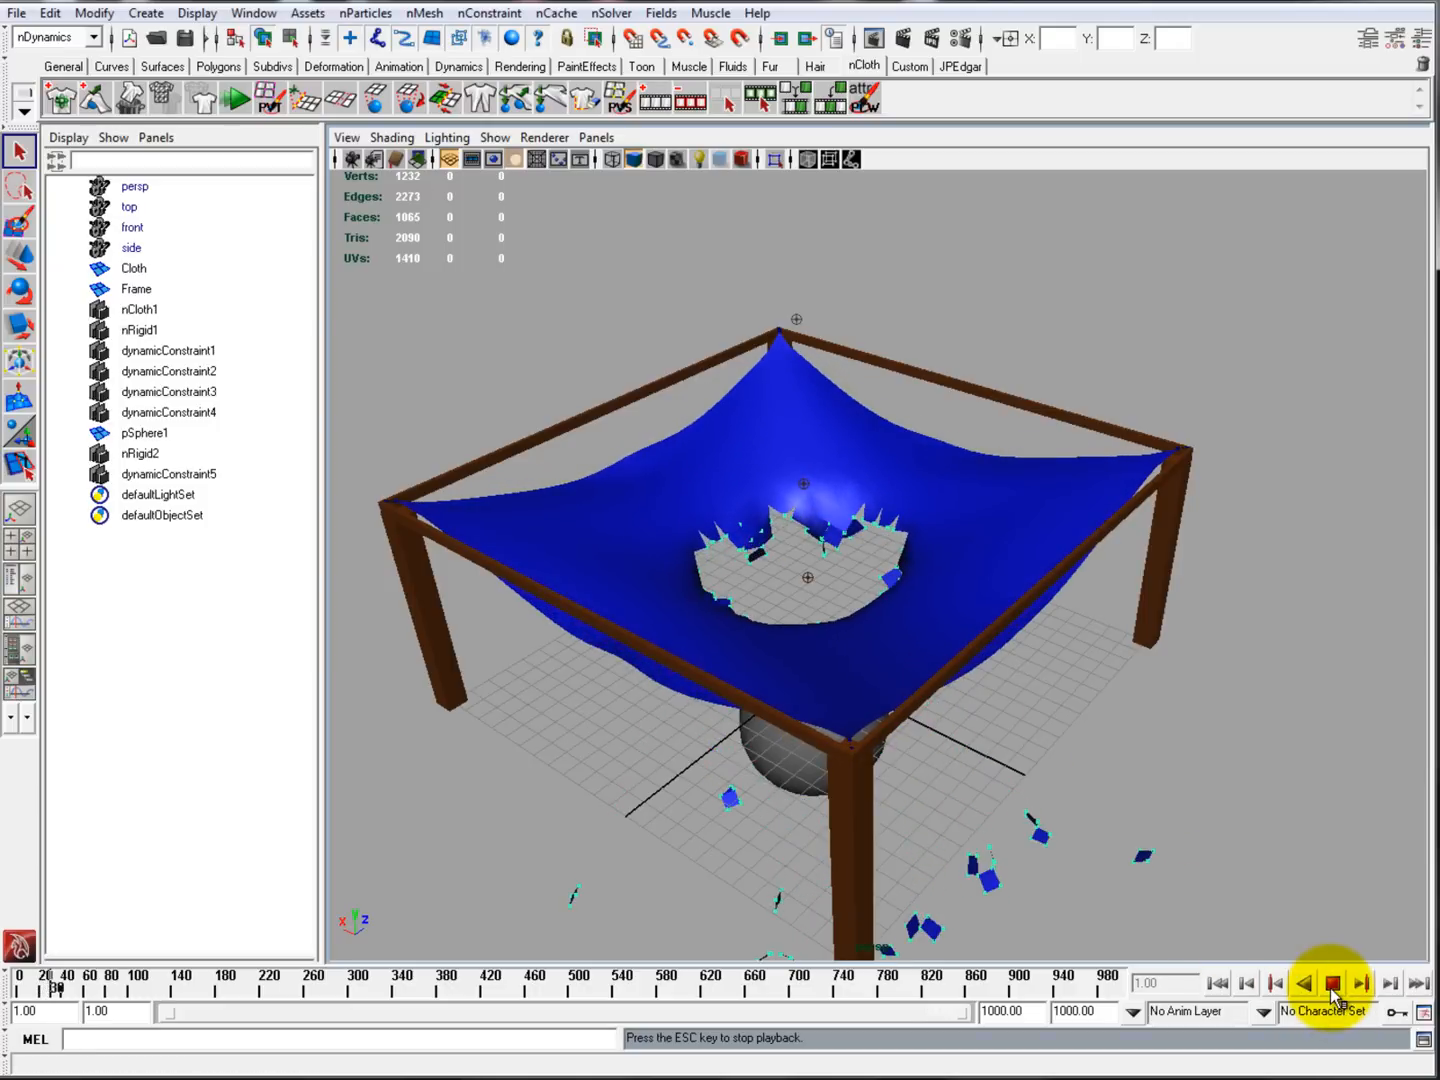
click(1333, 983)
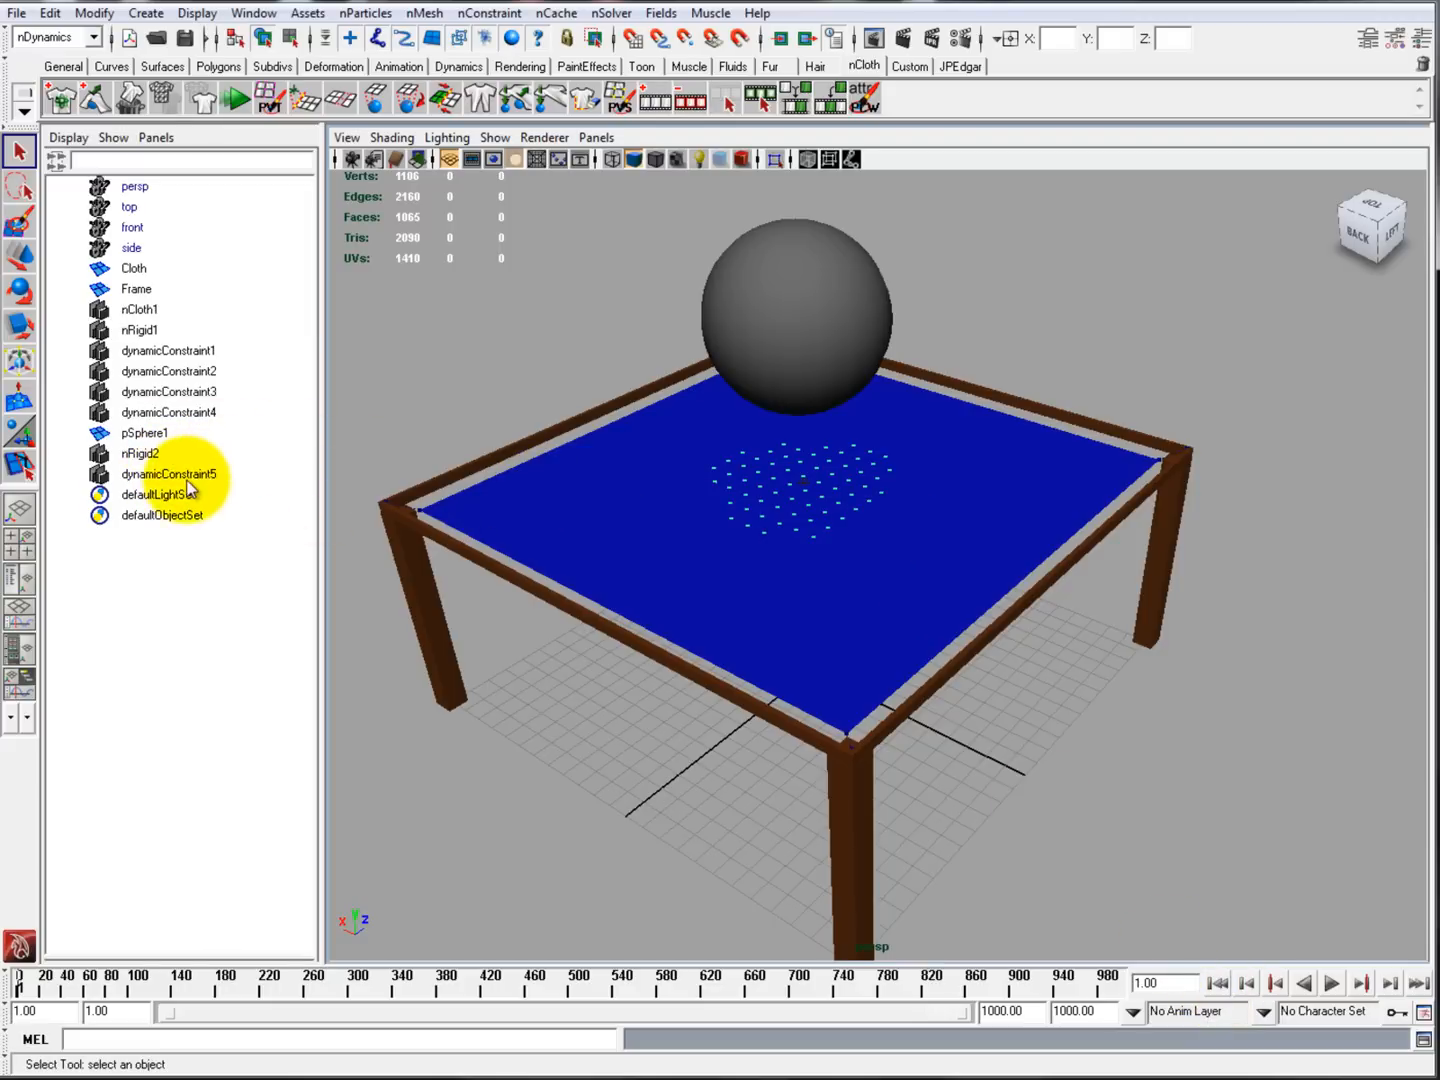
click(168, 474)
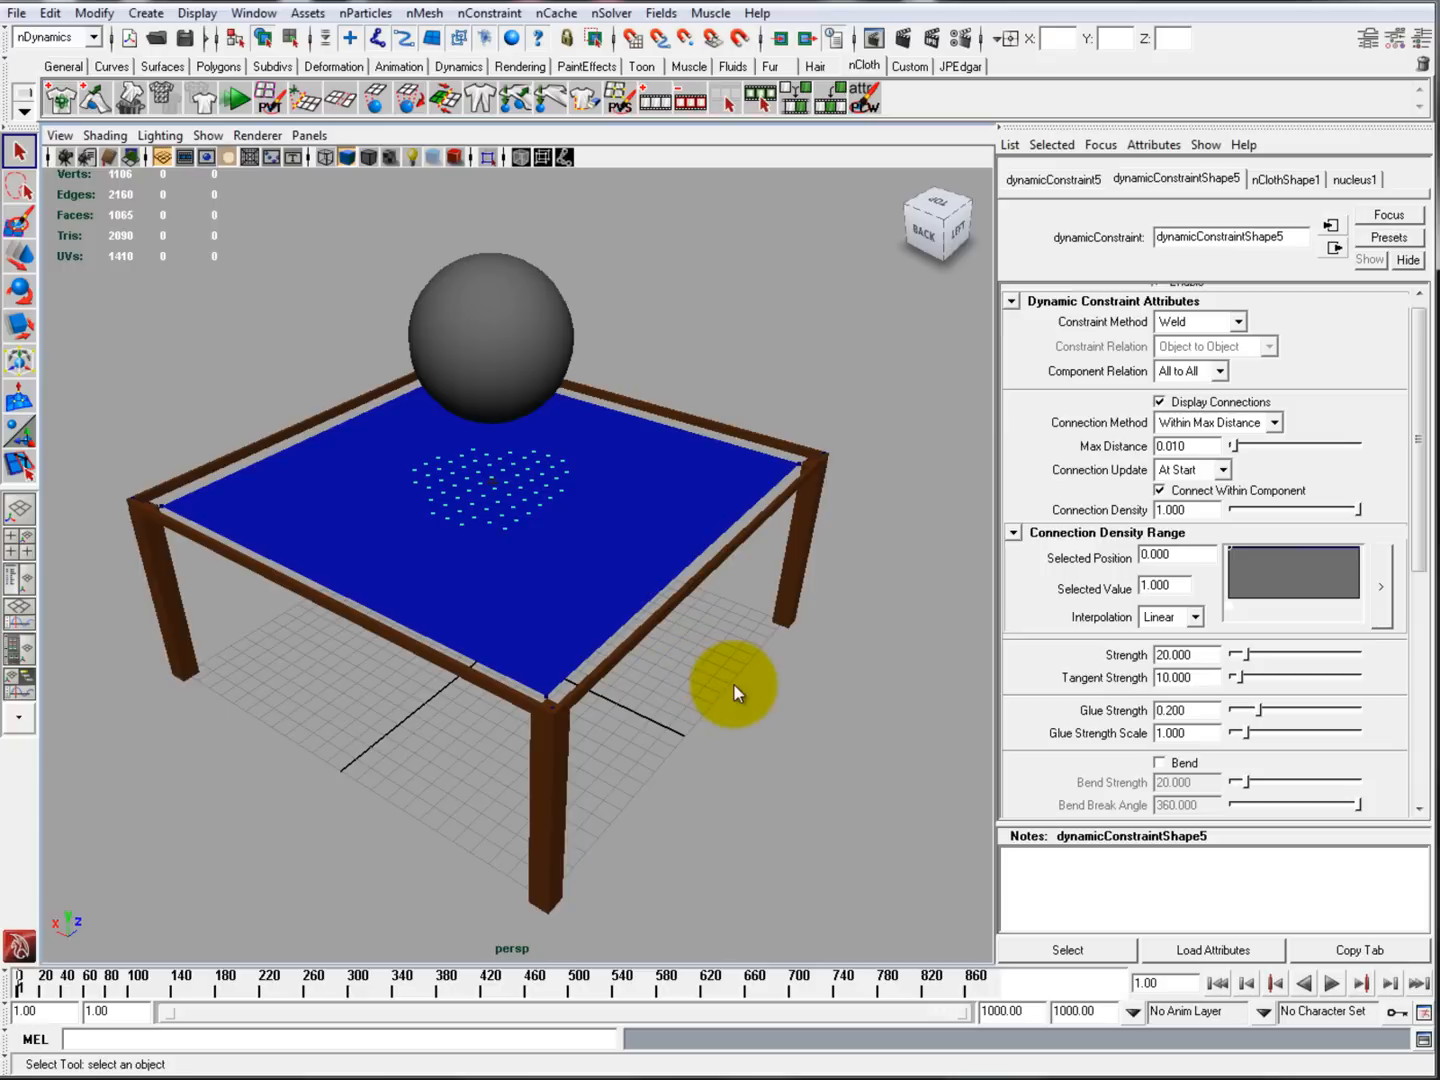
Step: Set dynamicConstraintShape5 Glue Strength to 0.3 and replay, leaving only a small tear
click(1331, 983)
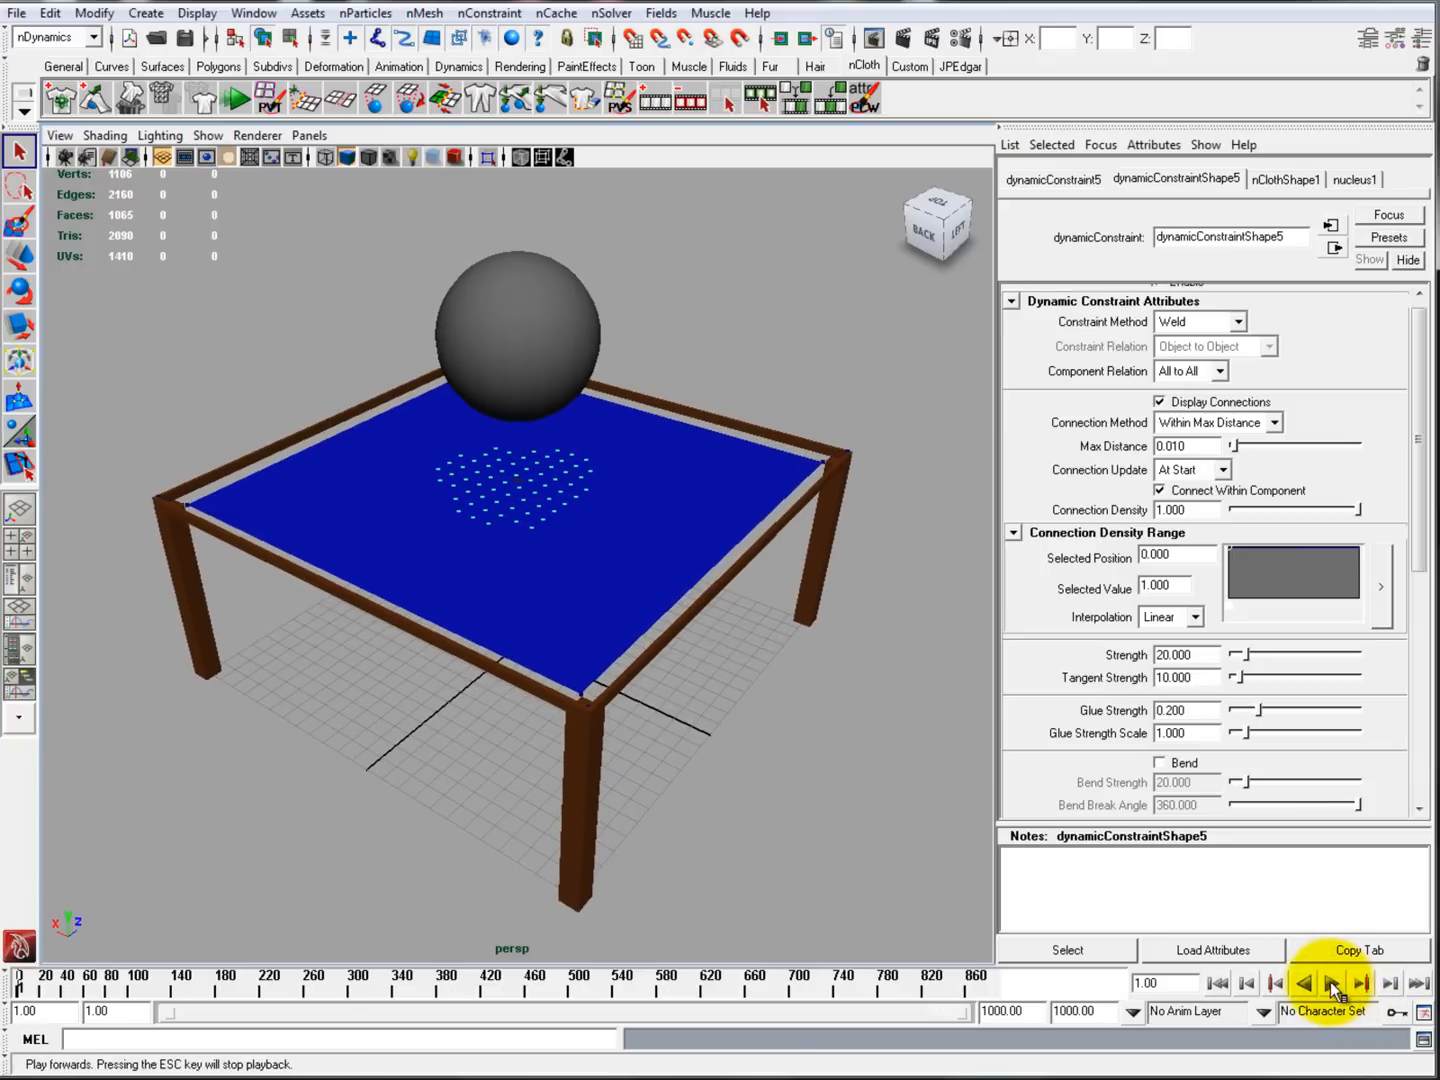
click(1331, 983)
text(0.300)
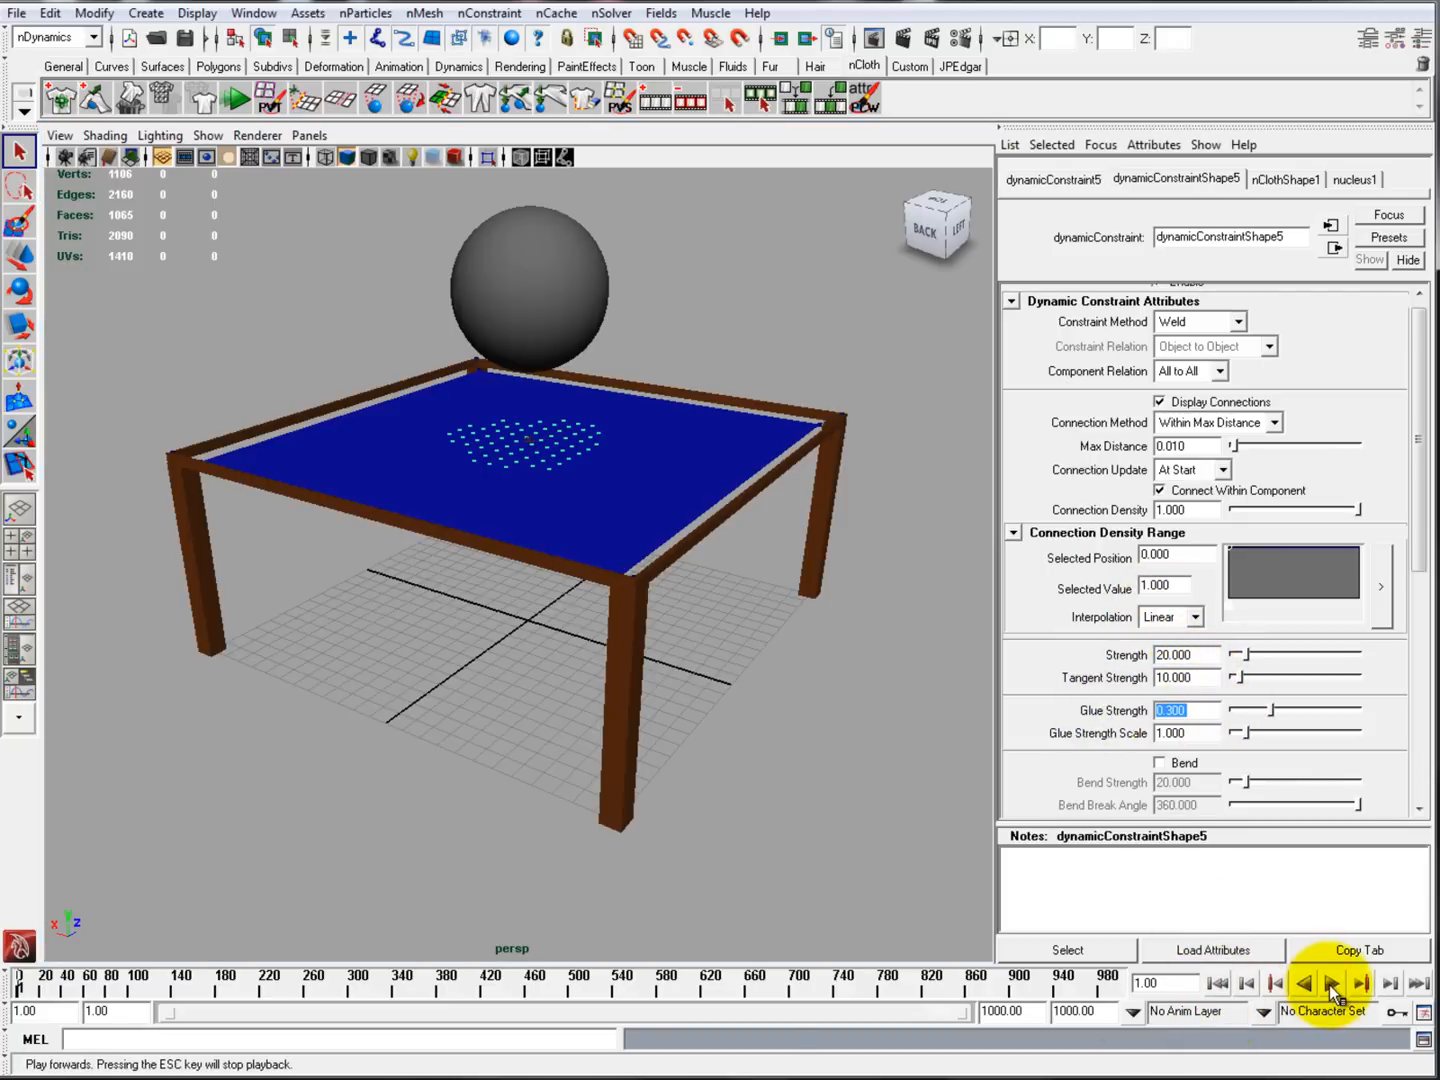
click(1331, 983)
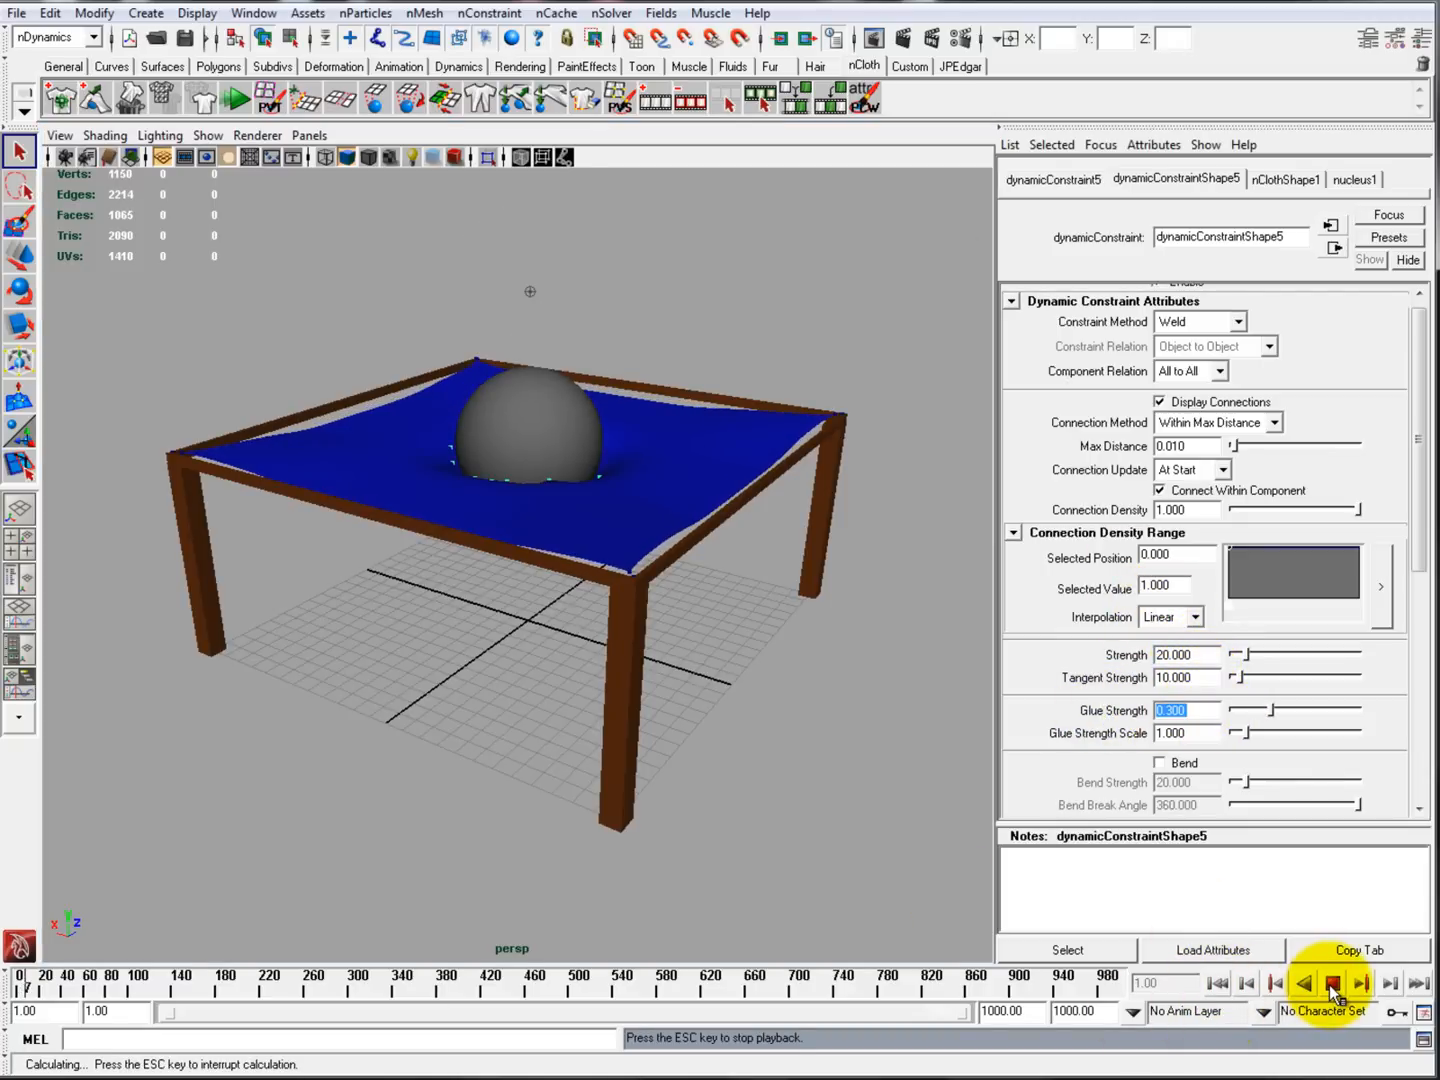
click(1332, 983)
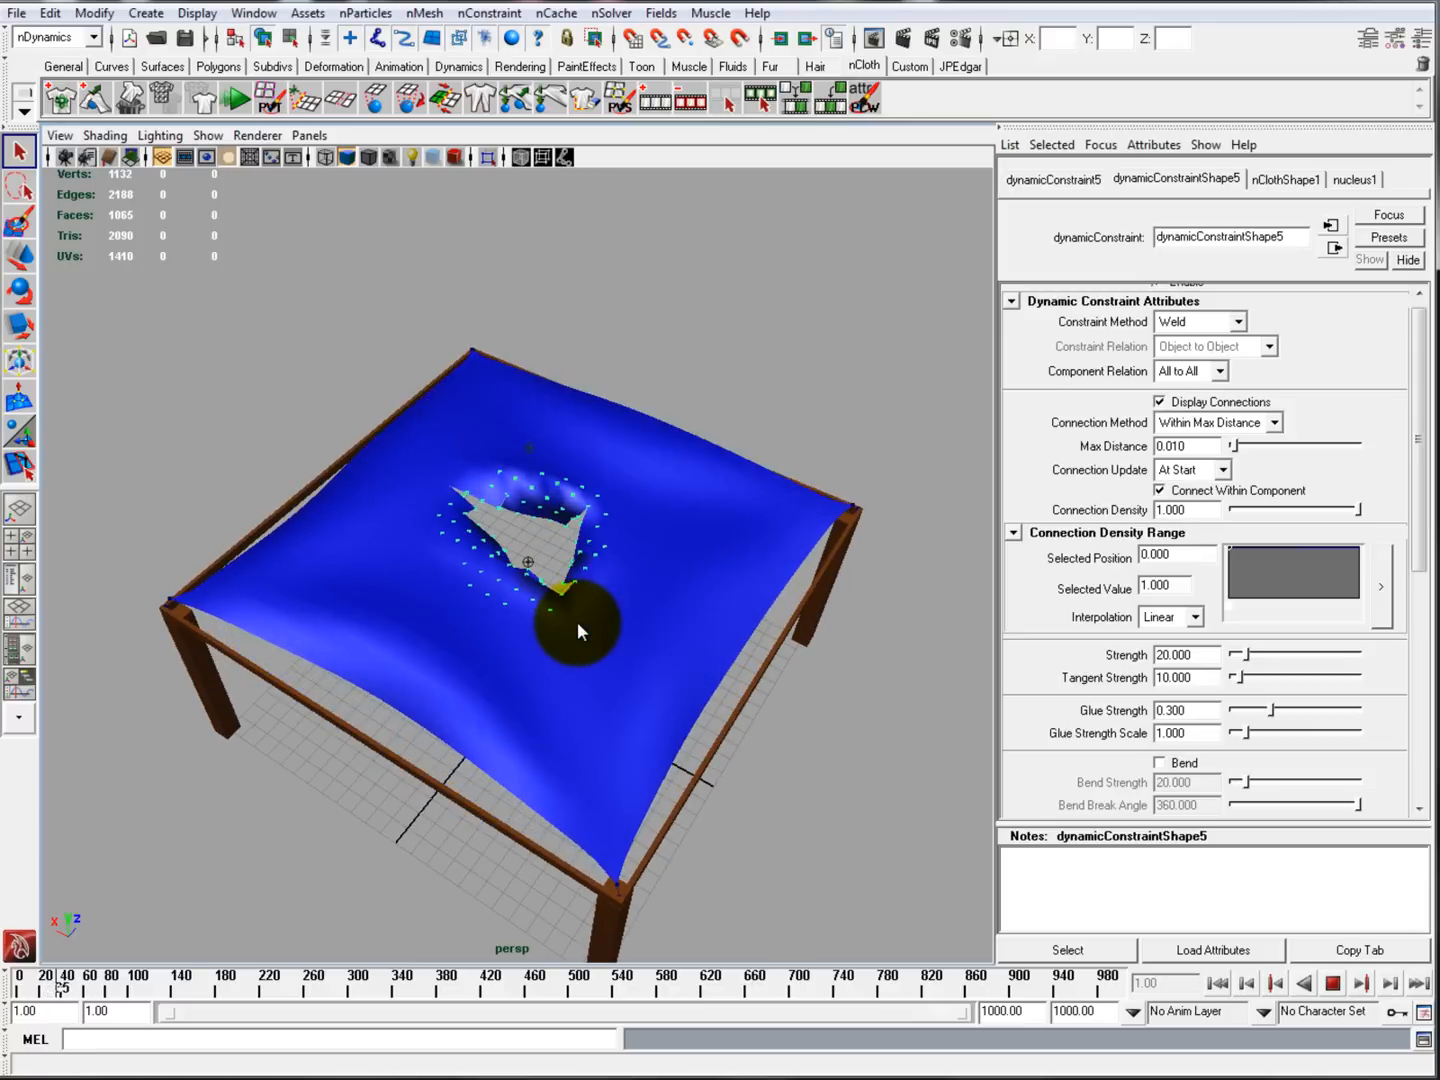
click(236, 97)
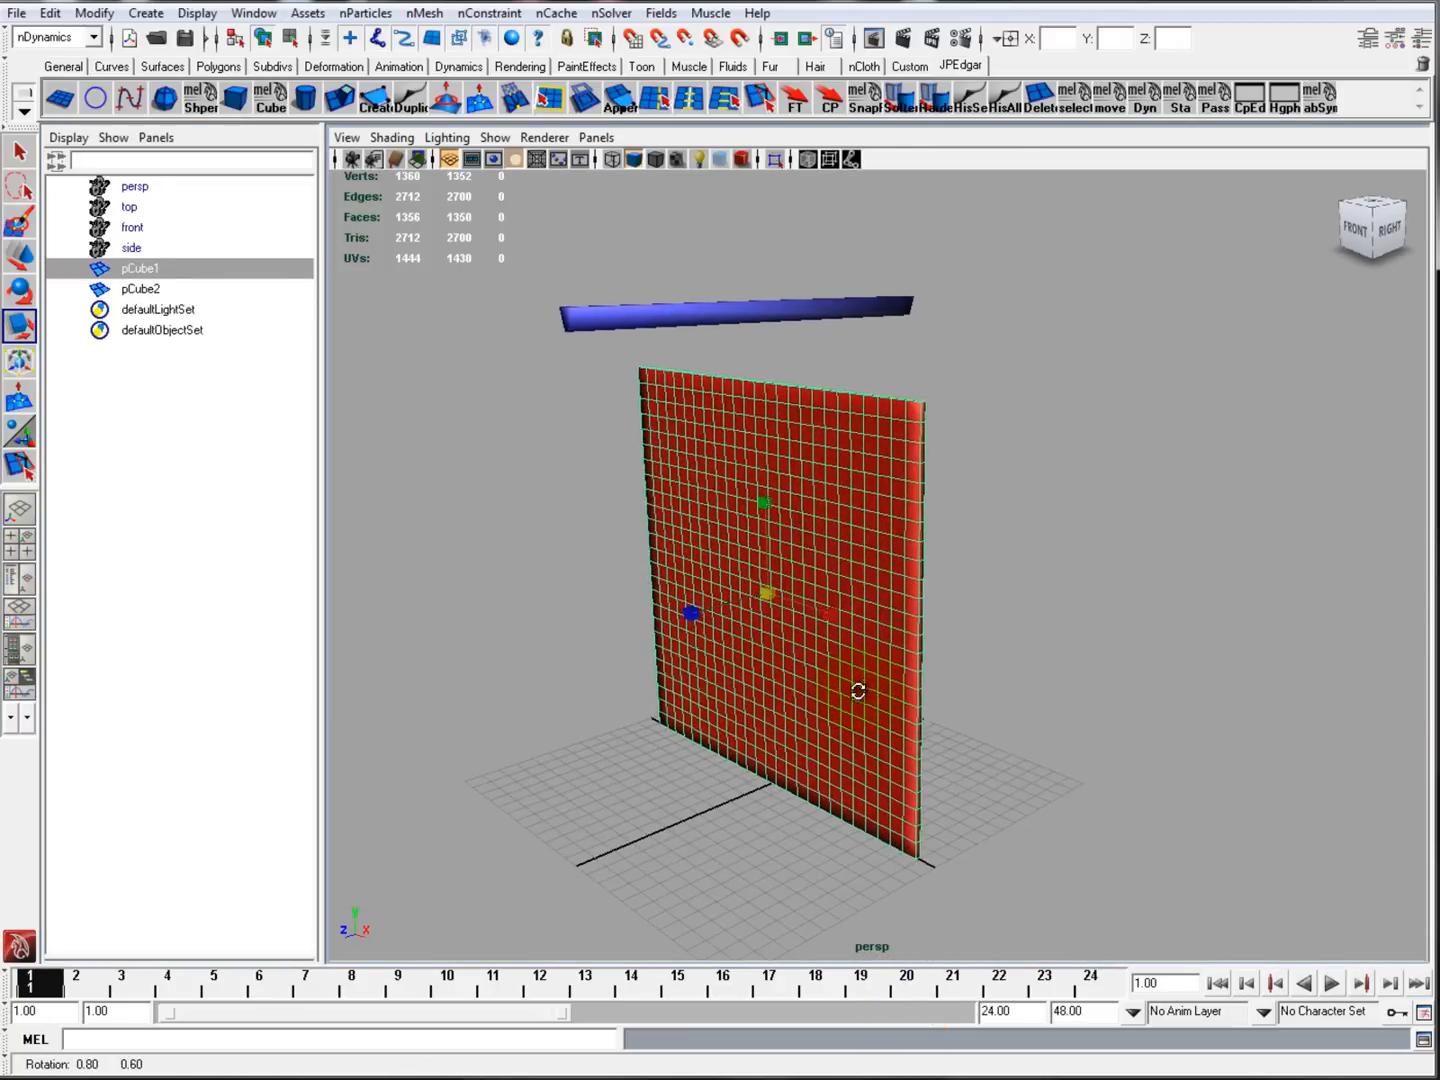
Step: Rename pCube1 and pCube2 in the Outliner to Cloth and Wedge
drag(857, 691, 955, 703)
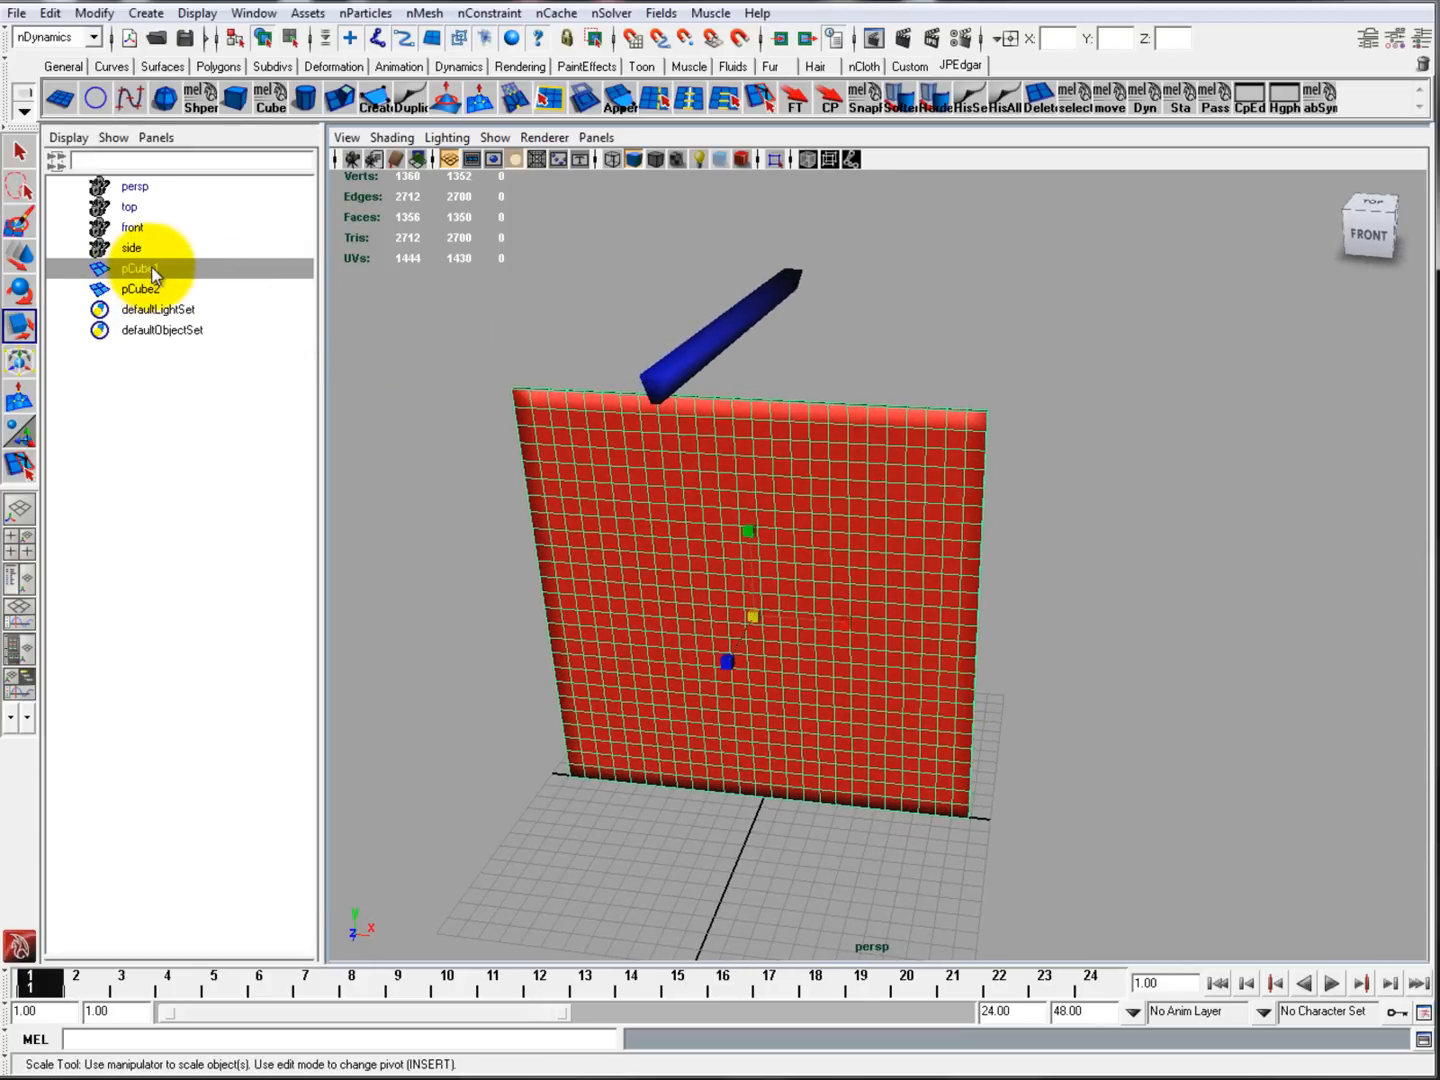
double_click(135, 268)
text(Cloth)
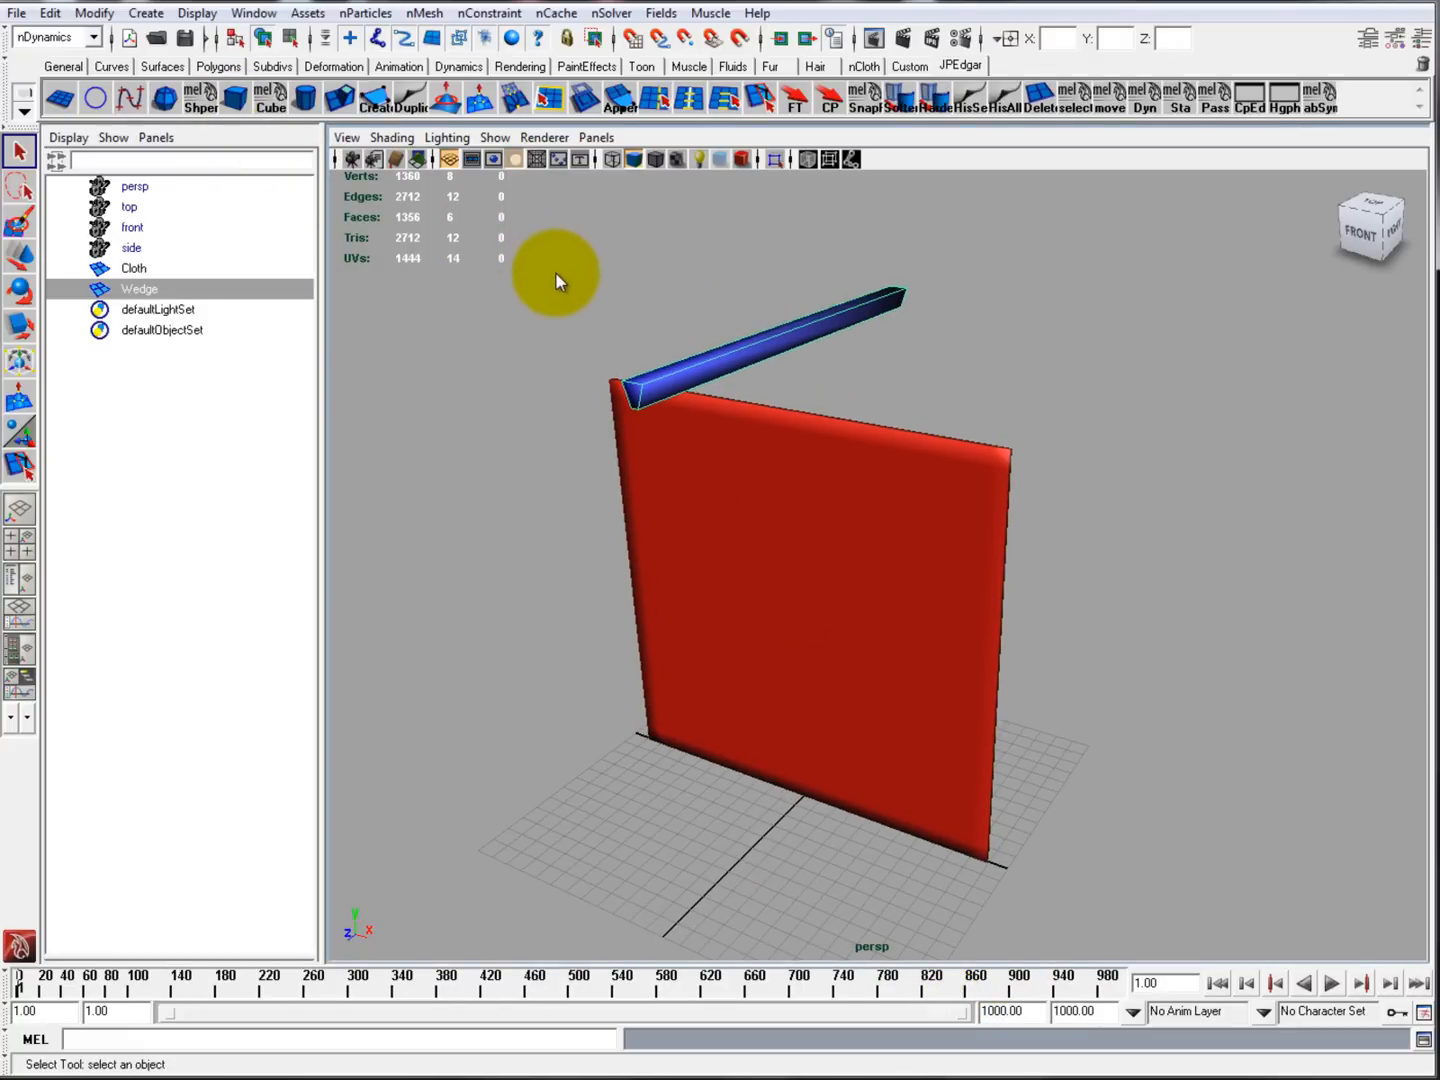
Step: Make Wedge an active rigid body and turn the red Cloth wall into nCloth
click(656, 12)
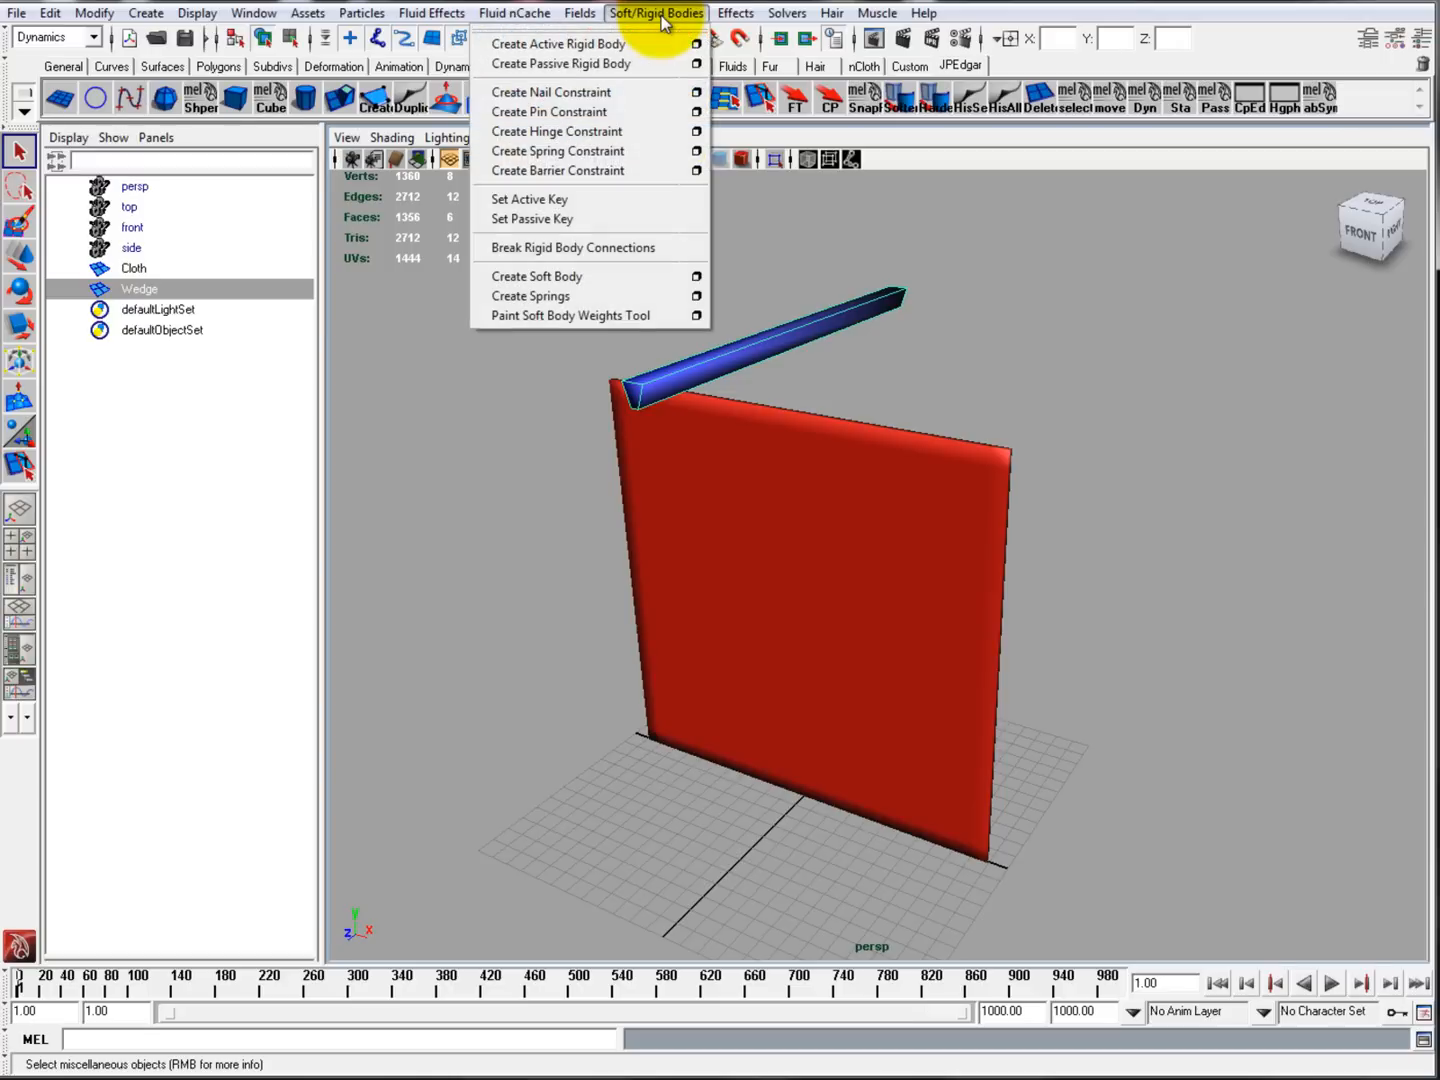
click(557, 44)
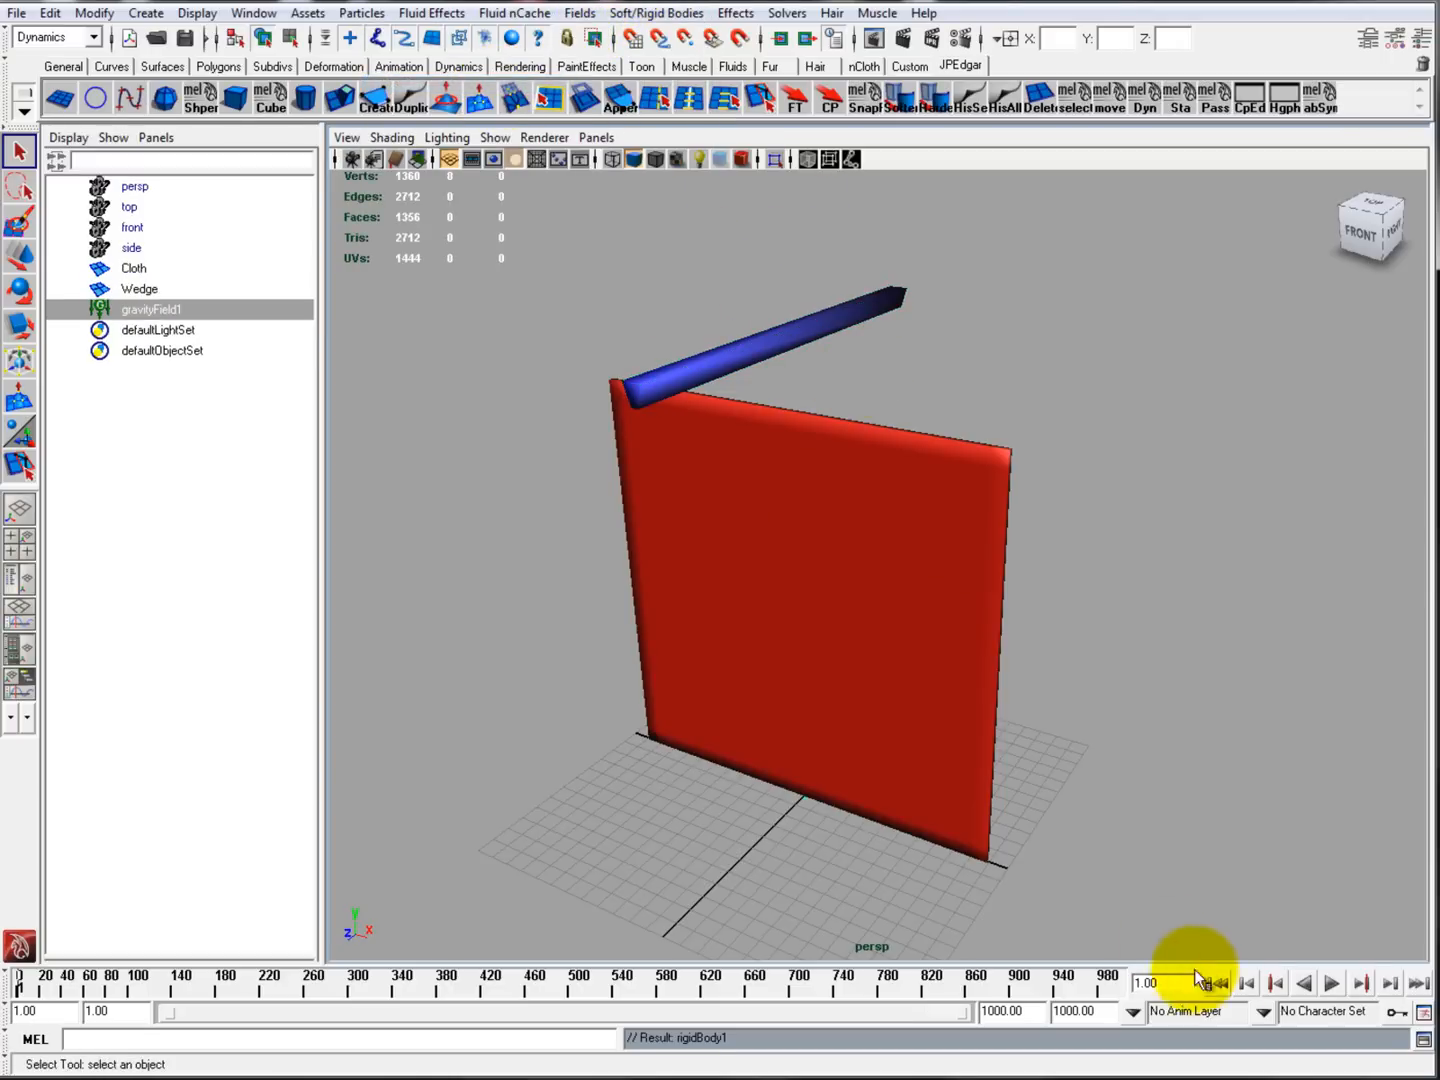
click(1331, 983)
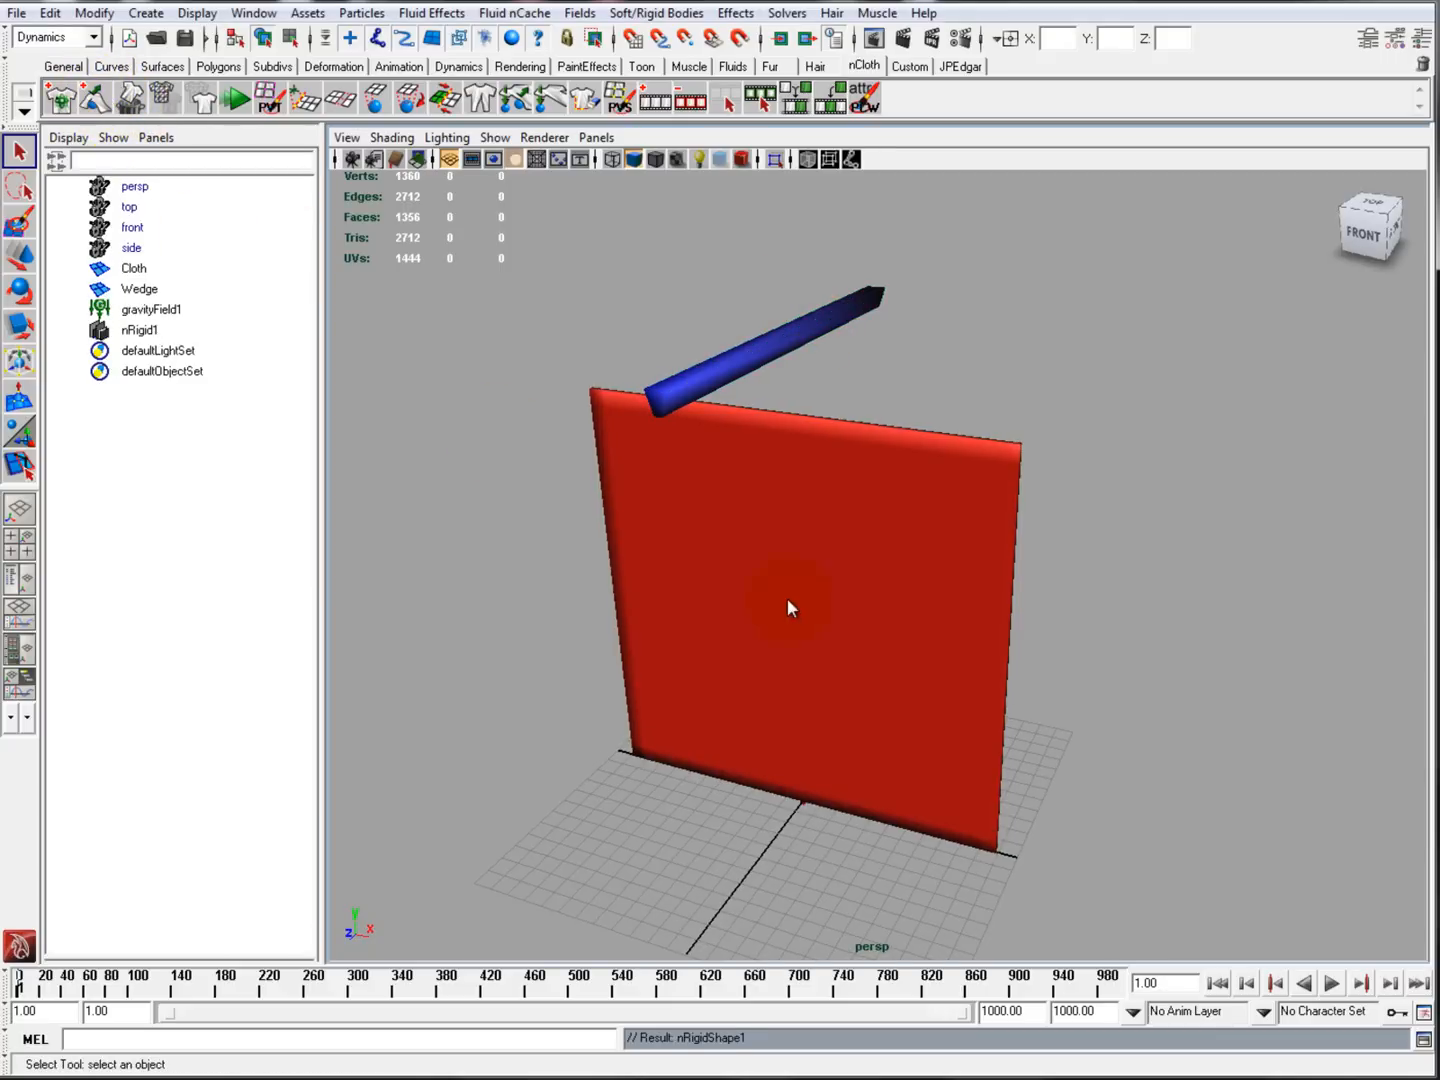
click(61, 97)
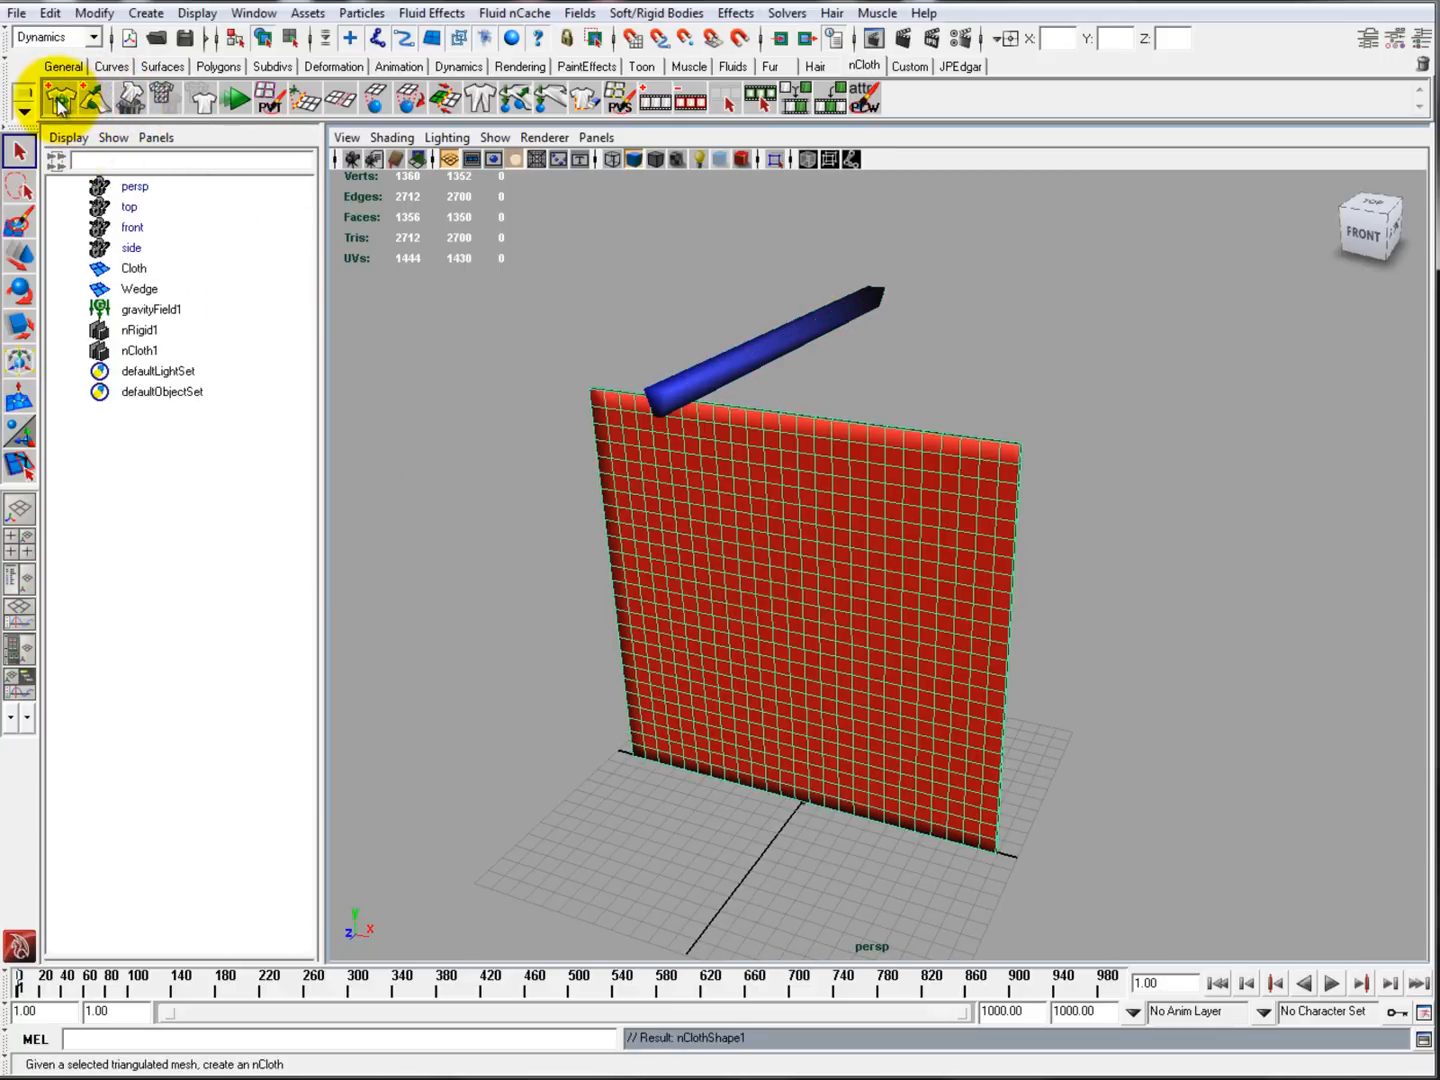
click(1331, 984)
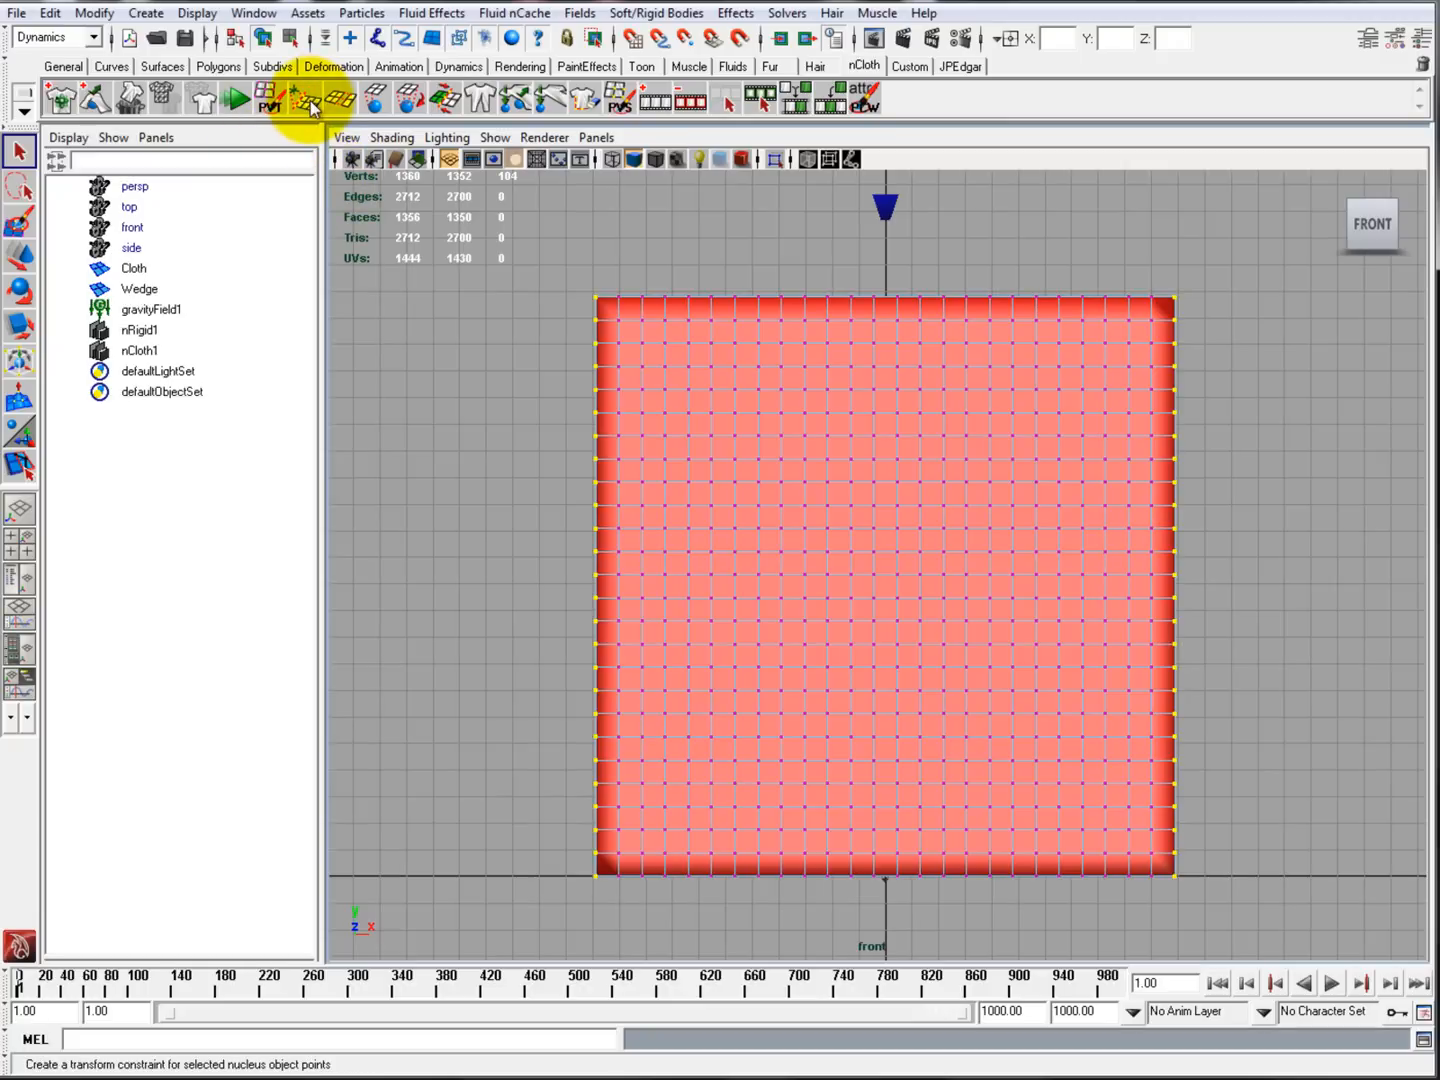
Step: Pin the wall's border vertices with a Transform Constraint and play to test
click(310, 98)
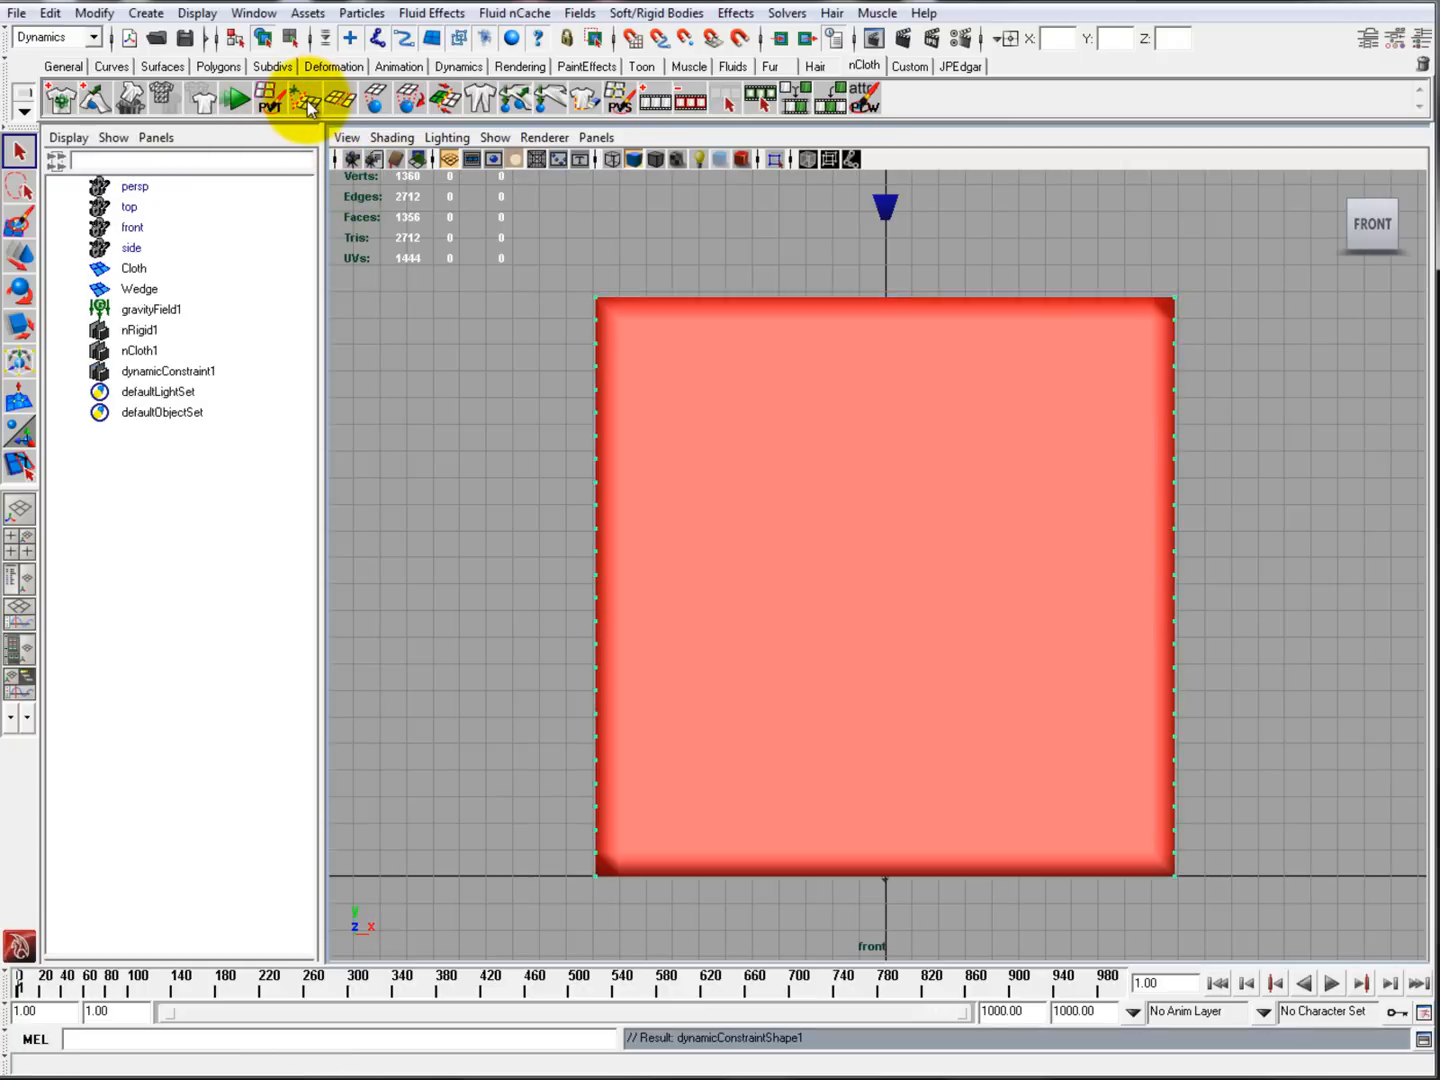
click(1331, 983)
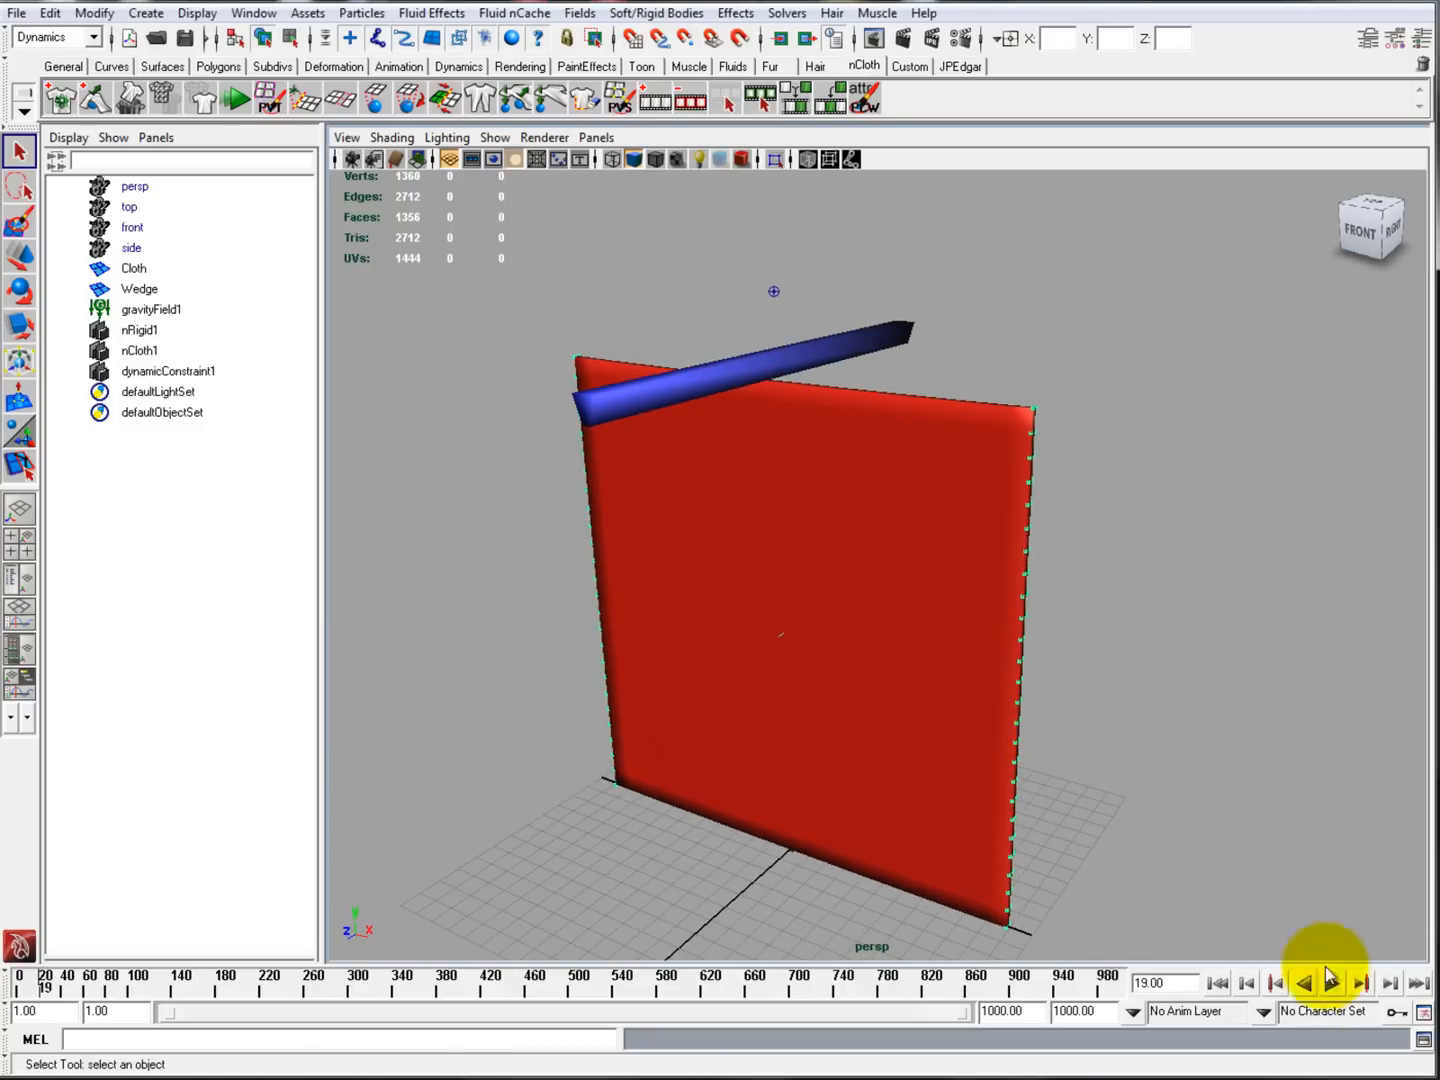
click(1332, 983)
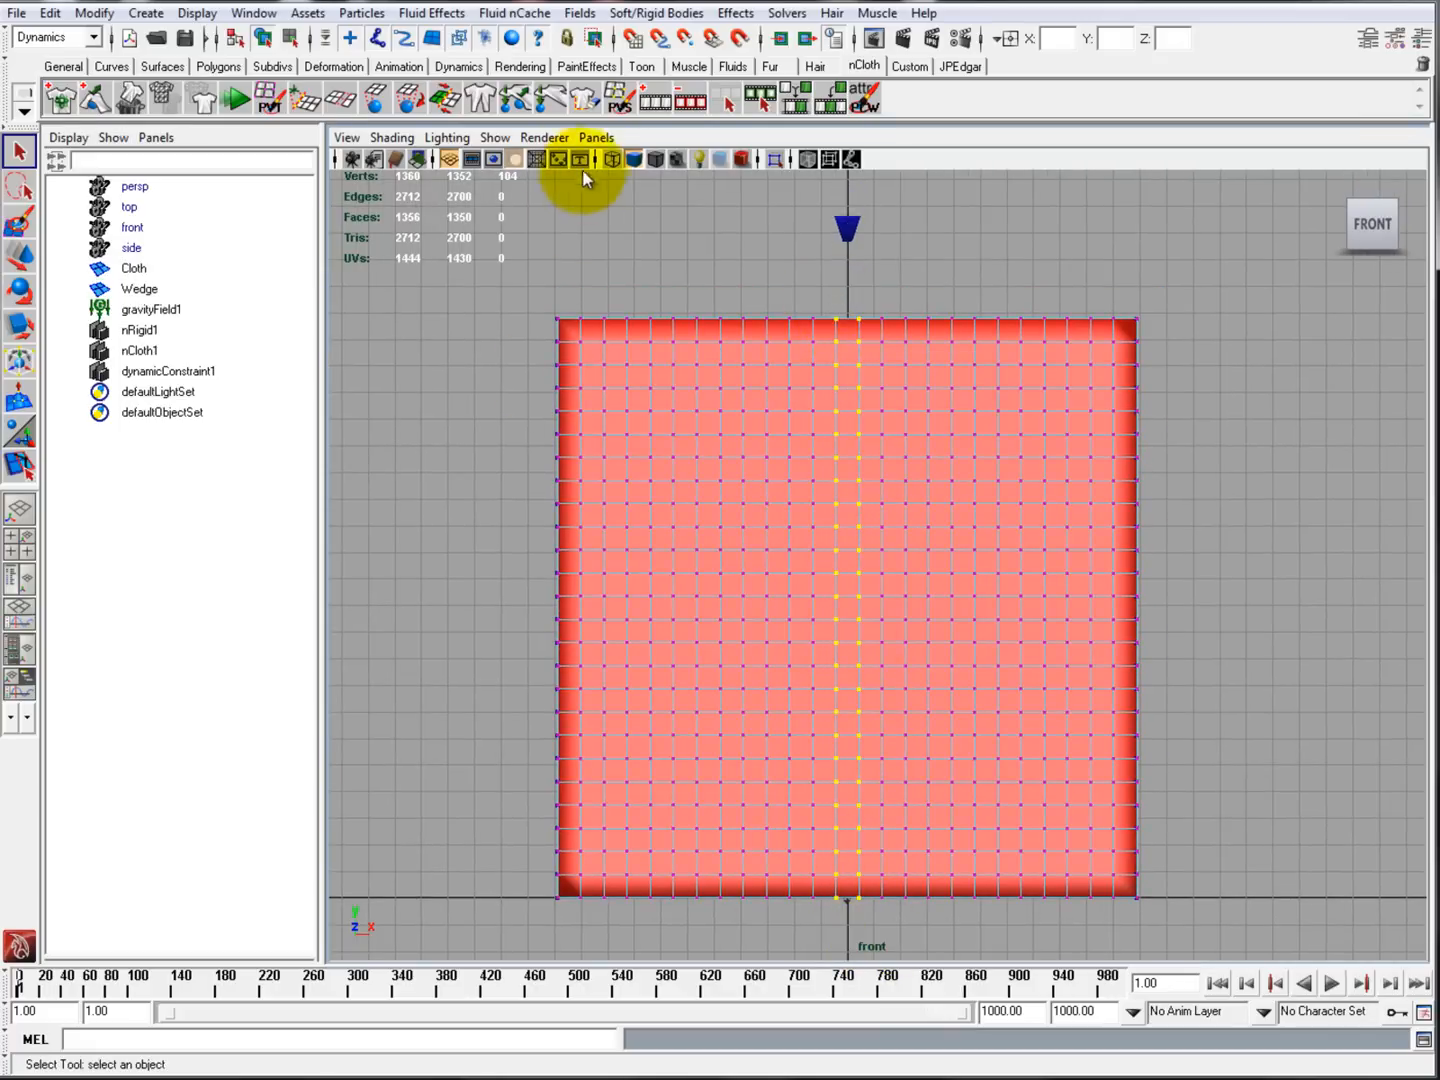
Step: Constrain the centre vertex column as tearable and play as the falling wedge rips it
click(953, 450)
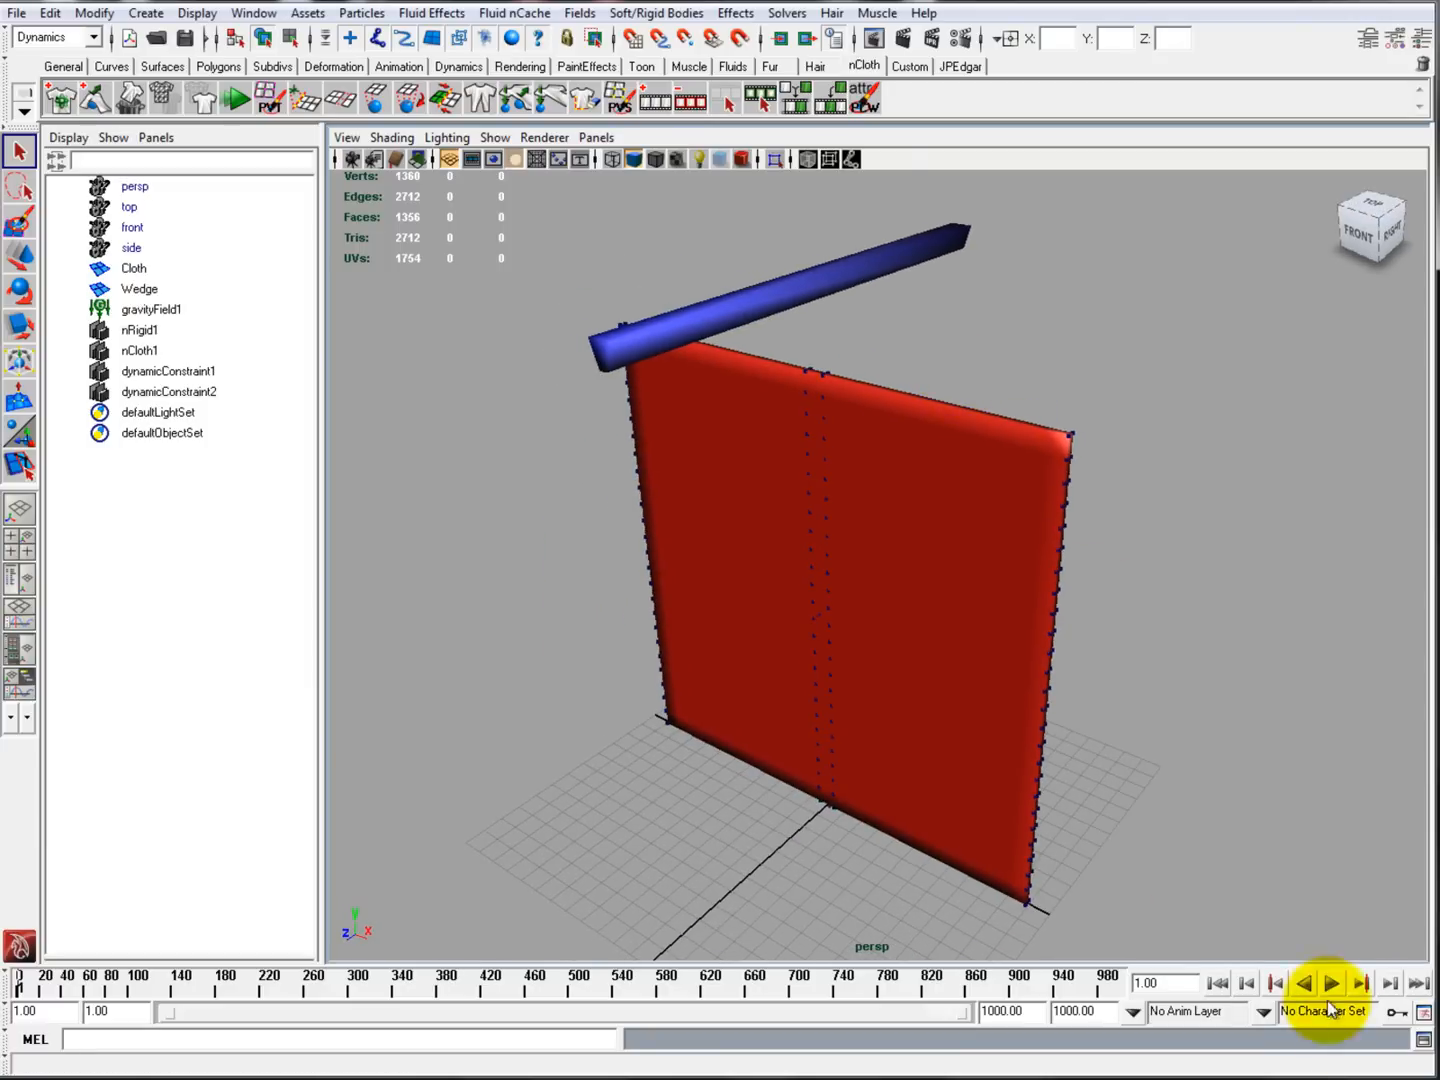
click(1332, 983)
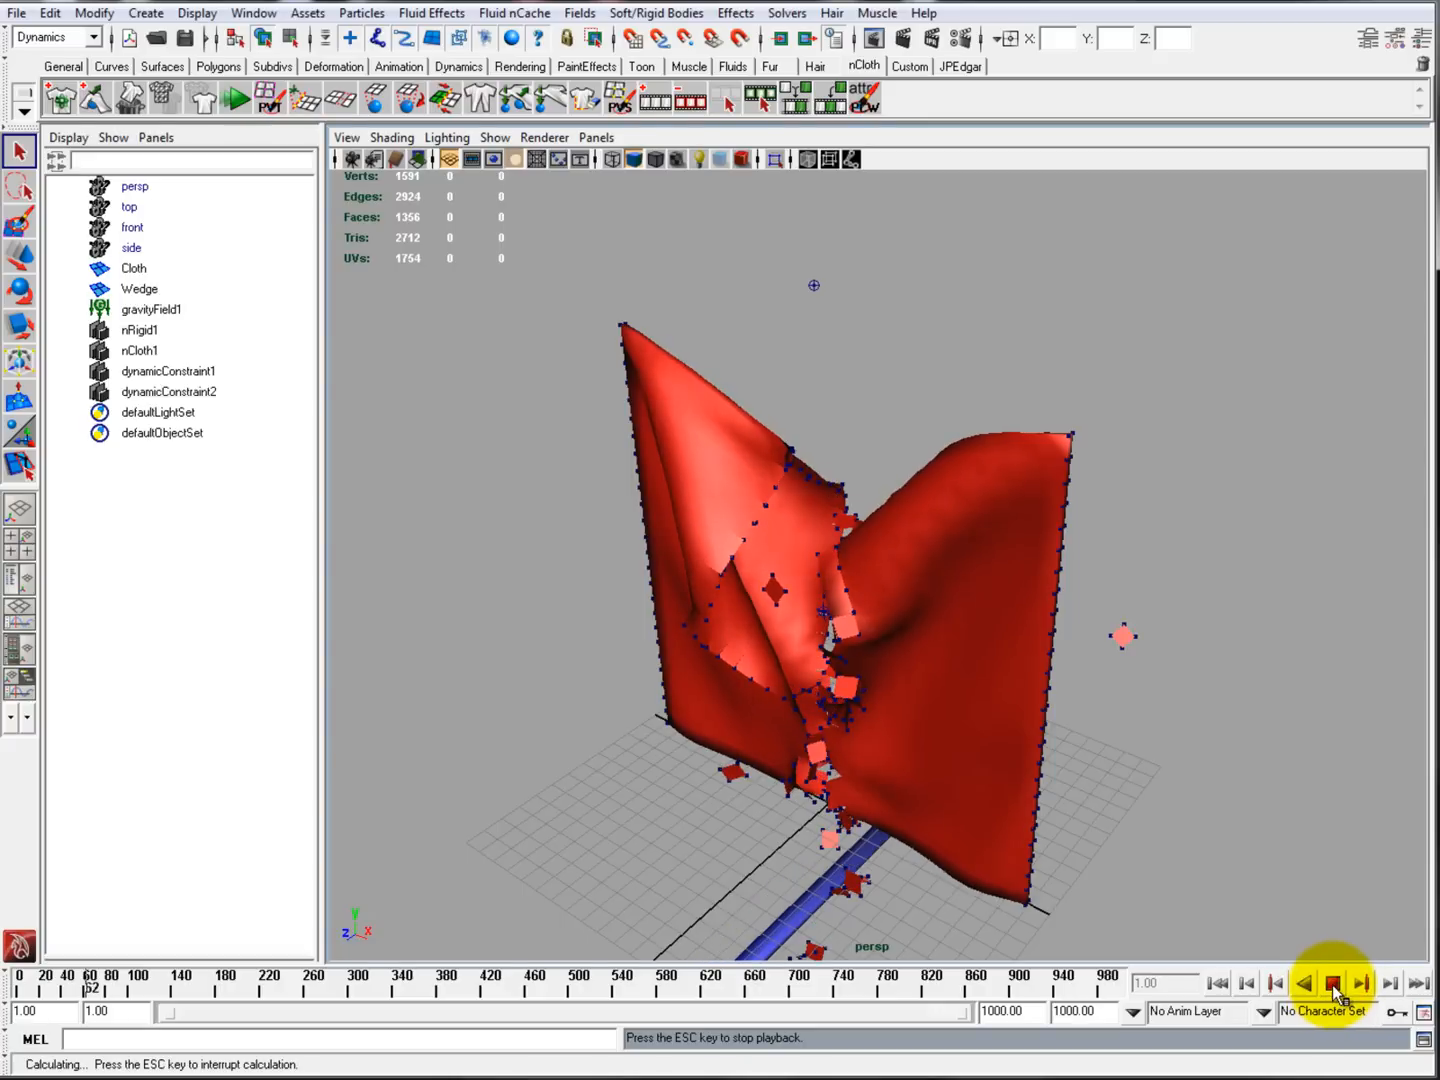
click(1333, 983)
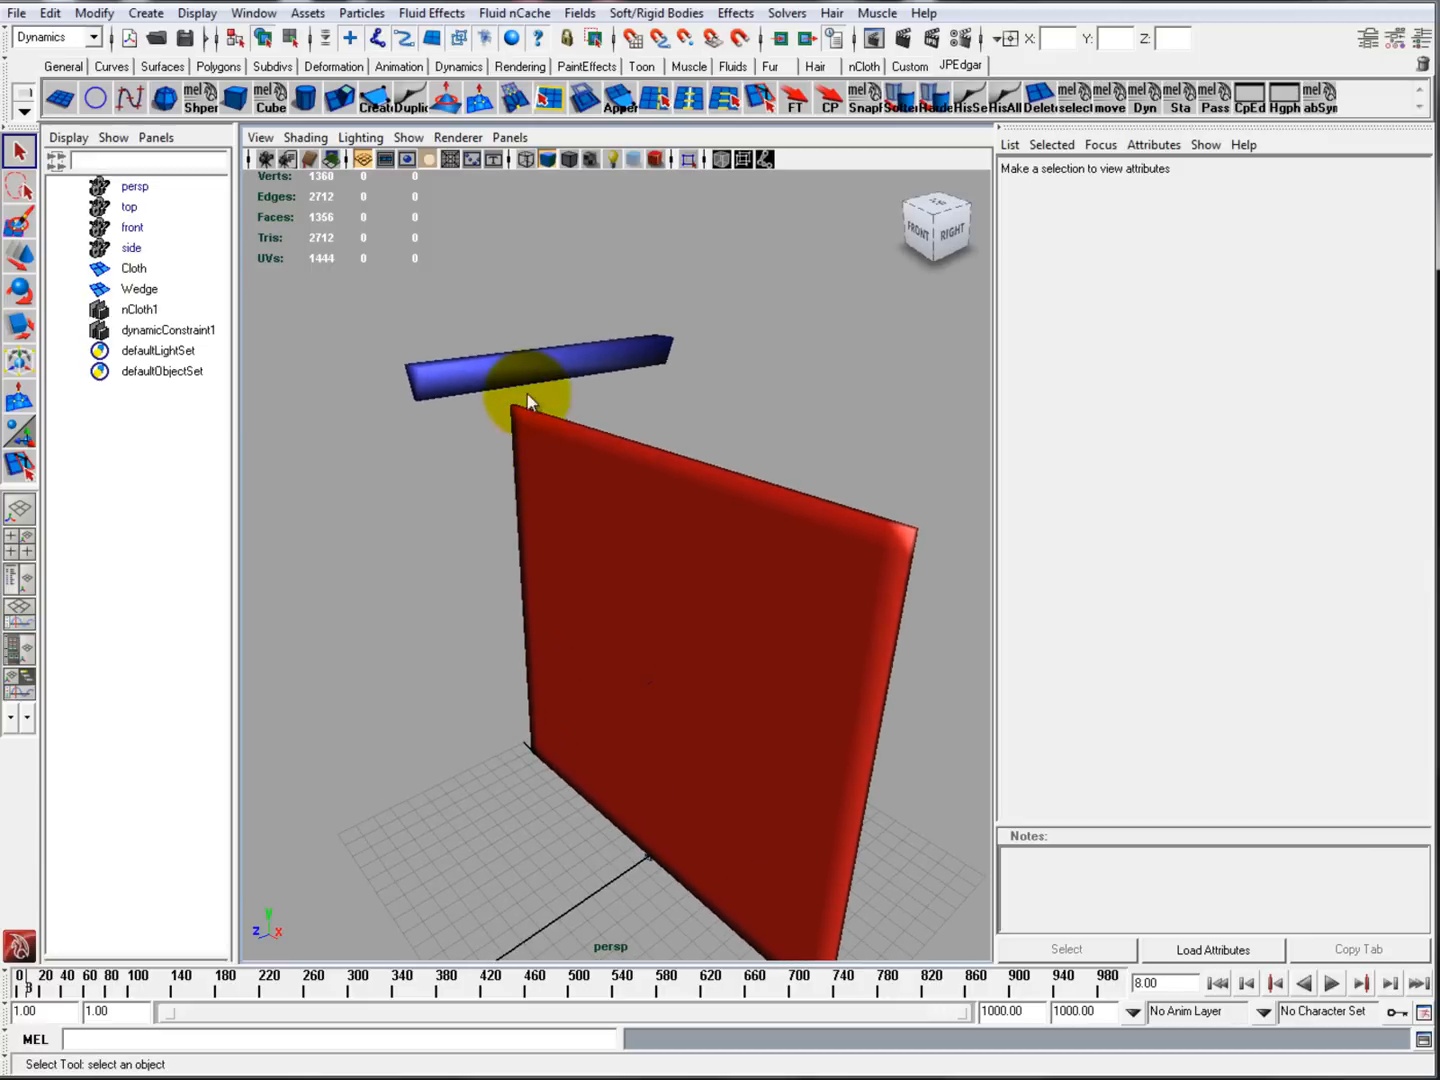
Step: Make the blue wedge an active rigid body and add a gravity field to it
click(540, 375)
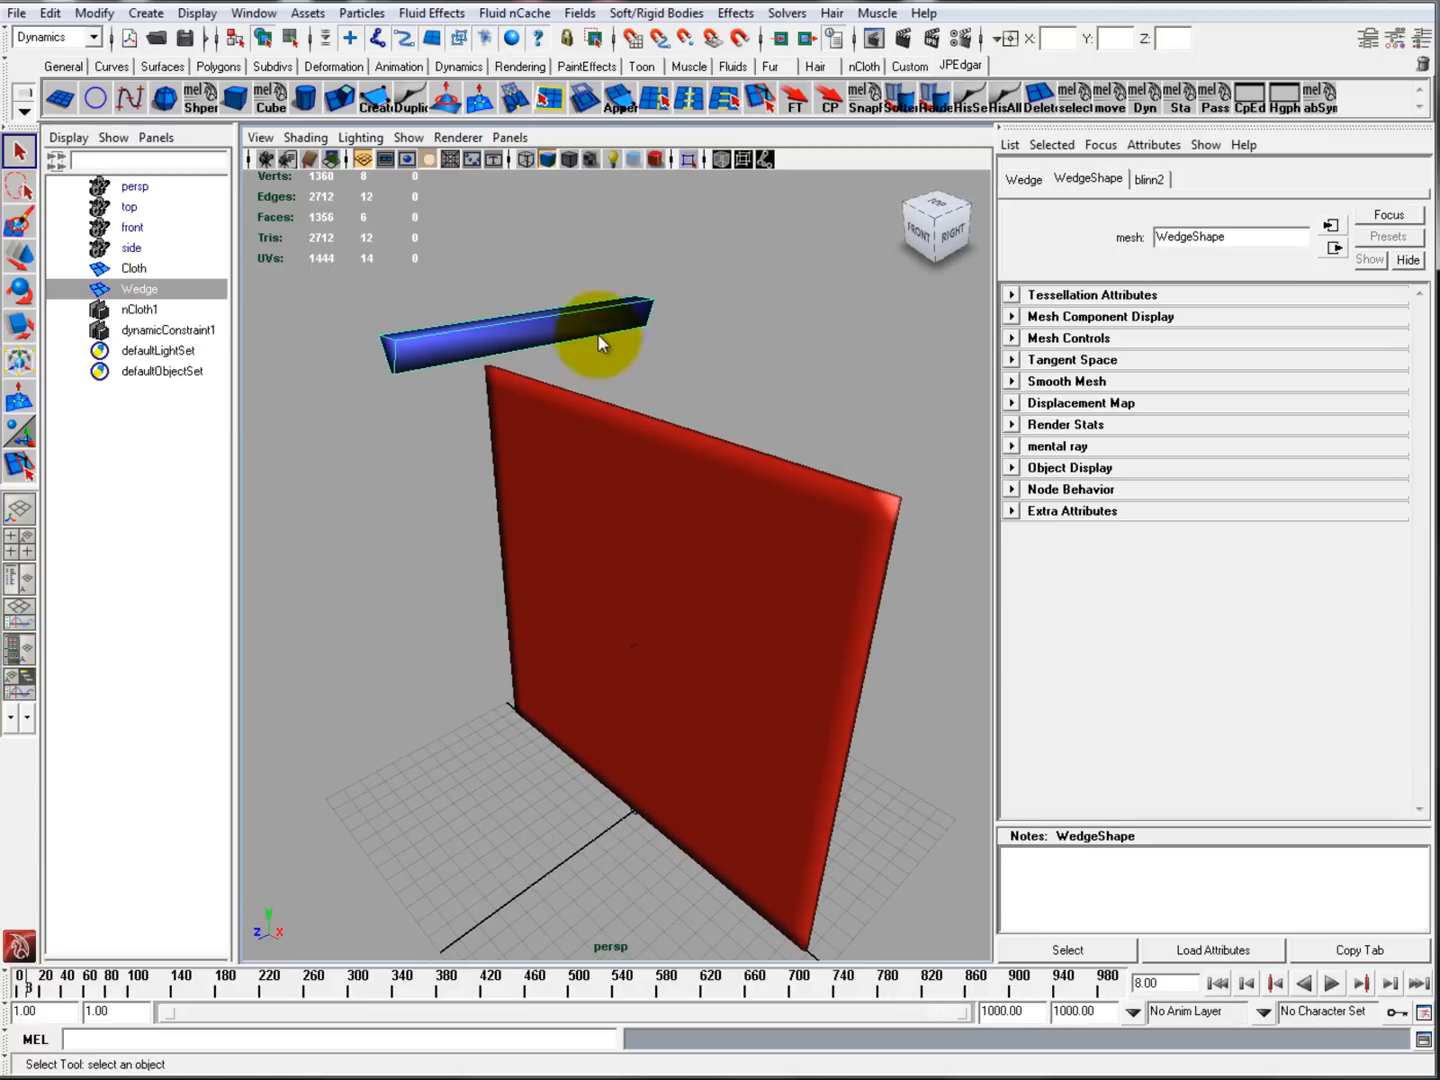
click(593, 38)
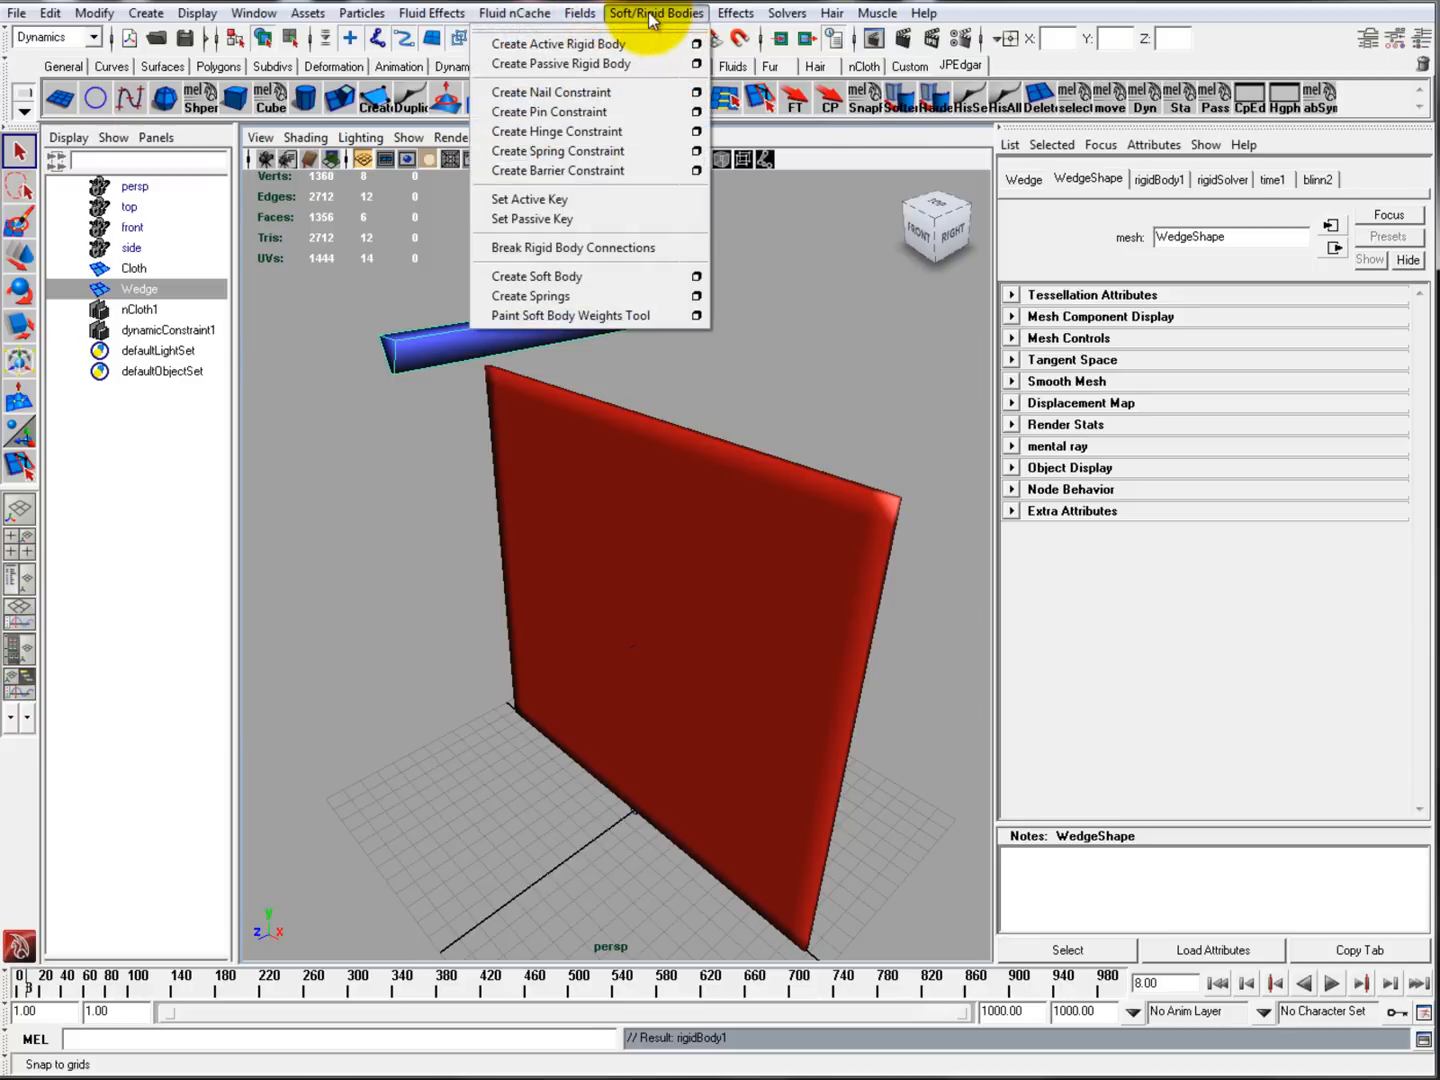
click(579, 12)
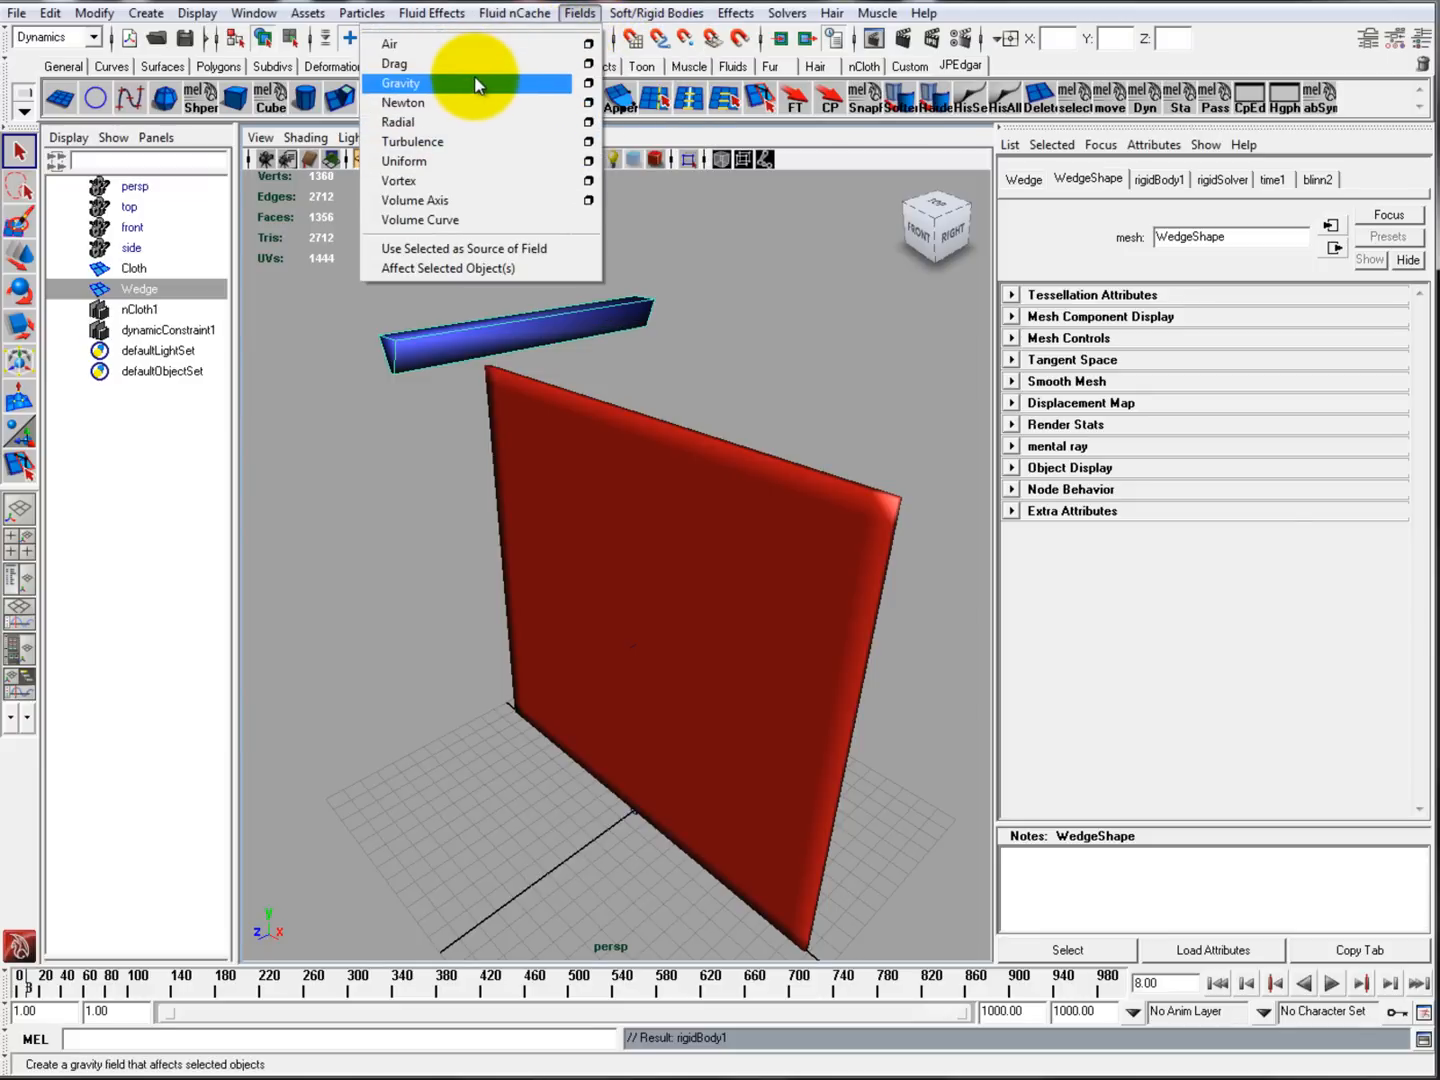
click(401, 83)
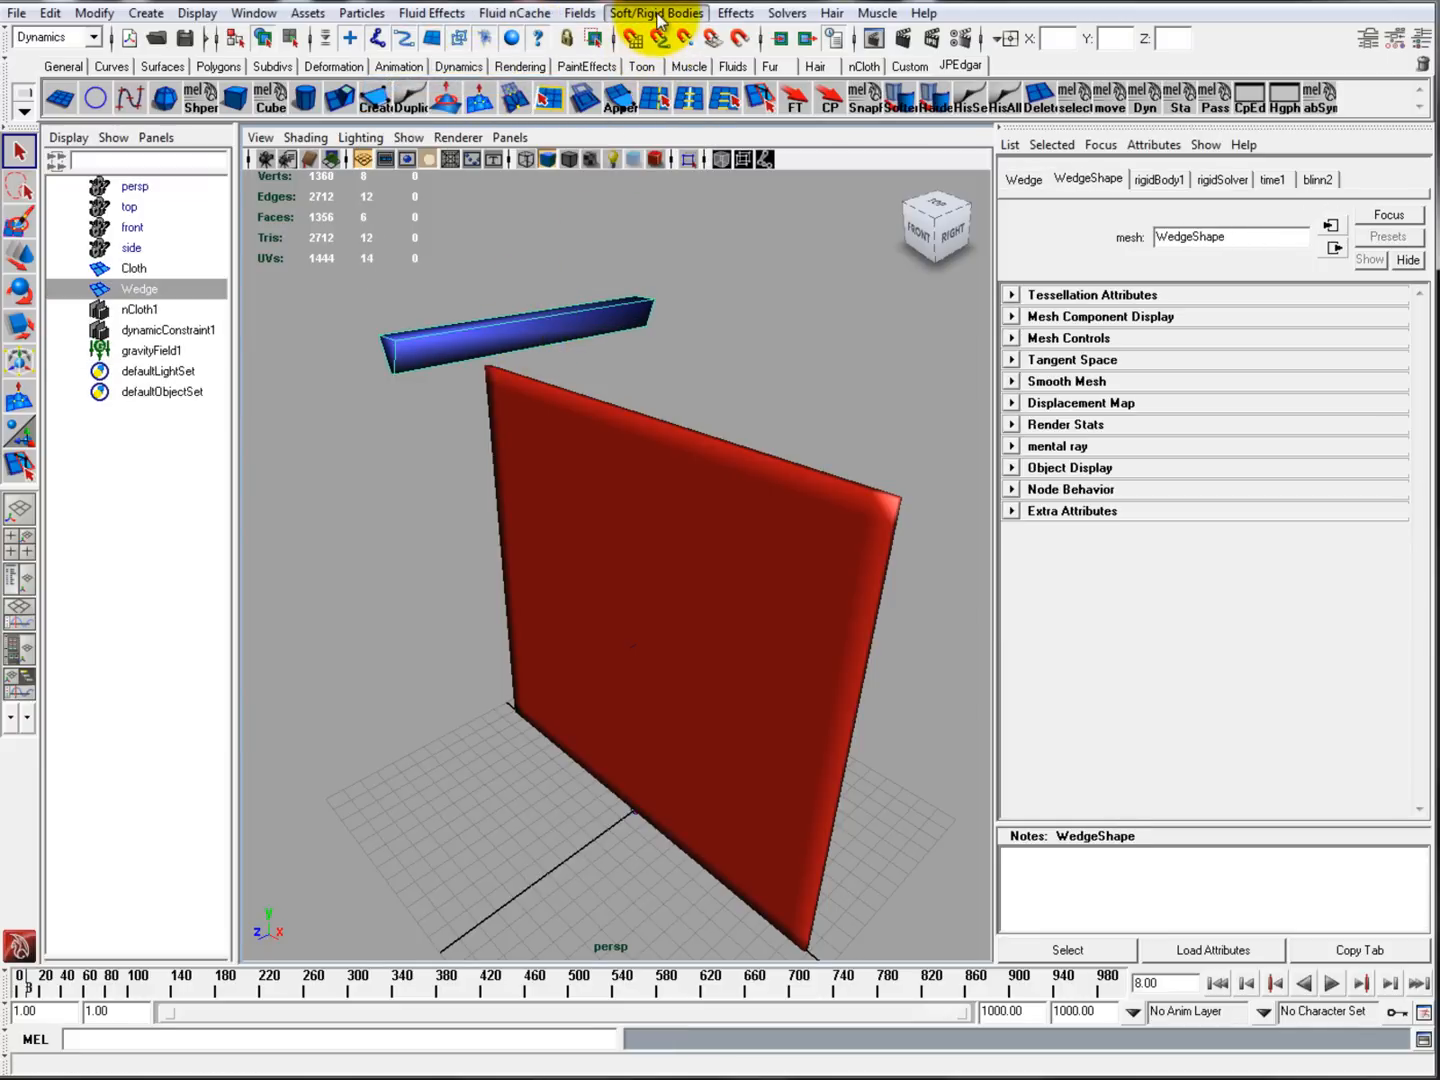
Step: Add a hinge constraint to the wedge, set its rotation, and play the swing
click(657, 12)
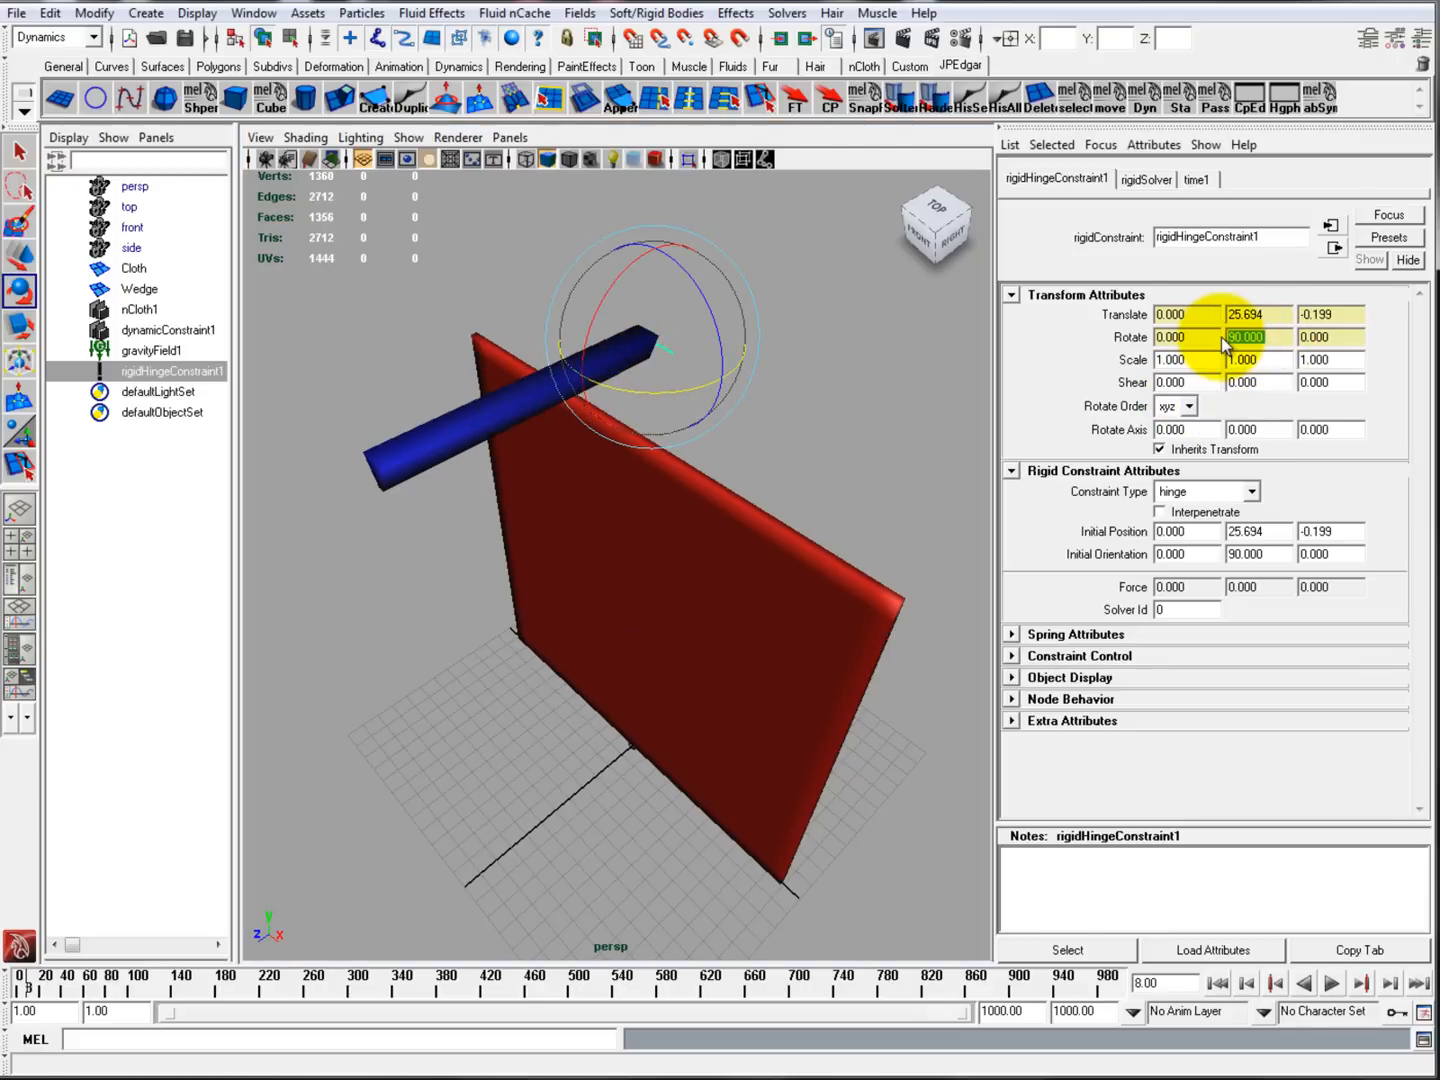
click(1332, 983)
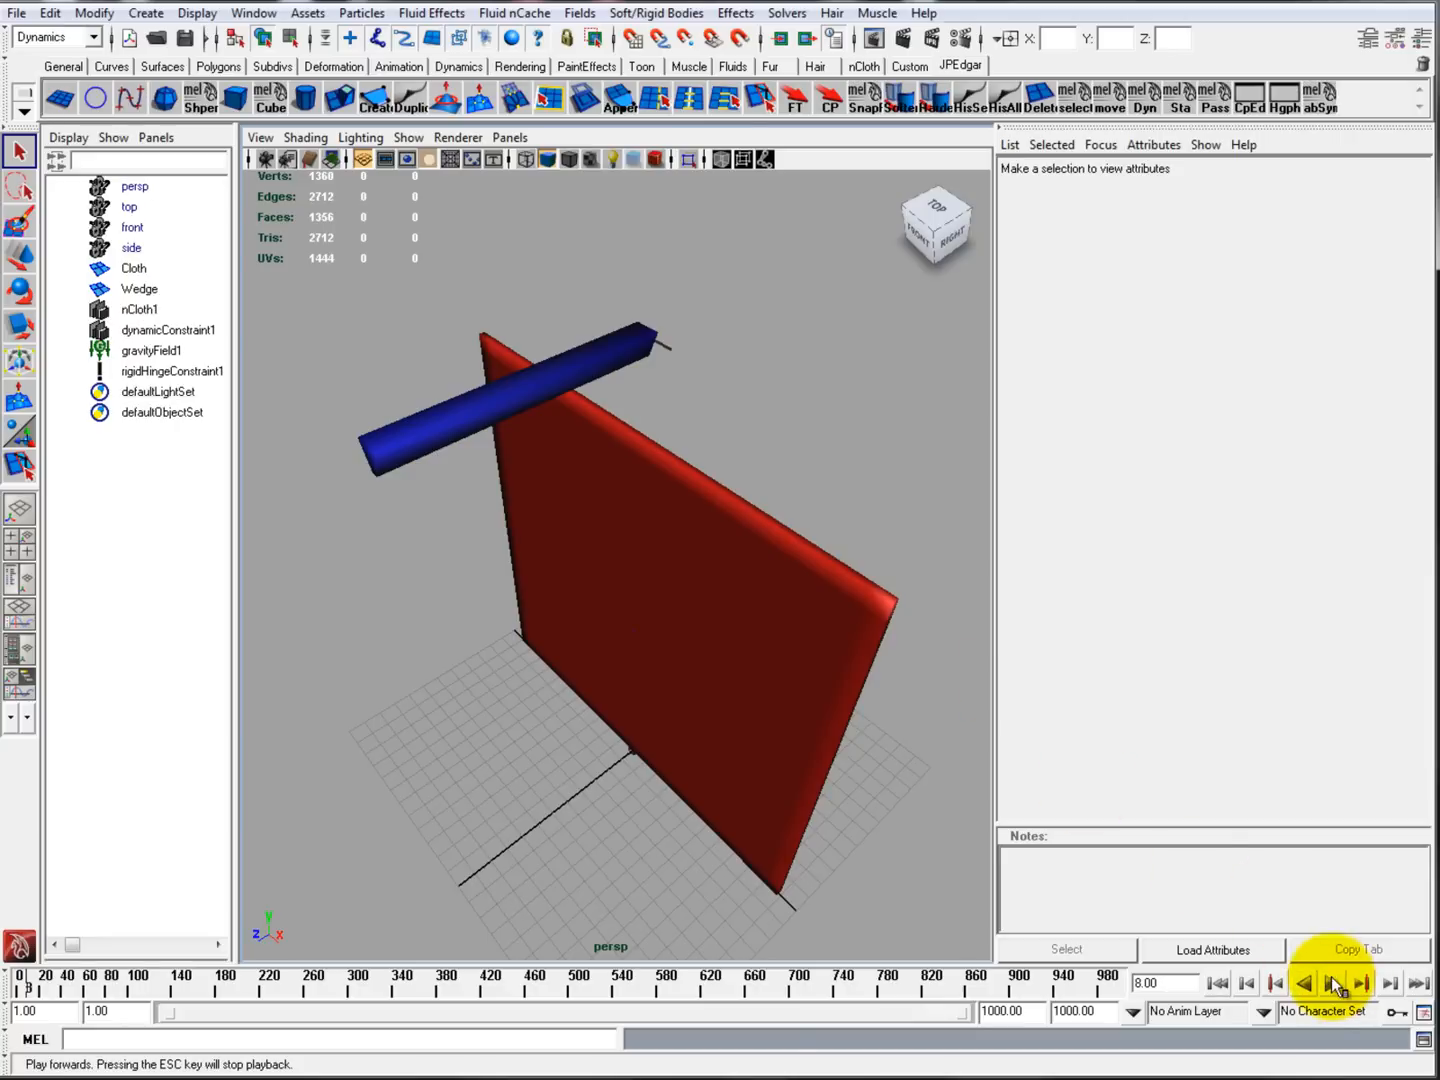
click(1332, 983)
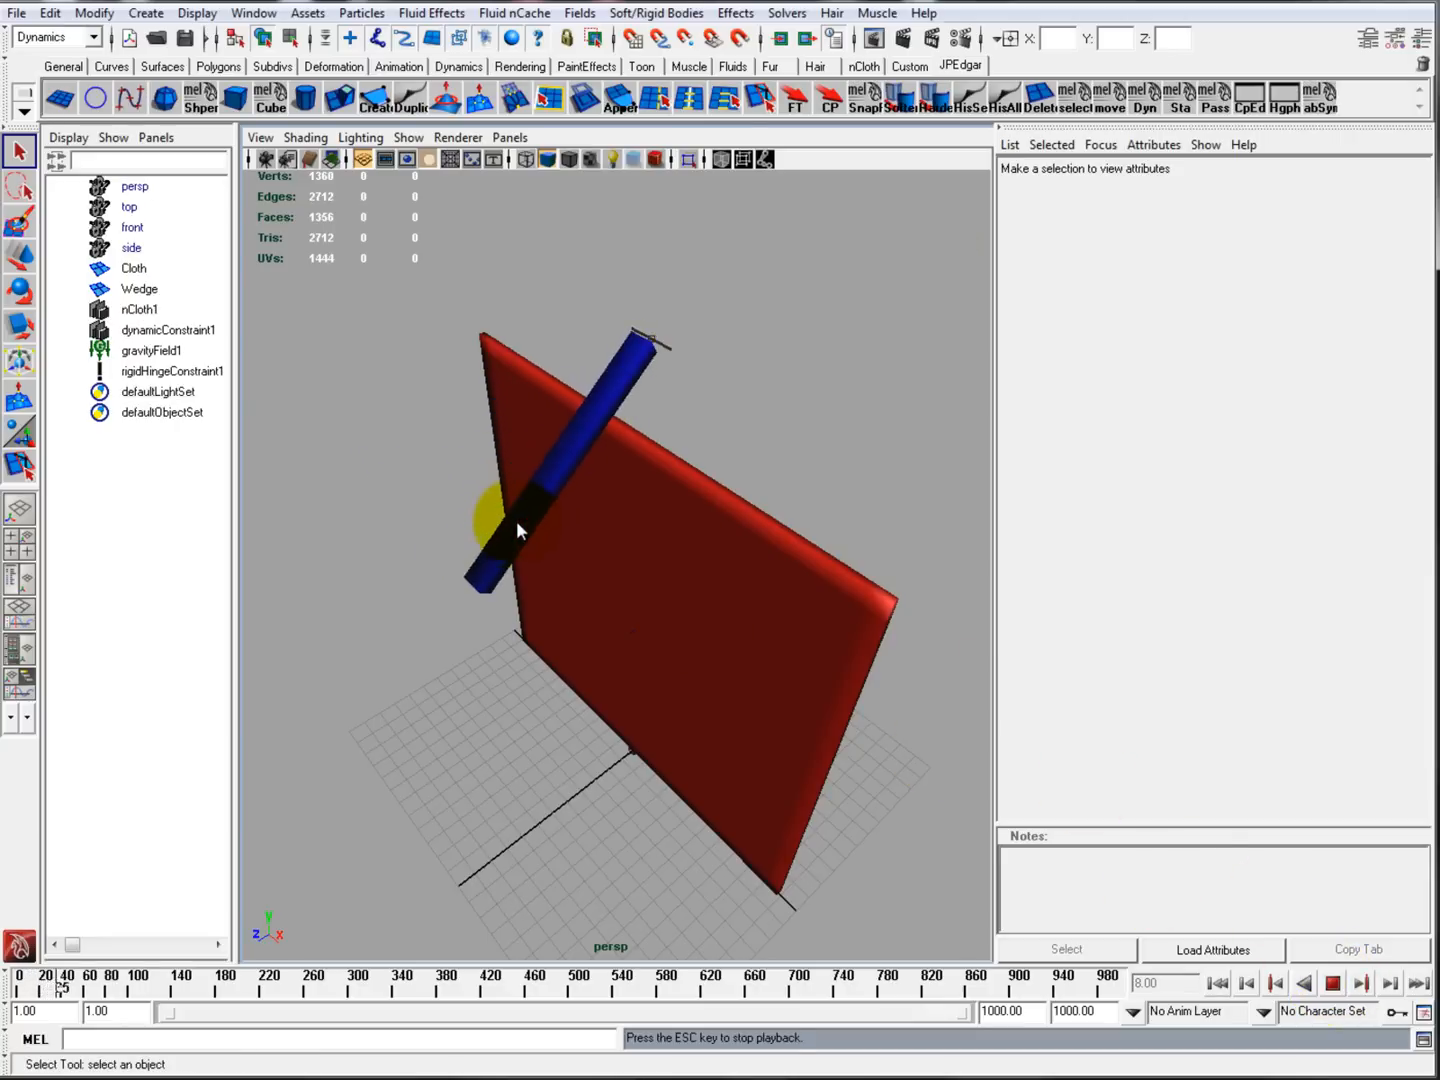
mouse_move(730, 433)
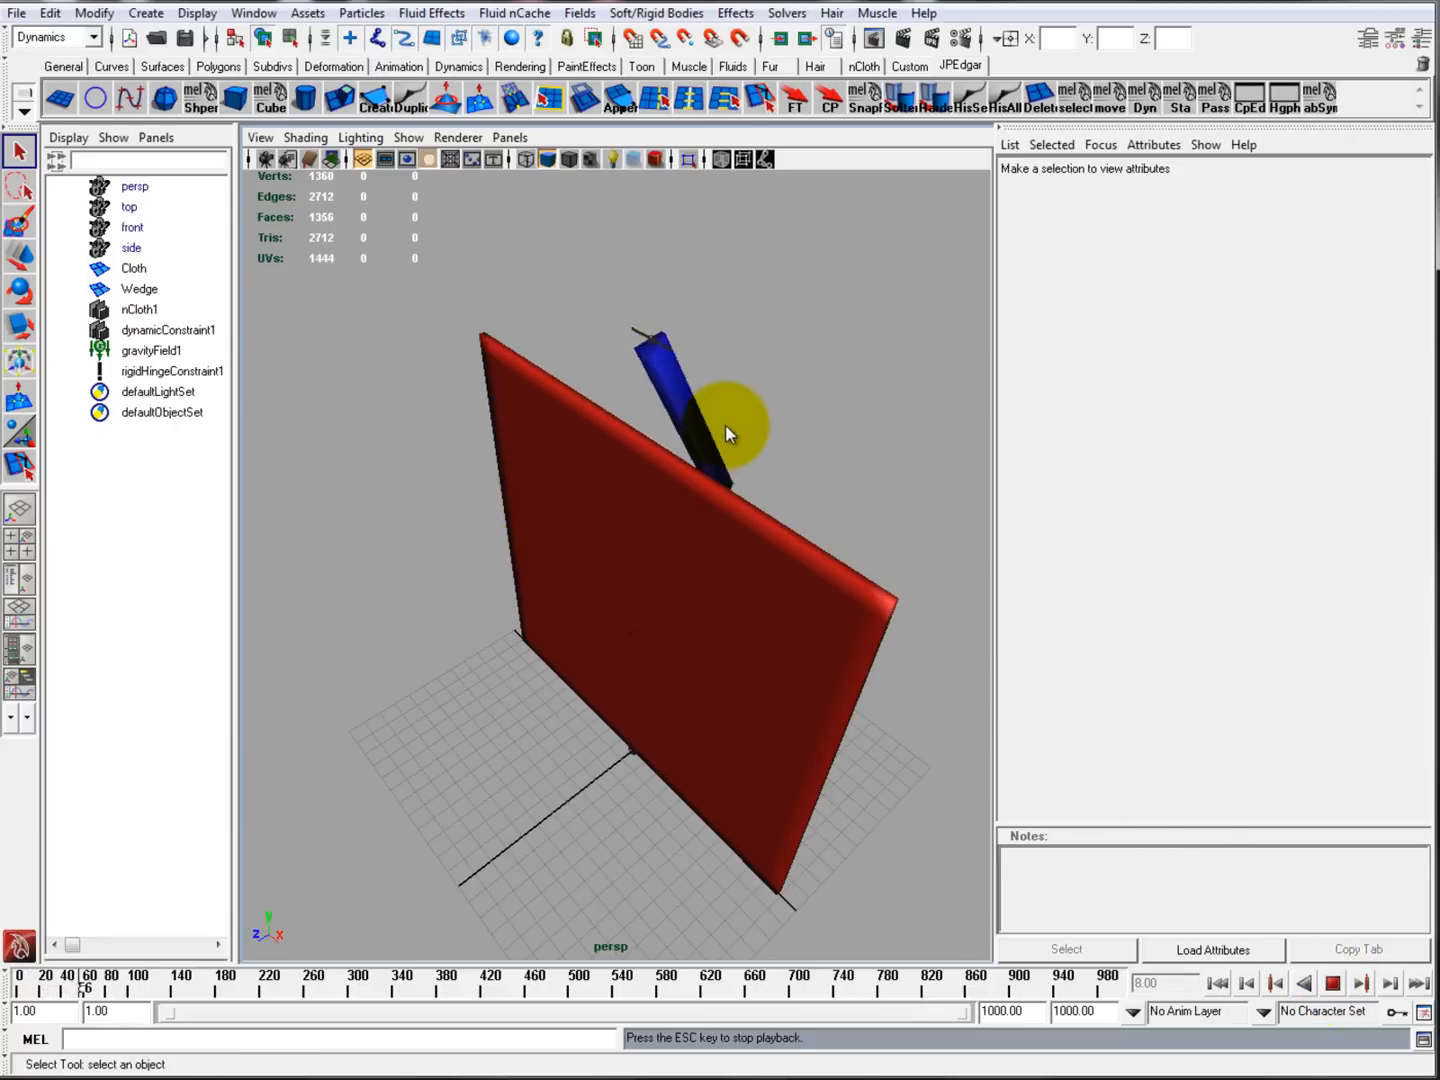
click(1333, 984)
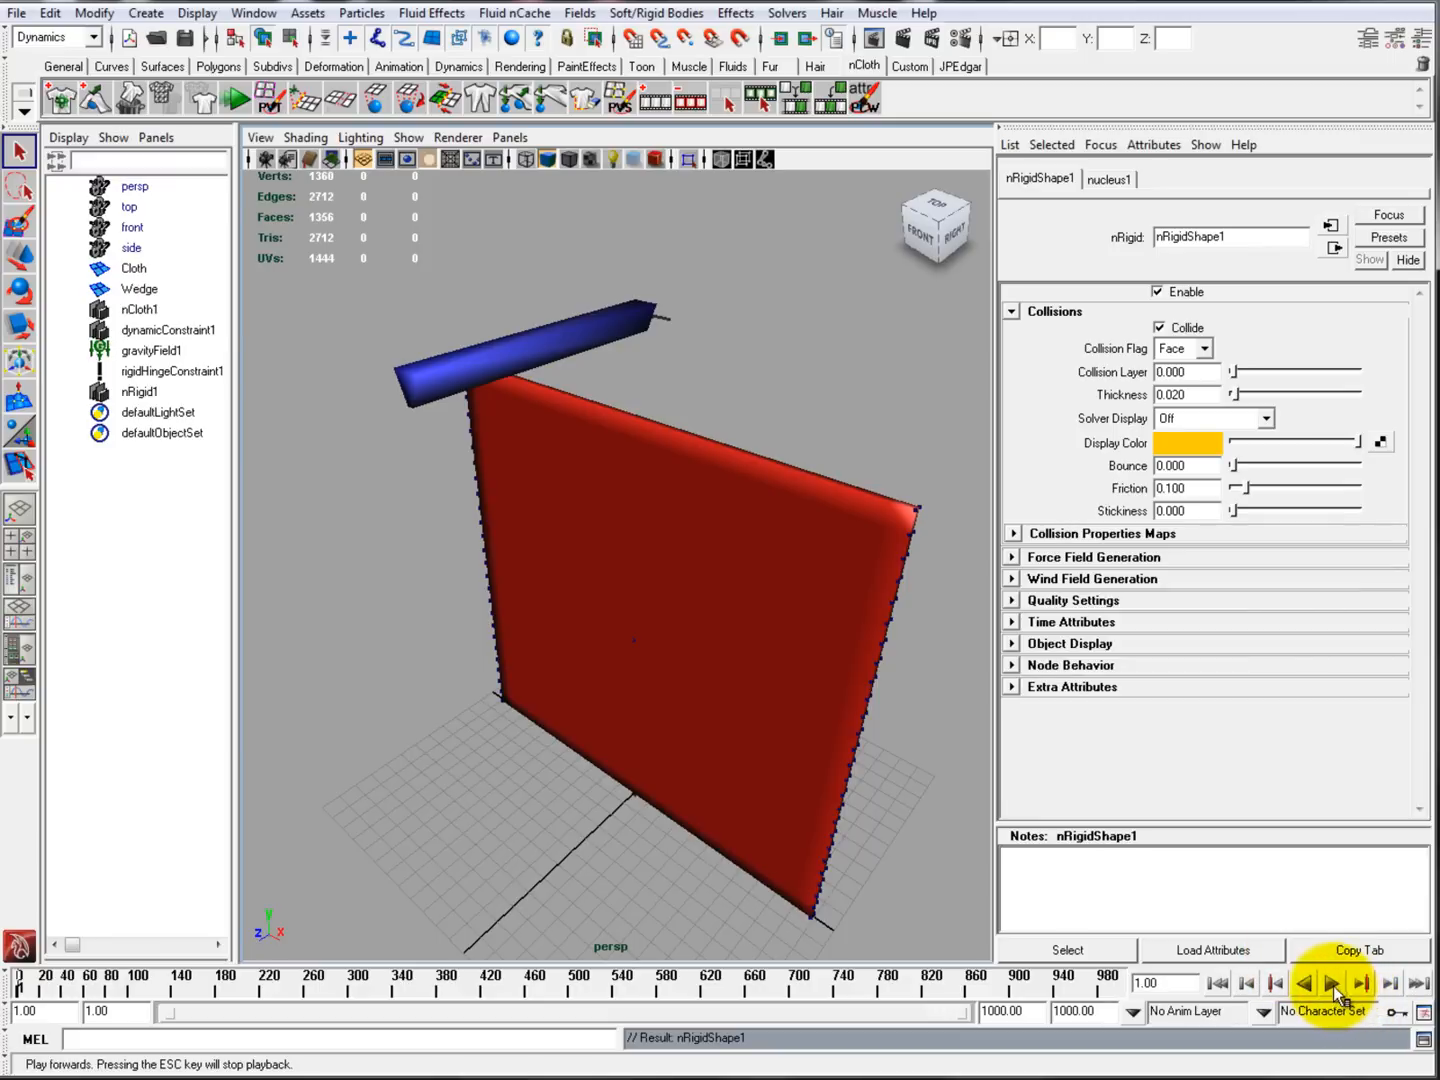
Step: Play and stop the simulation with the wedge colliding against the cloth wall
click(1332, 983)
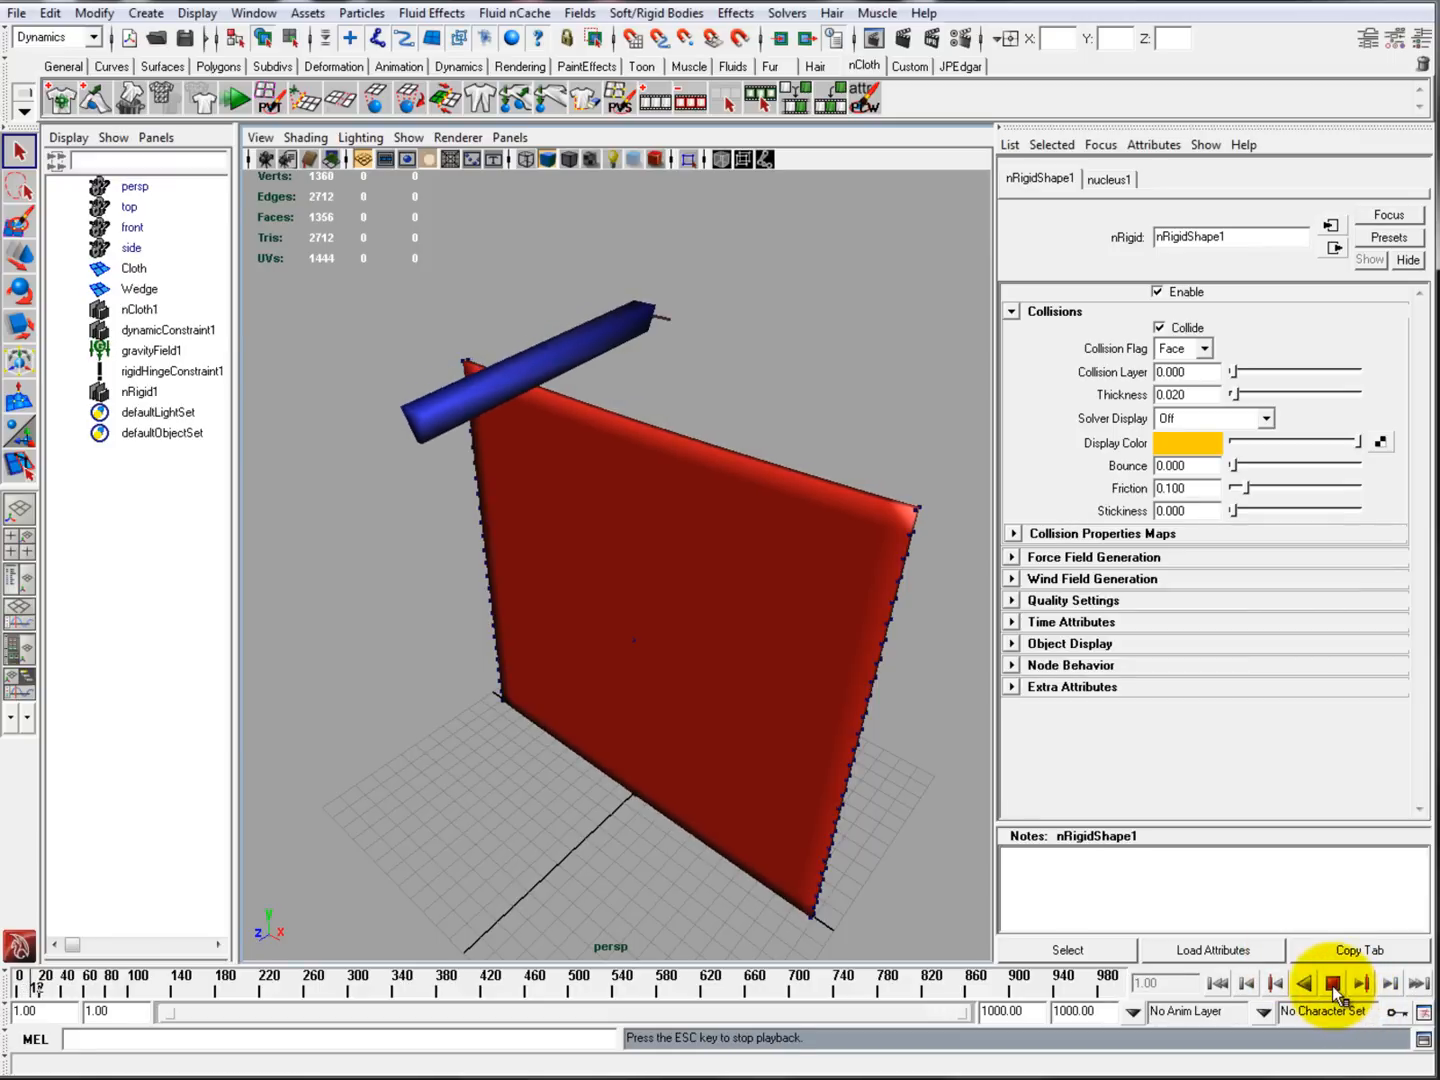
click(1332, 983)
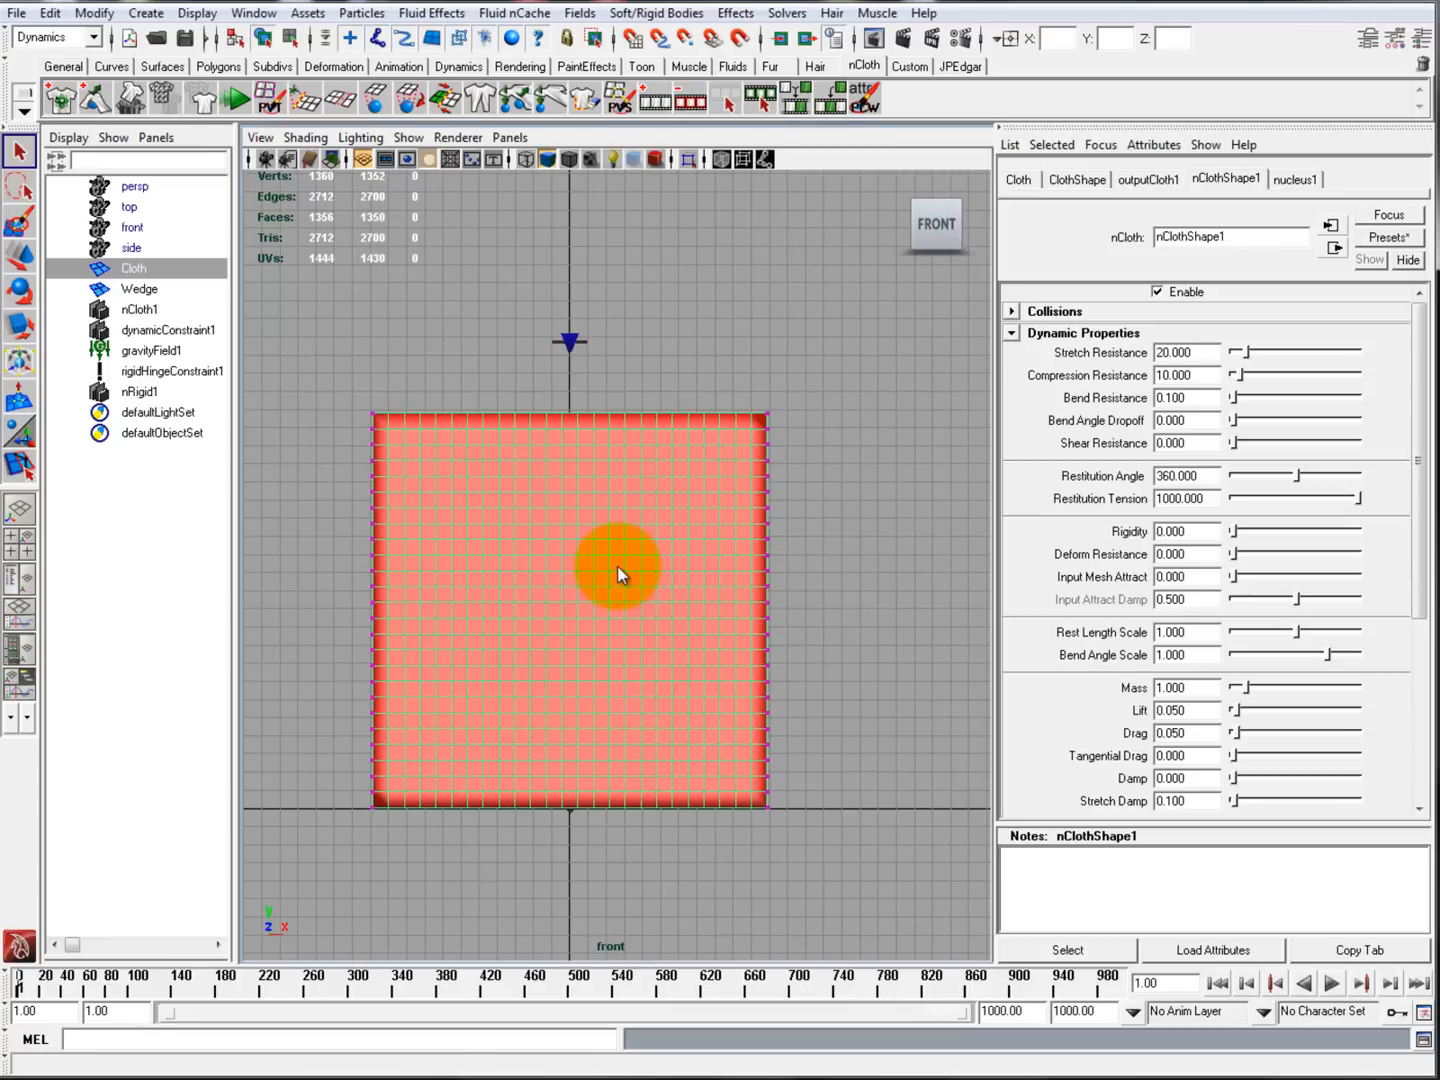
Step: Apply a Tearable Surface nConstraint to the wall's centre vertex column, then play and stop
right_click(615, 570)
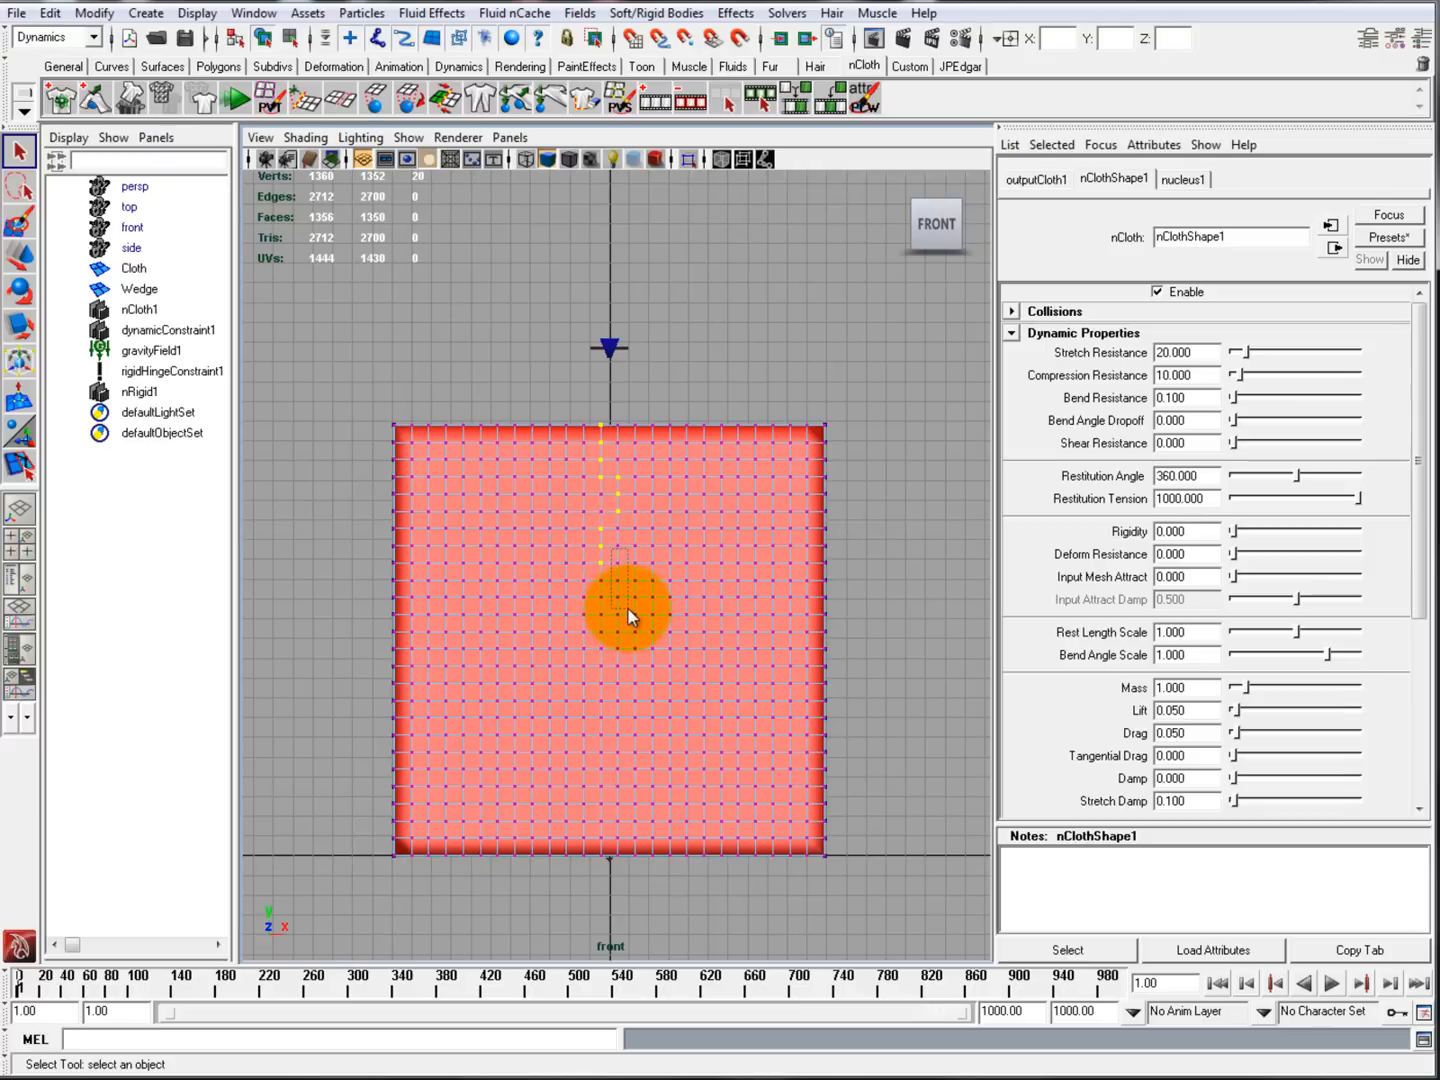
click(480, 97)
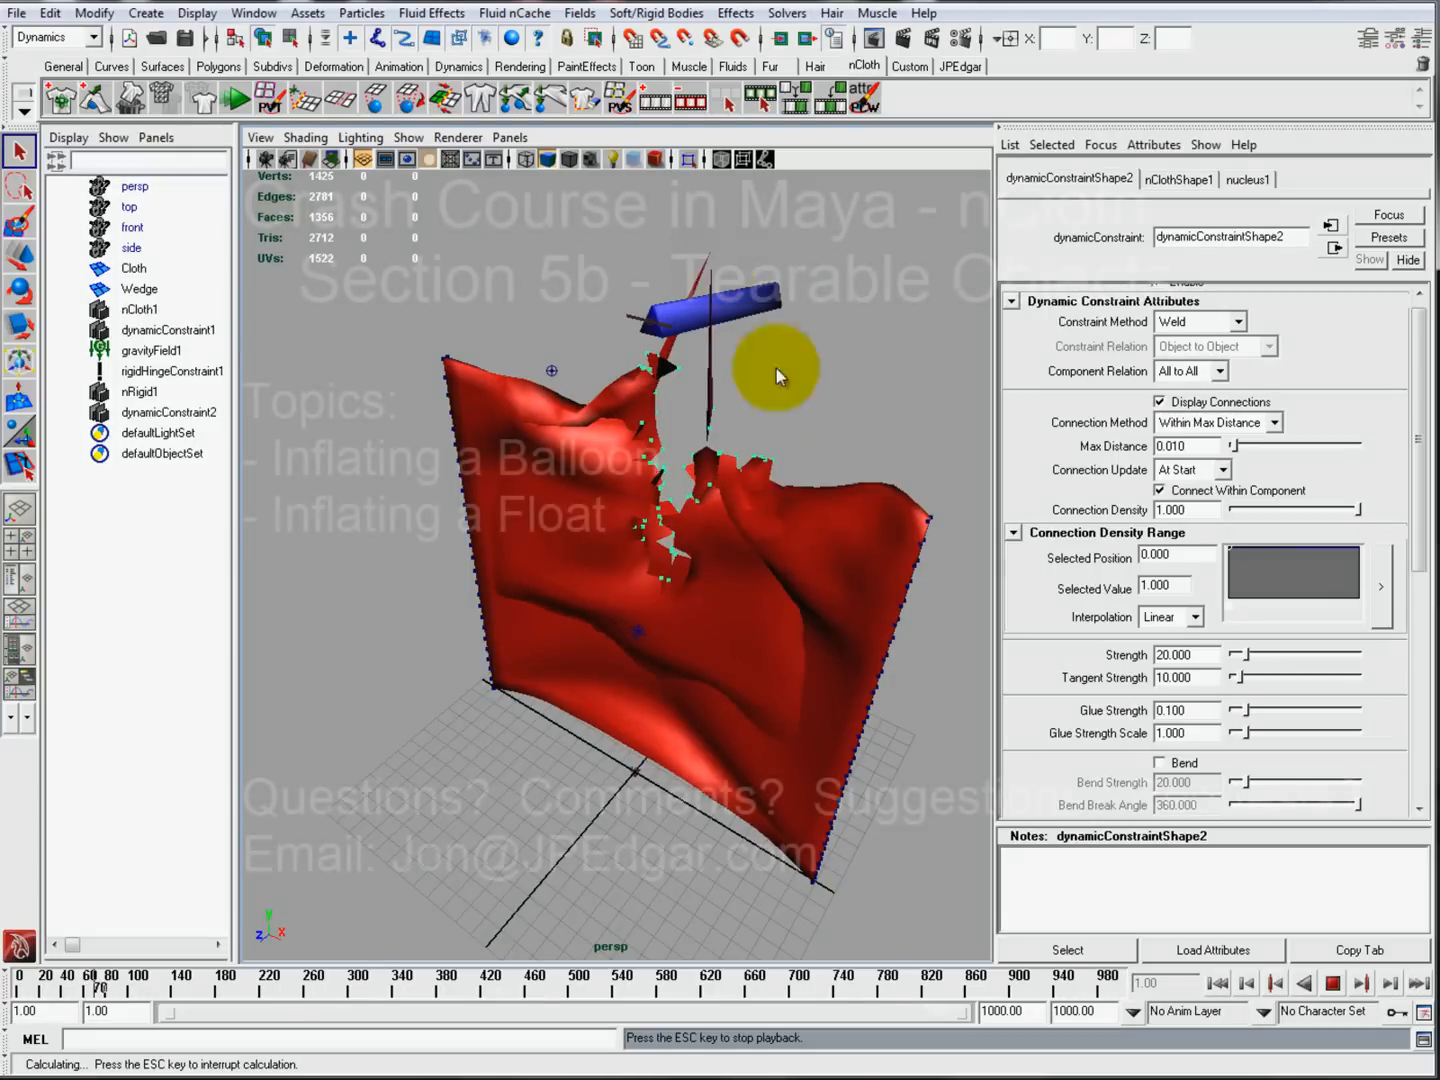
click(1332, 982)
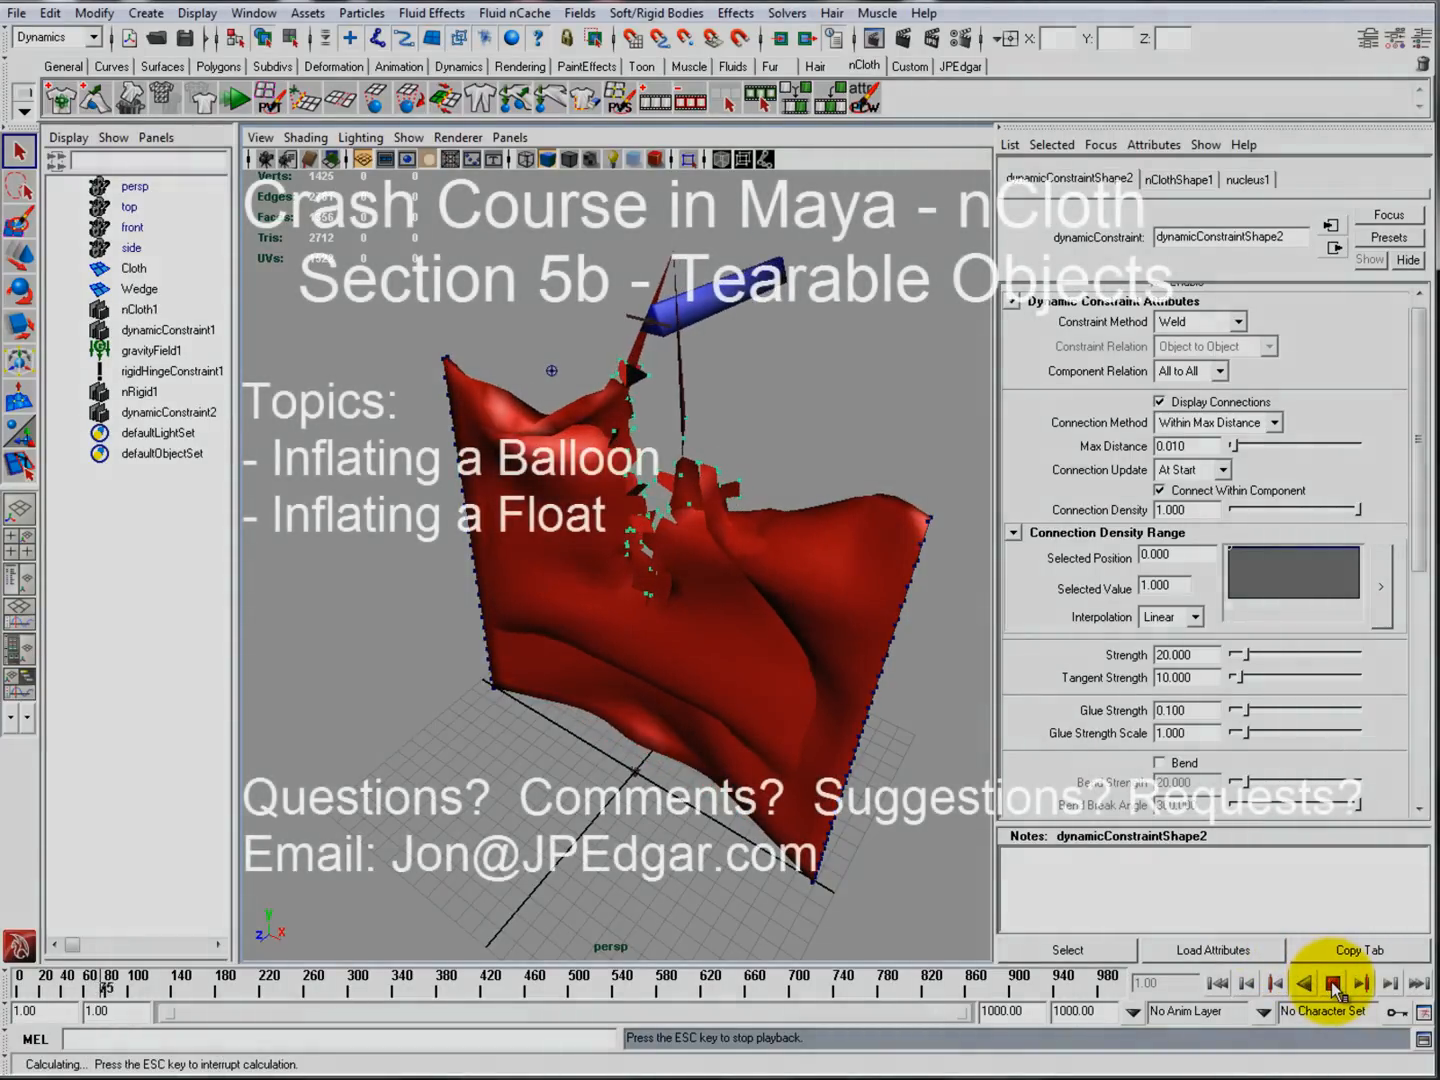
click(1332, 982)
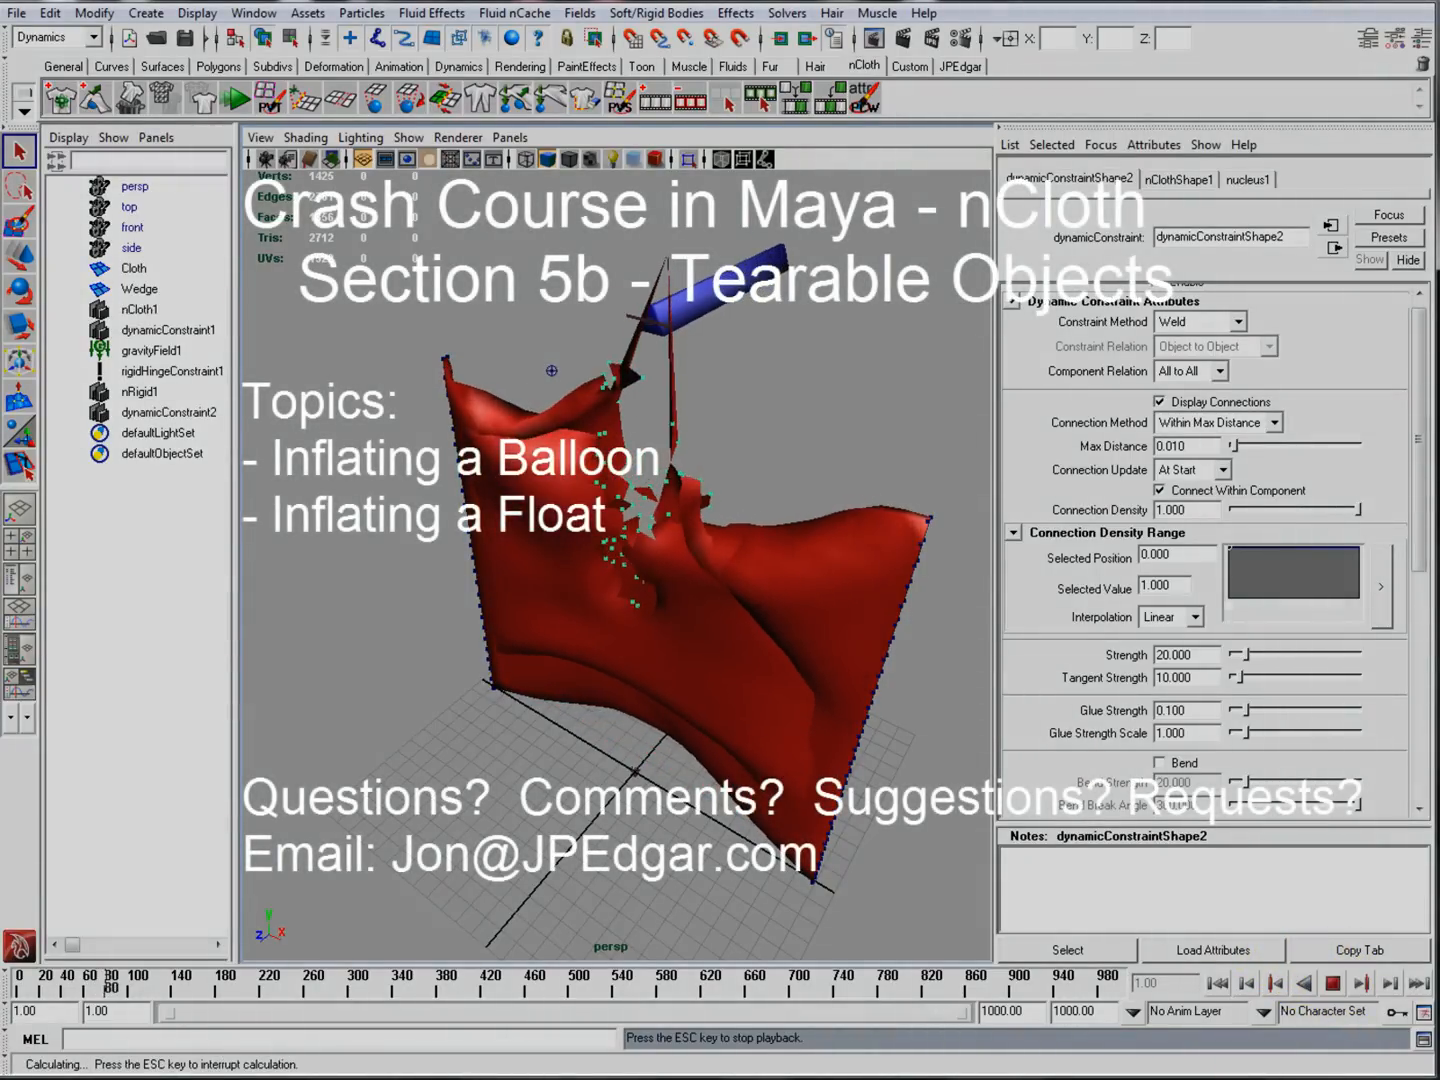